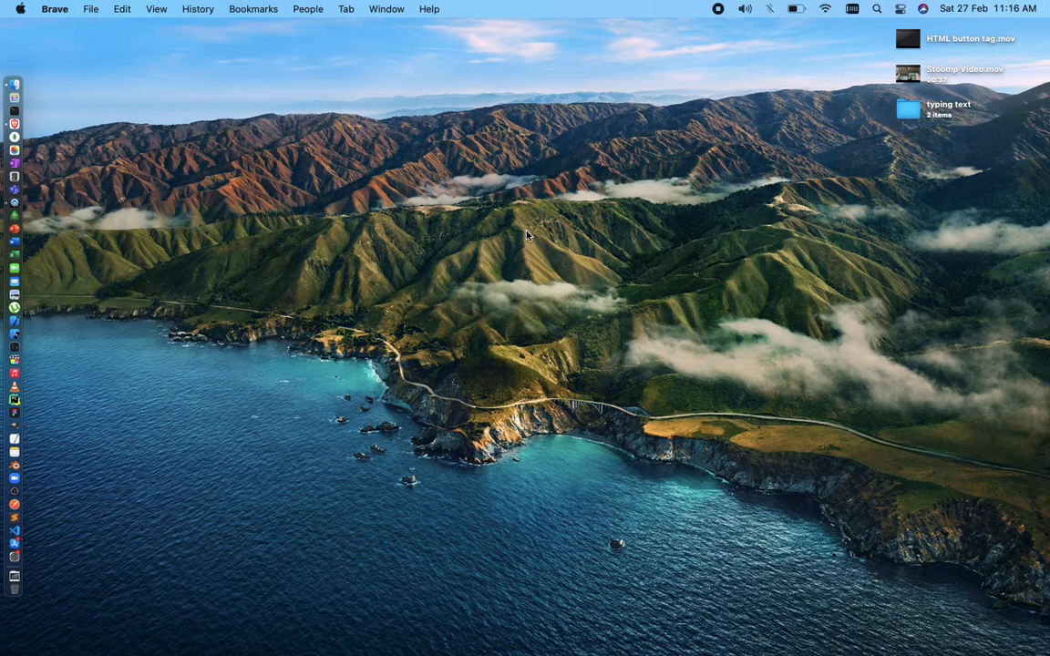
# Step: Open the project folder in VS Code and create index.html and style.css
pyautogui.click(14, 84)
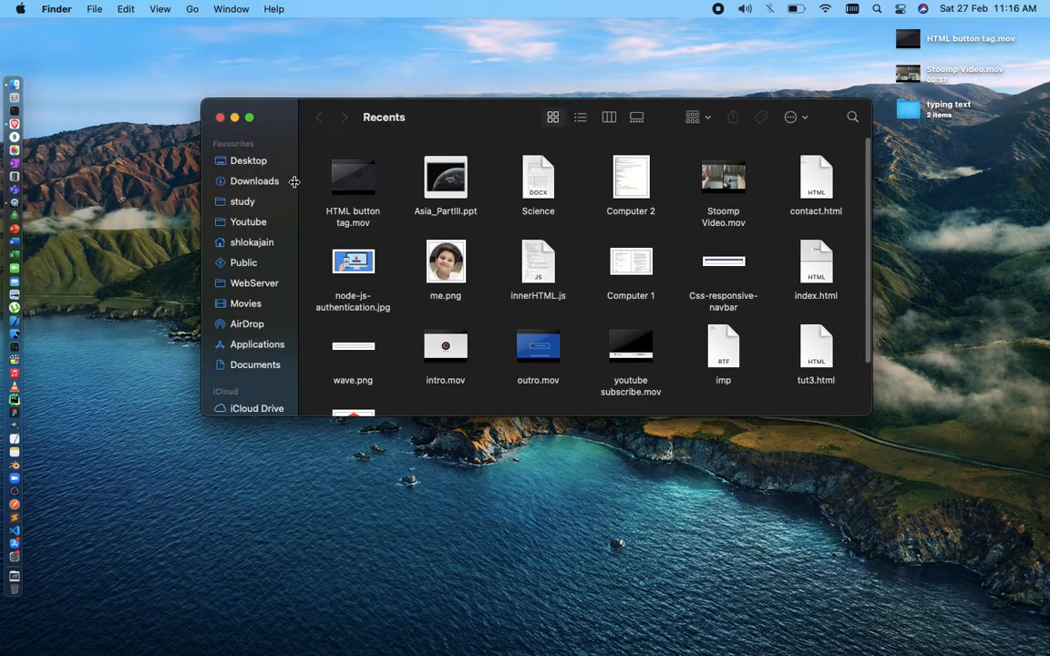
pyautogui.click(255, 180)
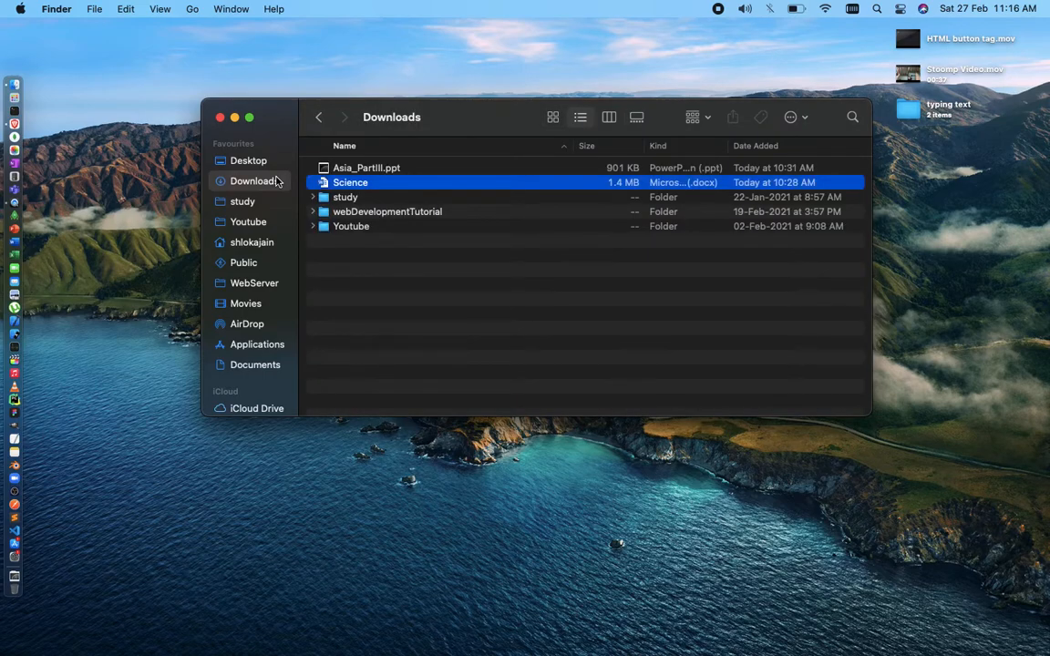
pyautogui.write('typ')
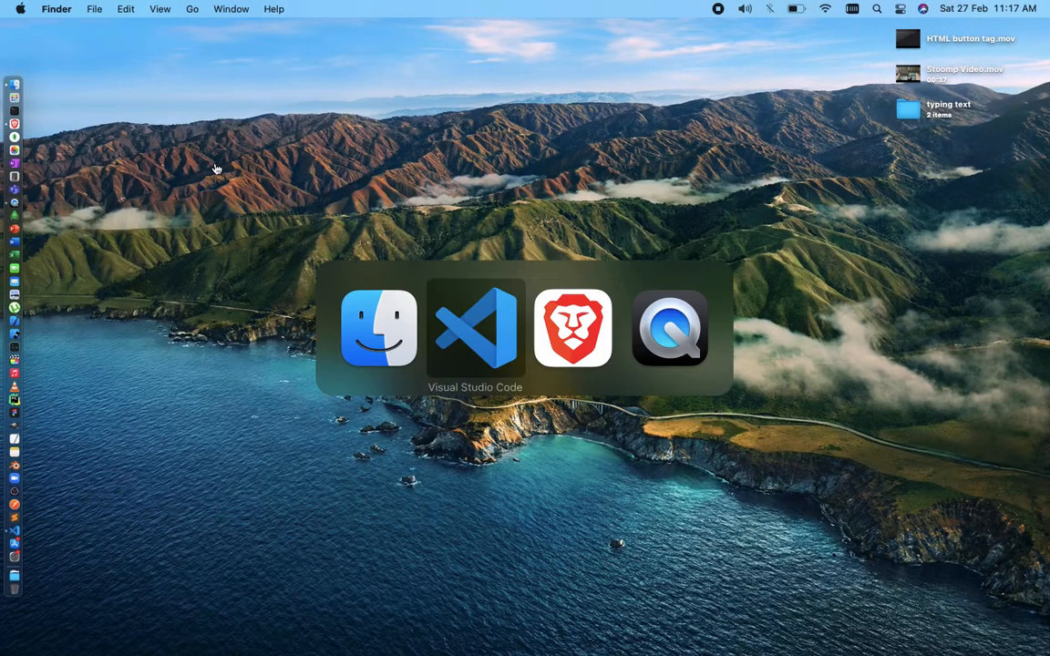
pyautogui.click(474, 328)
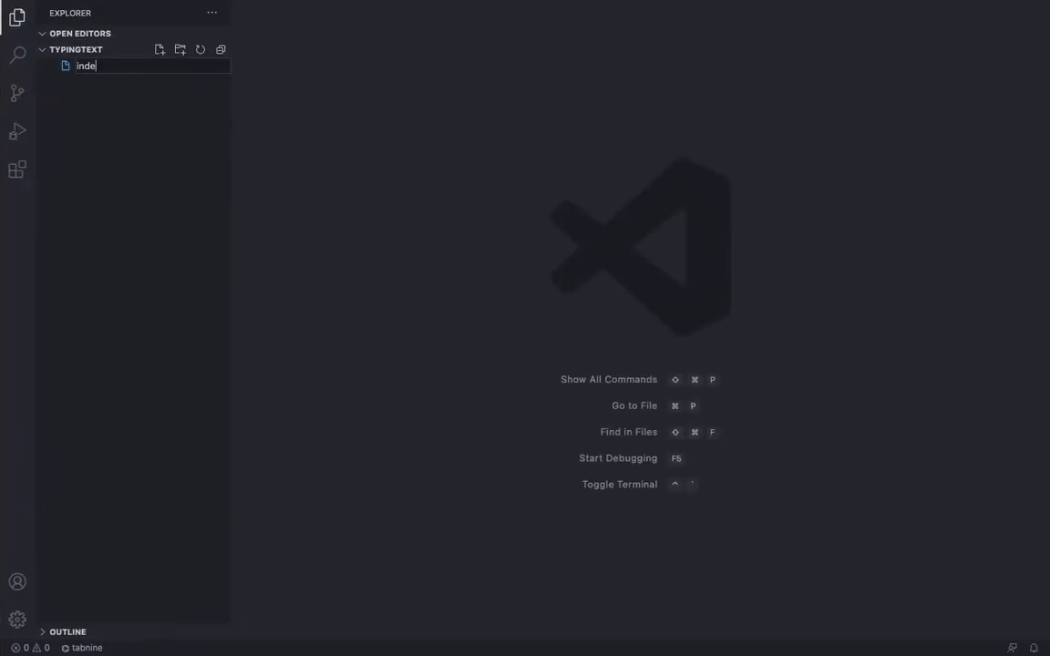
pyautogui.press('Enter')
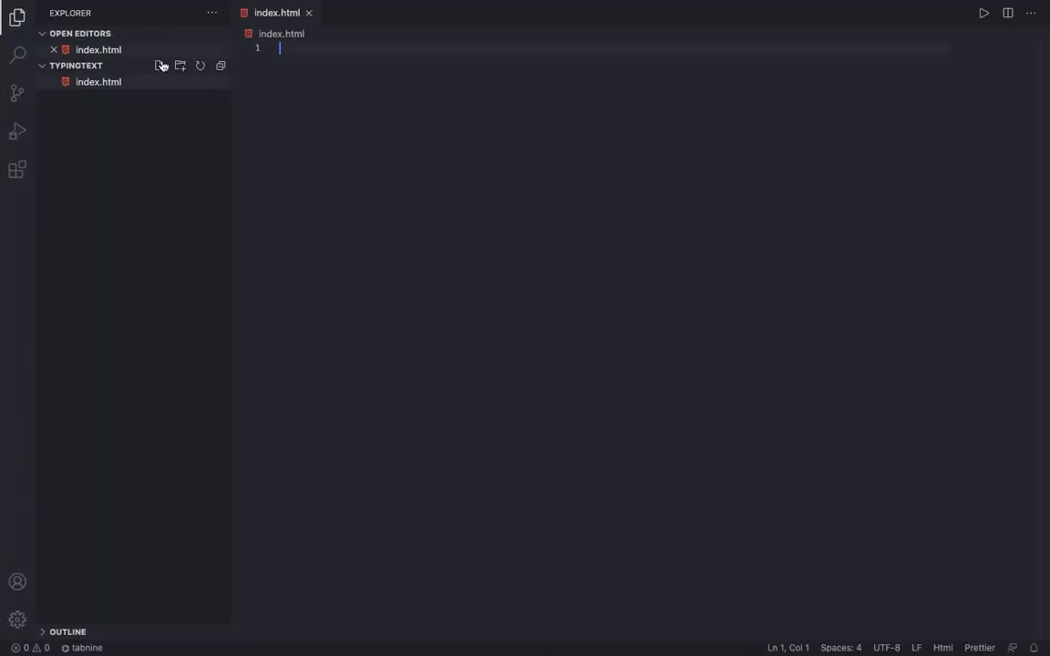
pyautogui.write('style.')
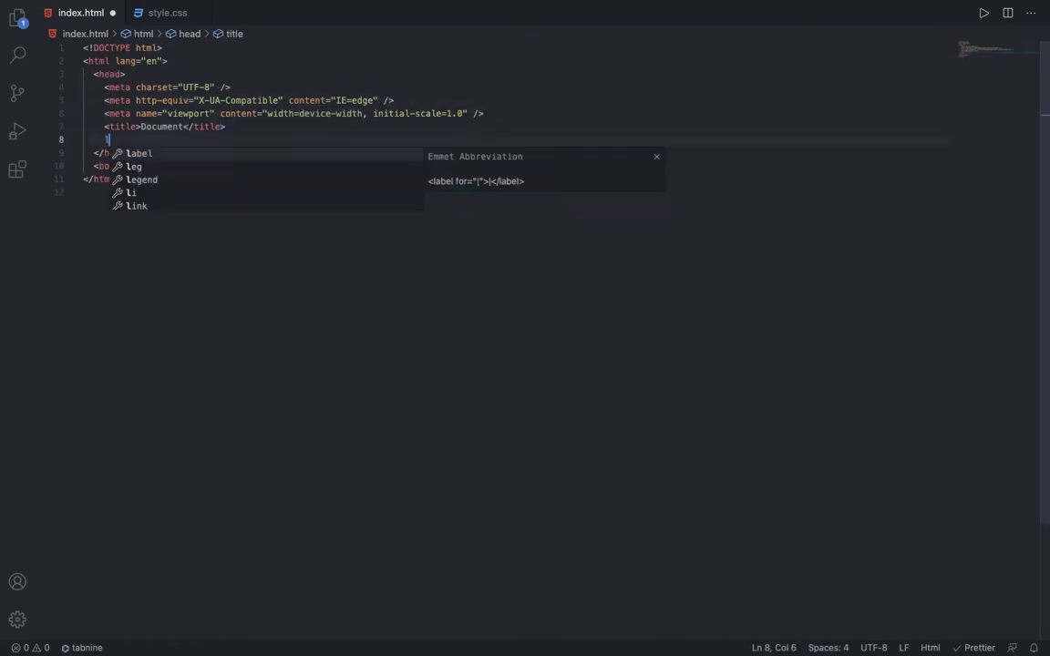
# Step: Link style.css in the HTML head and title the page 'Multiple Texts Typing Animation'
pyautogui.write('link:Css')
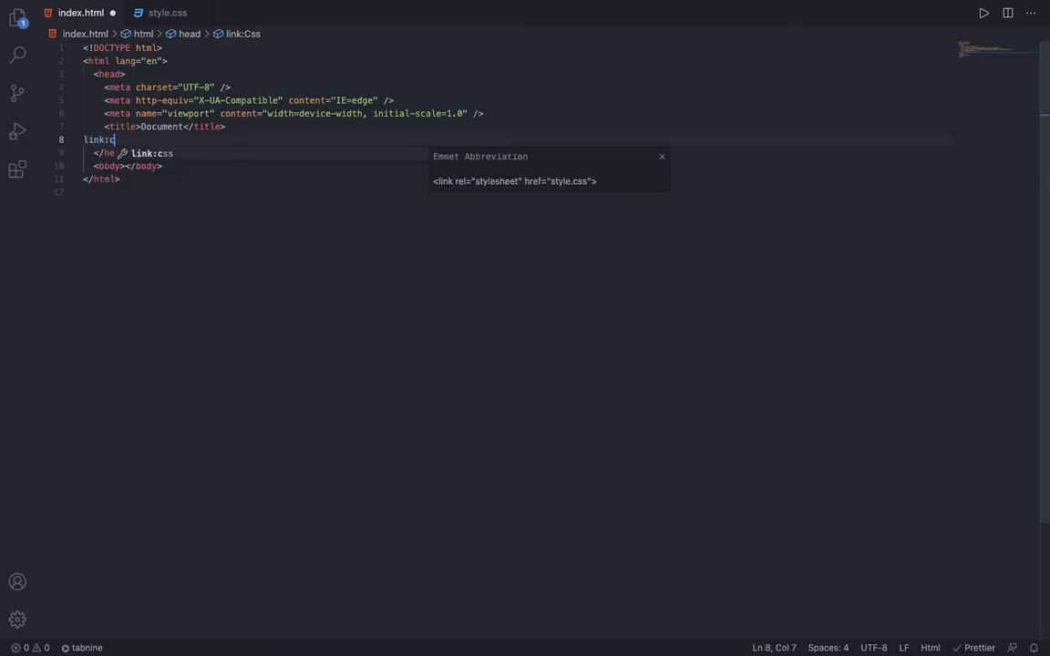
pyautogui.press('Tab')
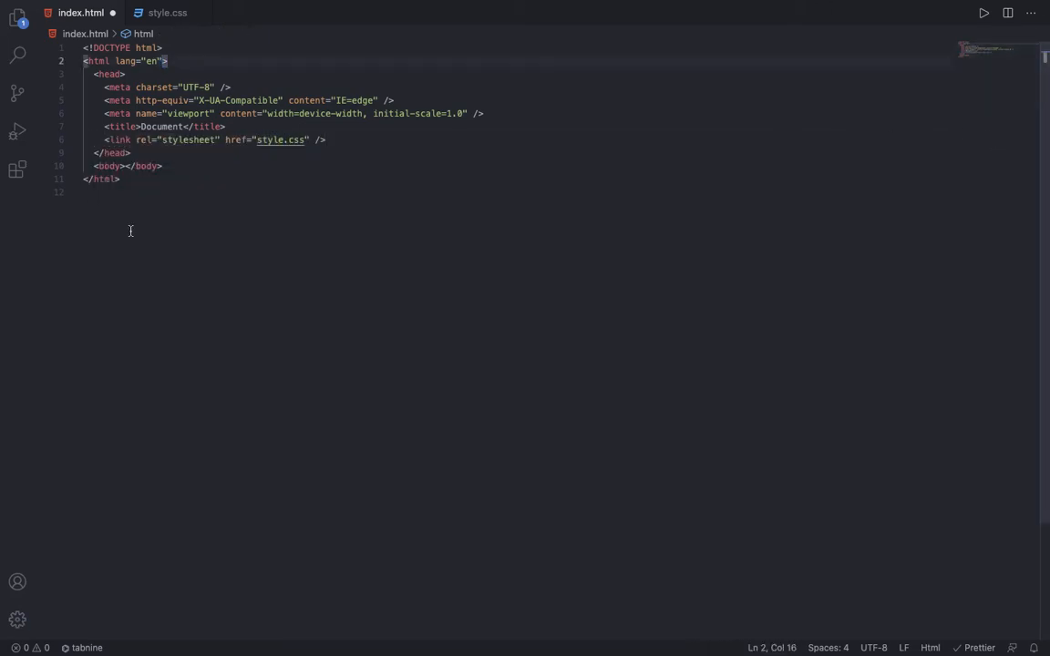
pyautogui.doubleClick(161, 128)
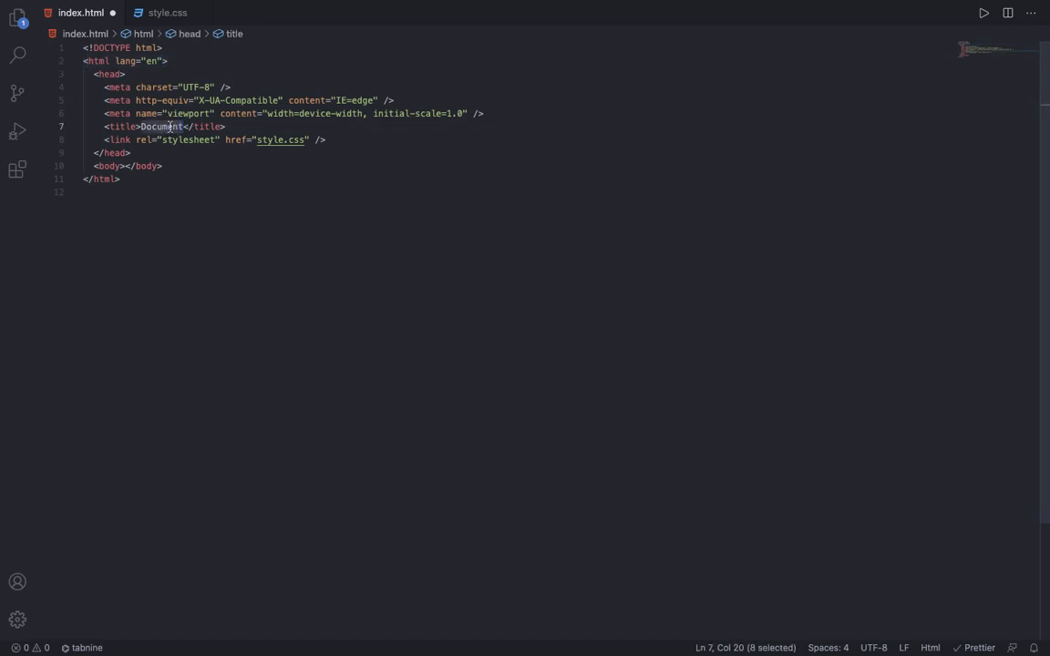
pyautogui.write('Multiple Texts typign anima')
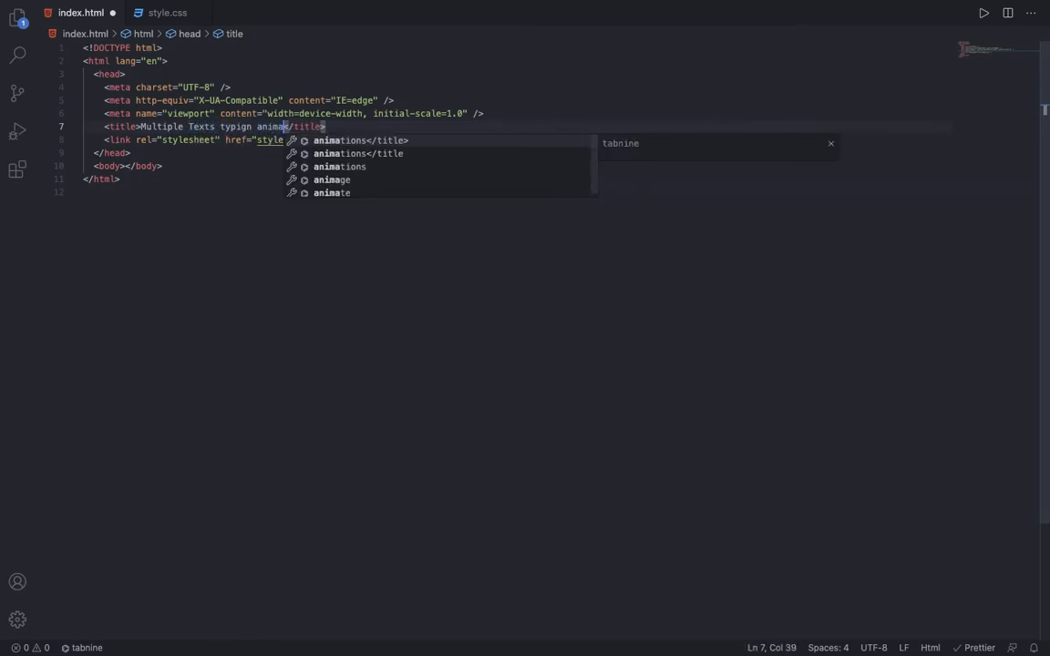
pyautogui.write('e')
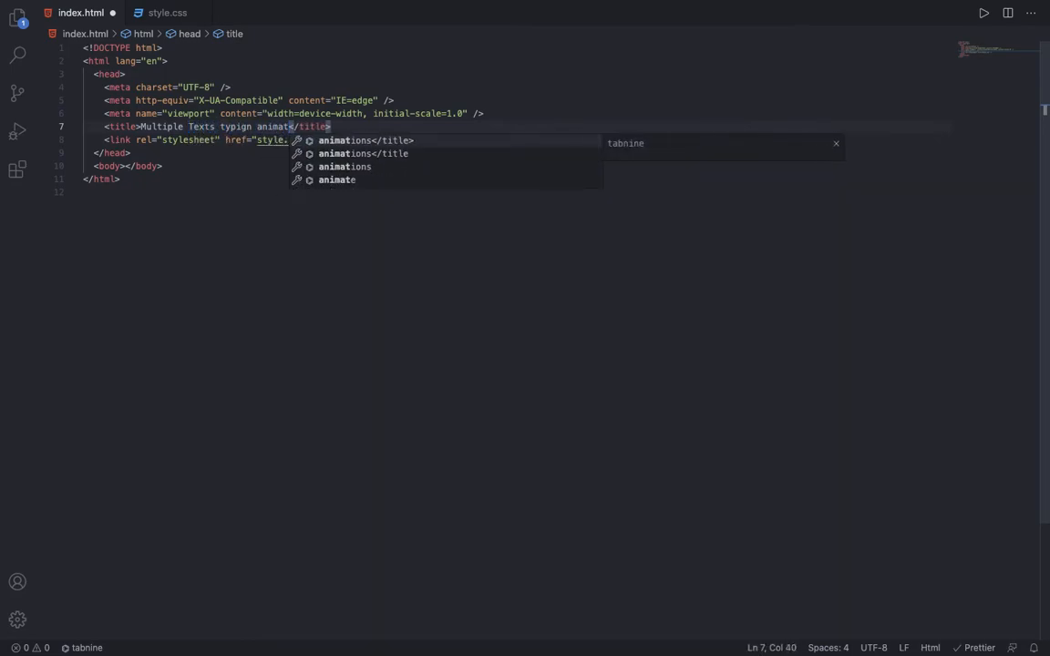
pyautogui.press('Tab')
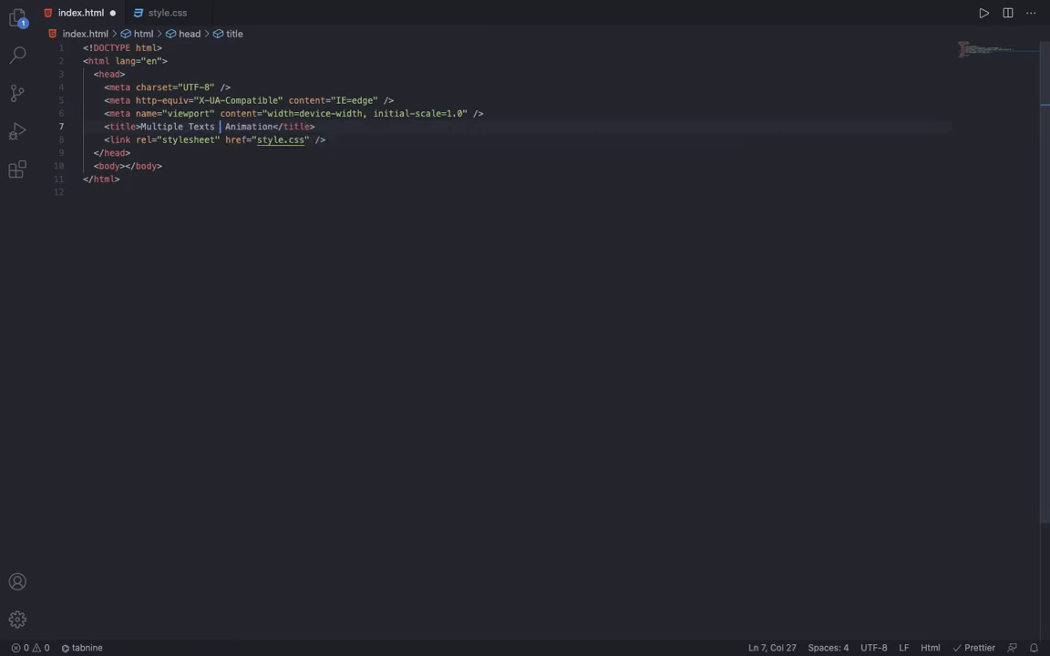
pyautogui.write('Typing')
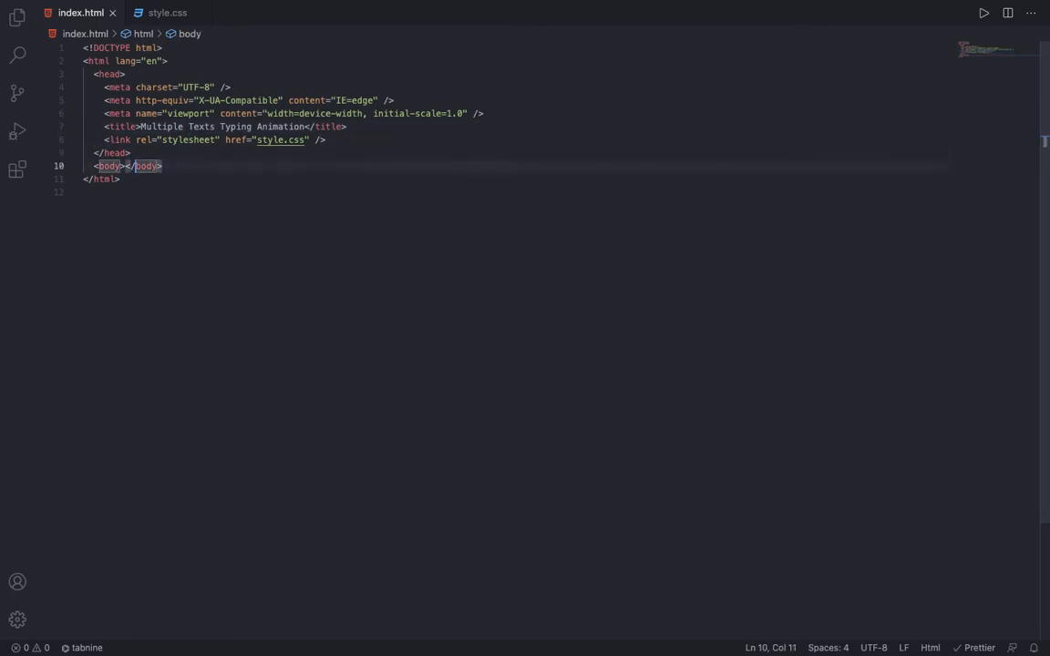
# Step: Add a div.wrapper containing a div.static-txt with the text 'I'm a'
pyautogui.write('.wrap')
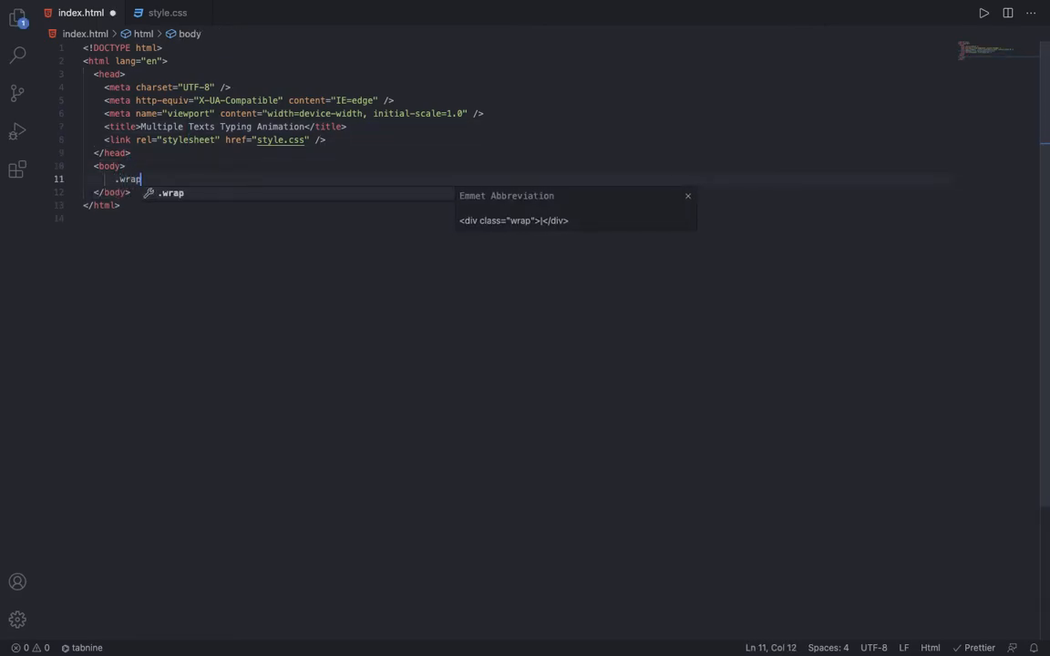
pyautogui.write('per')
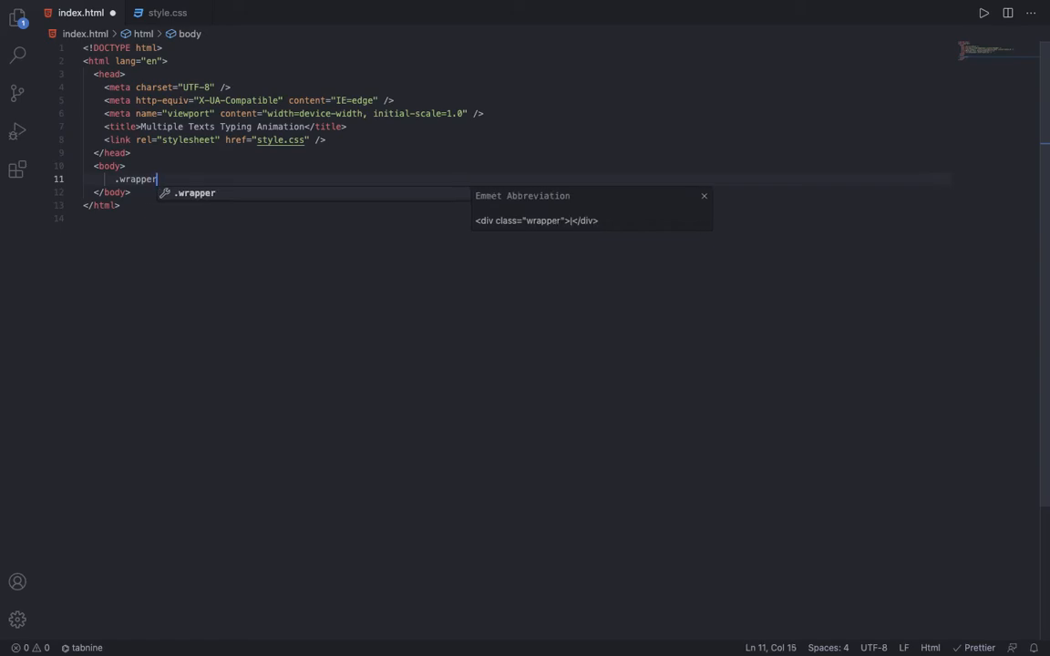
pyautogui.press('Tab')
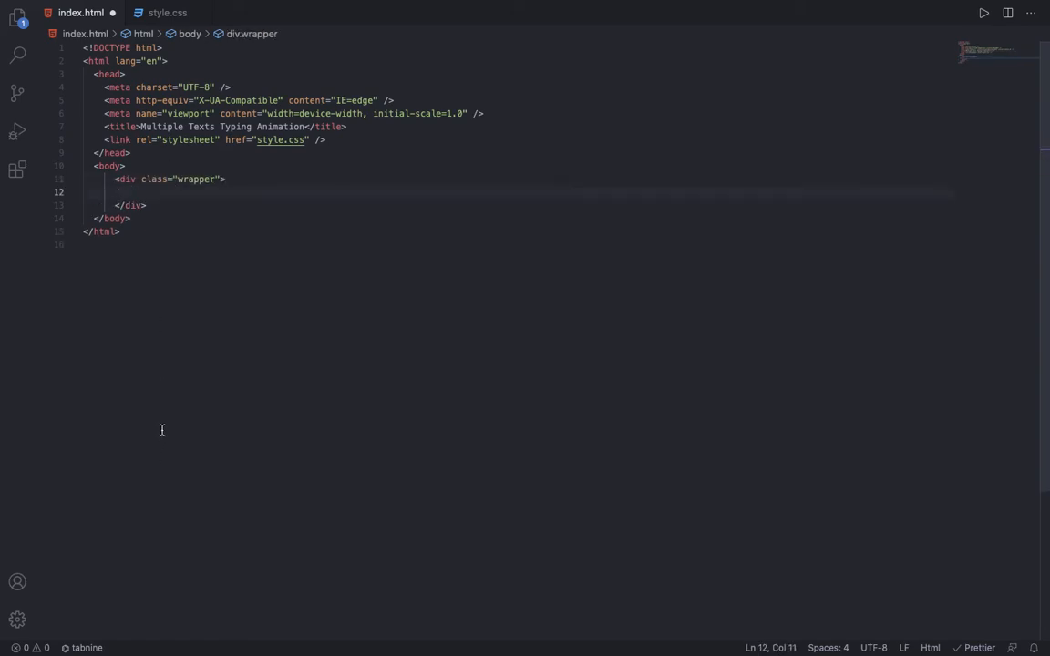
pyautogui.write('.st')
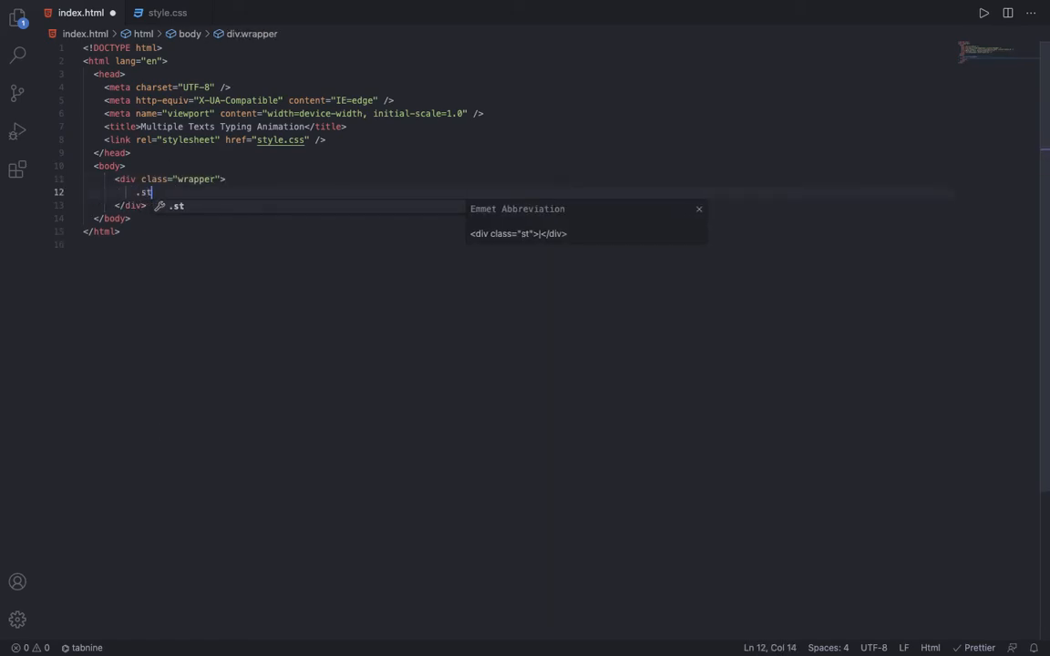
pyautogui.write('a')
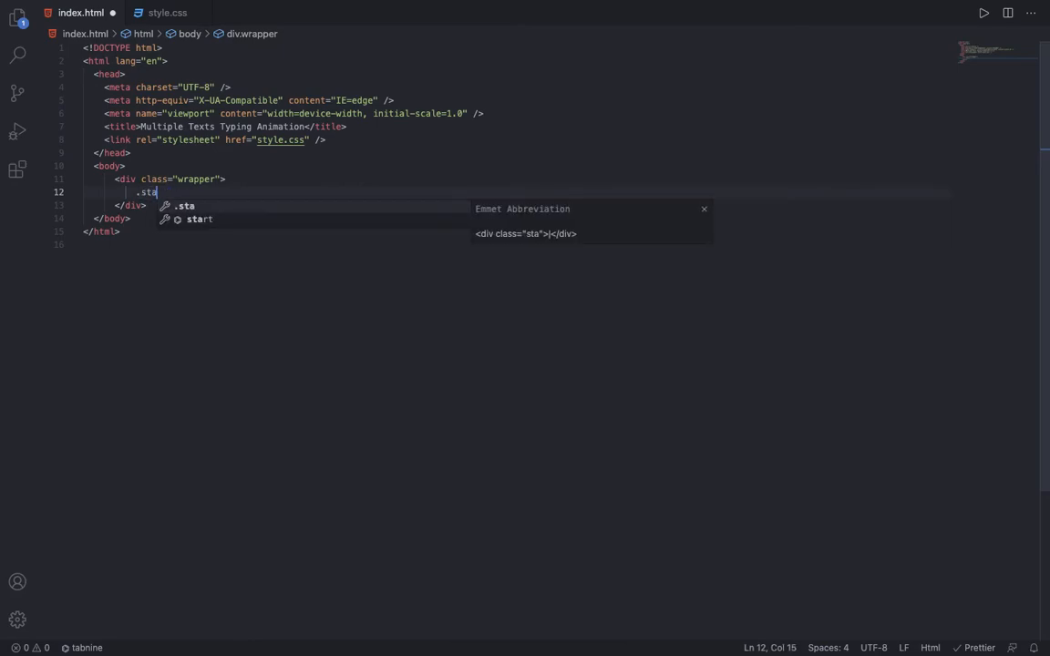
pyautogui.write('tic-txt"></div>')
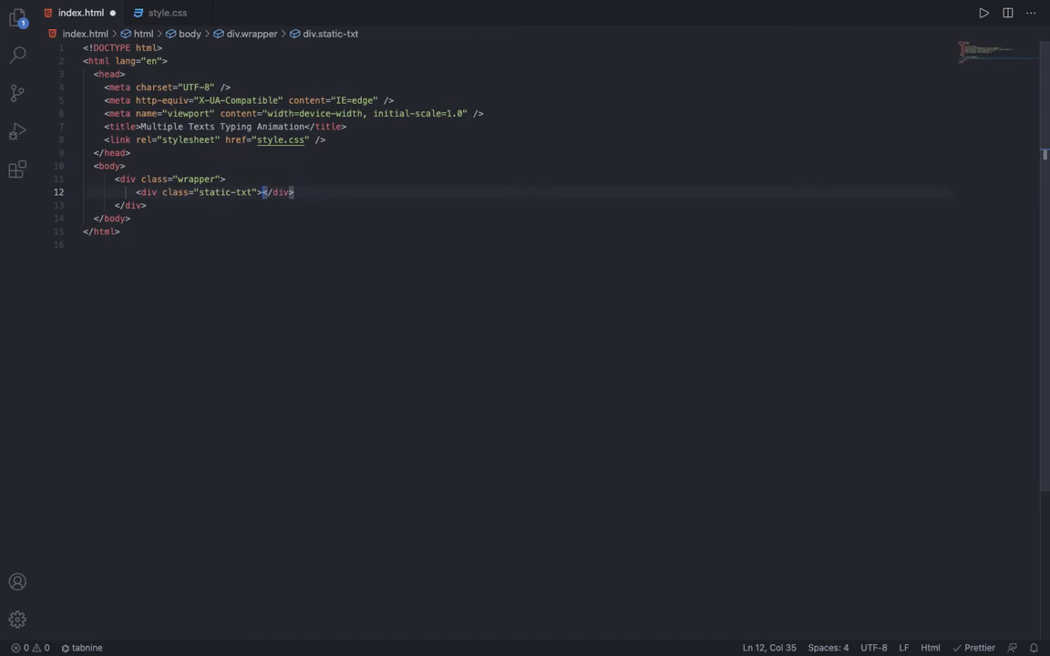
pyautogui.write("I'm a")
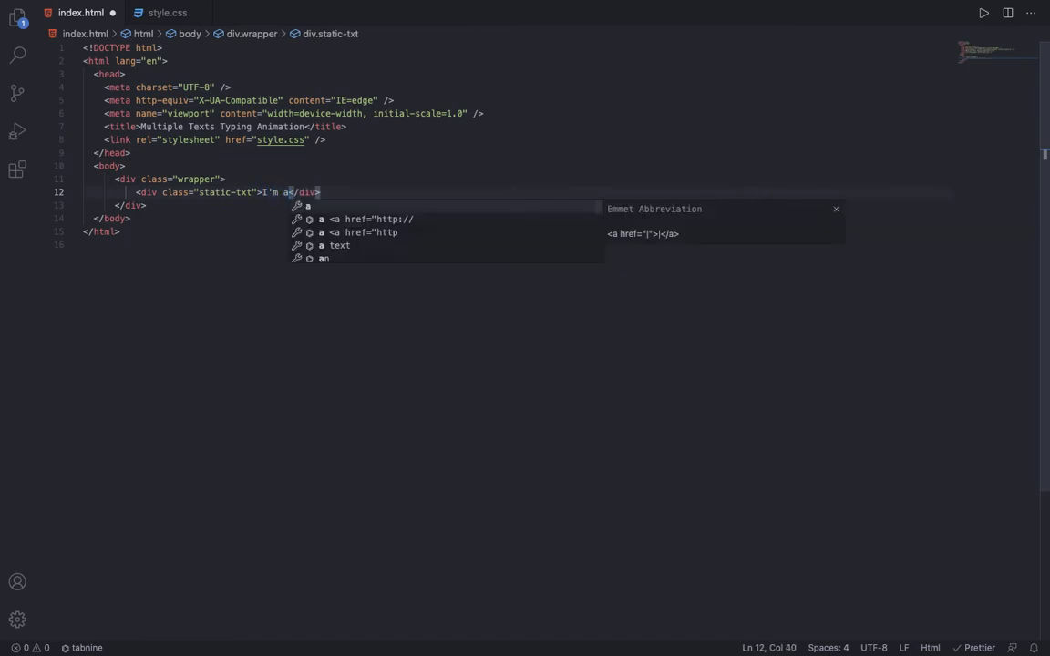
# Step: Add ul.dynamic-txts with li span items Youtuber, Designer, Developer and Freelancer
pyautogui.write('ul')
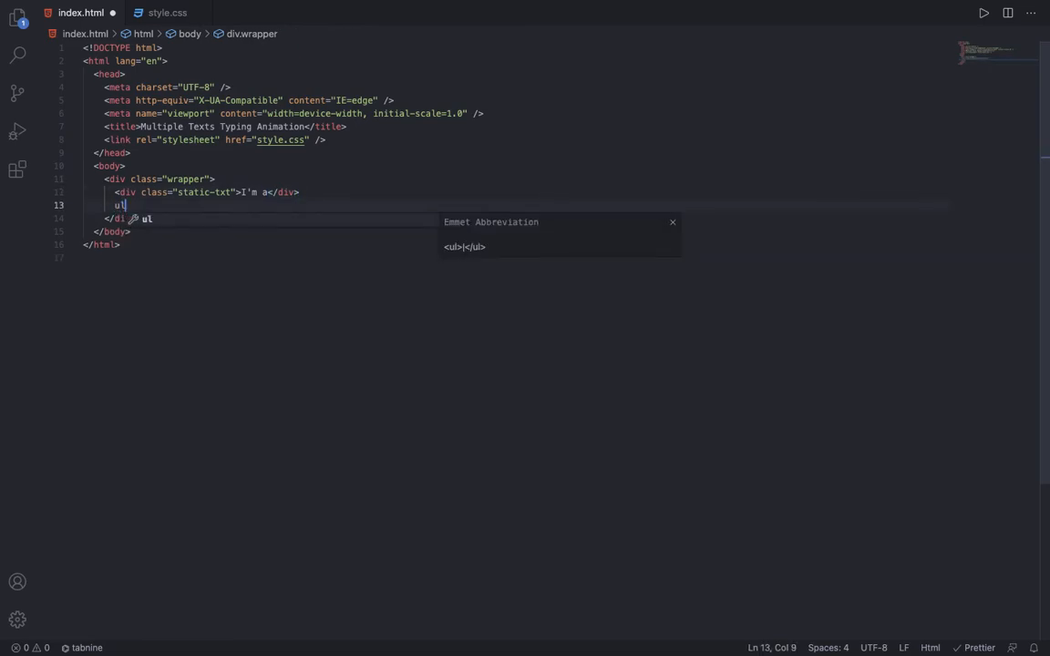
pyautogui.write('.dynami')
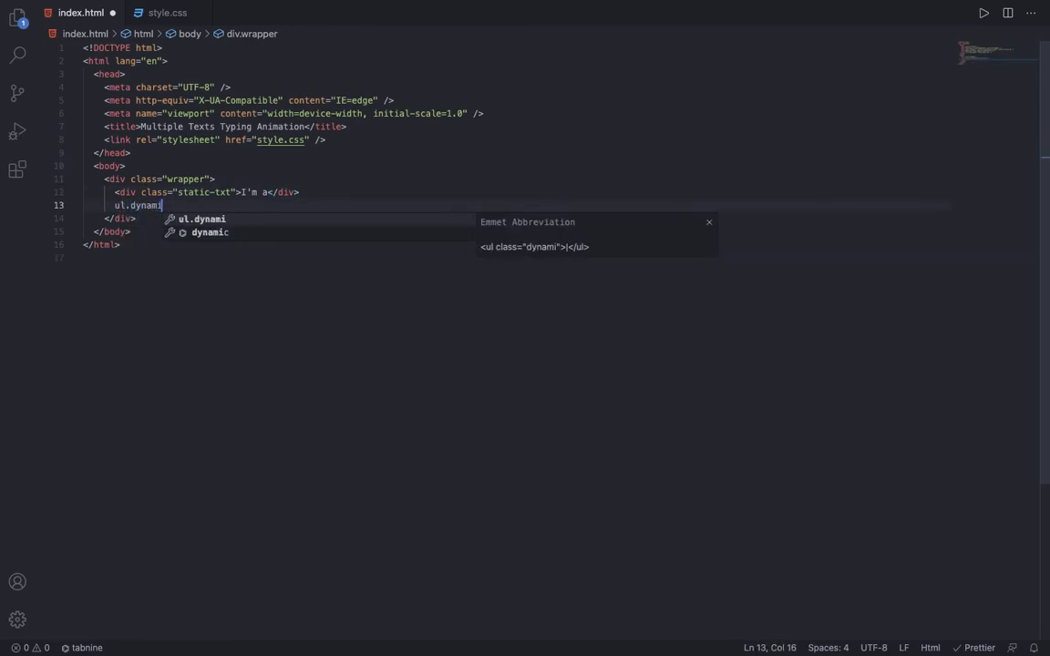
pyautogui.write('c-txt')
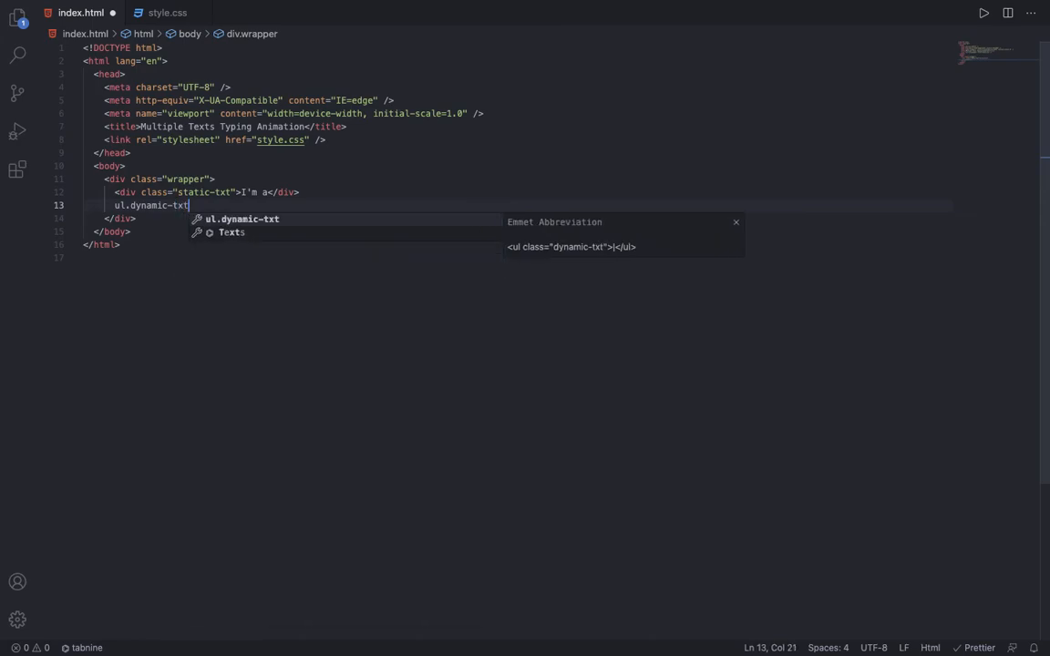
pyautogui.press('Tab')
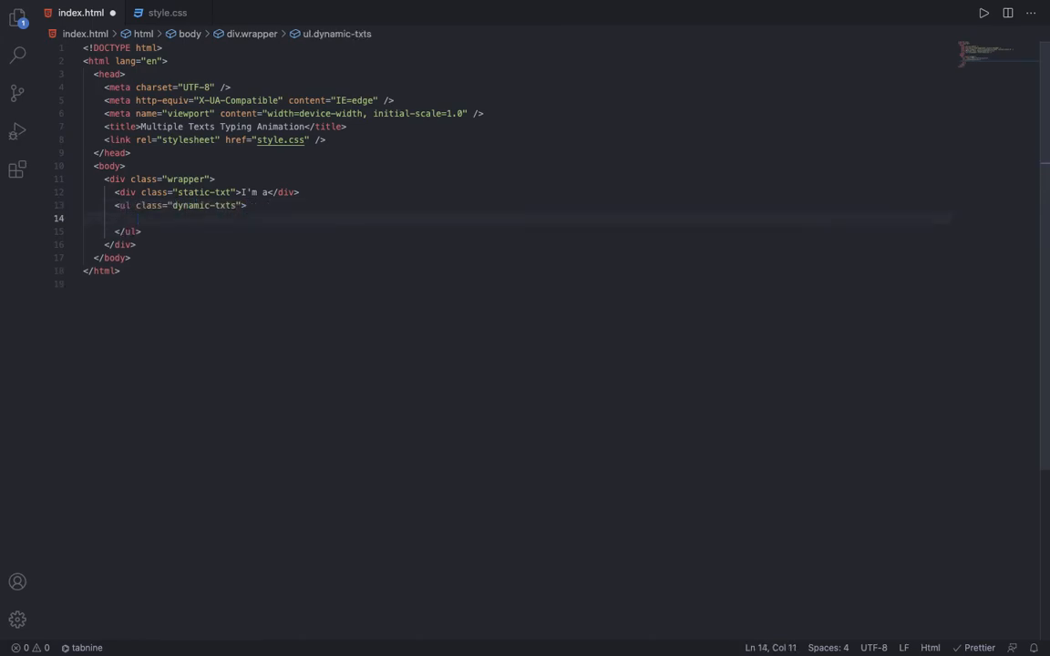
pyautogui.write('li*')
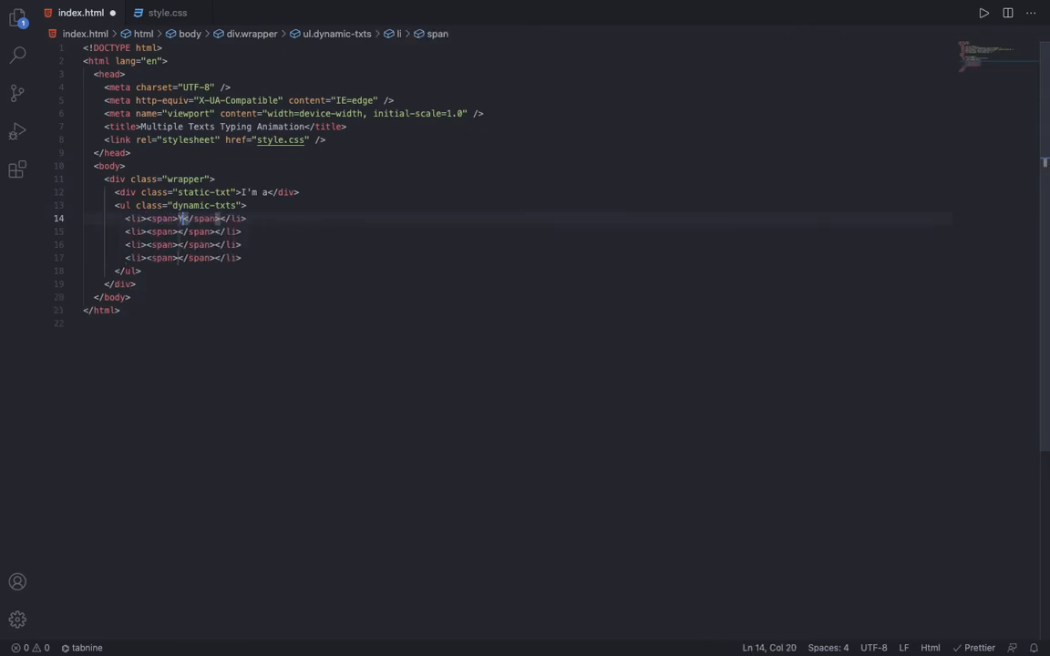
pyautogui.write('Youtubers')
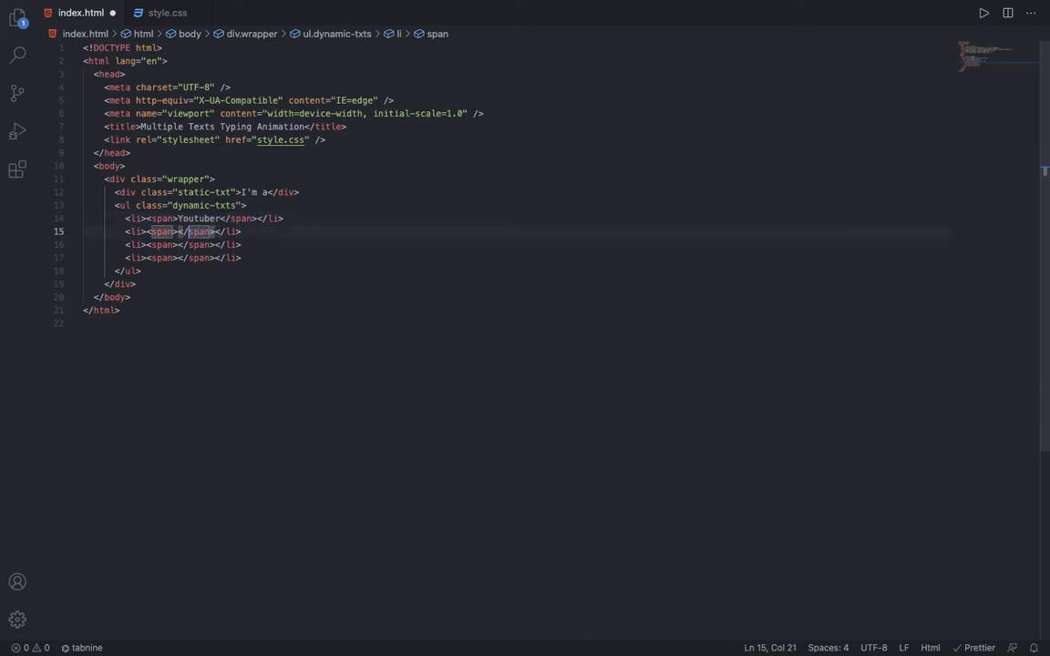
pyautogui.write('De')
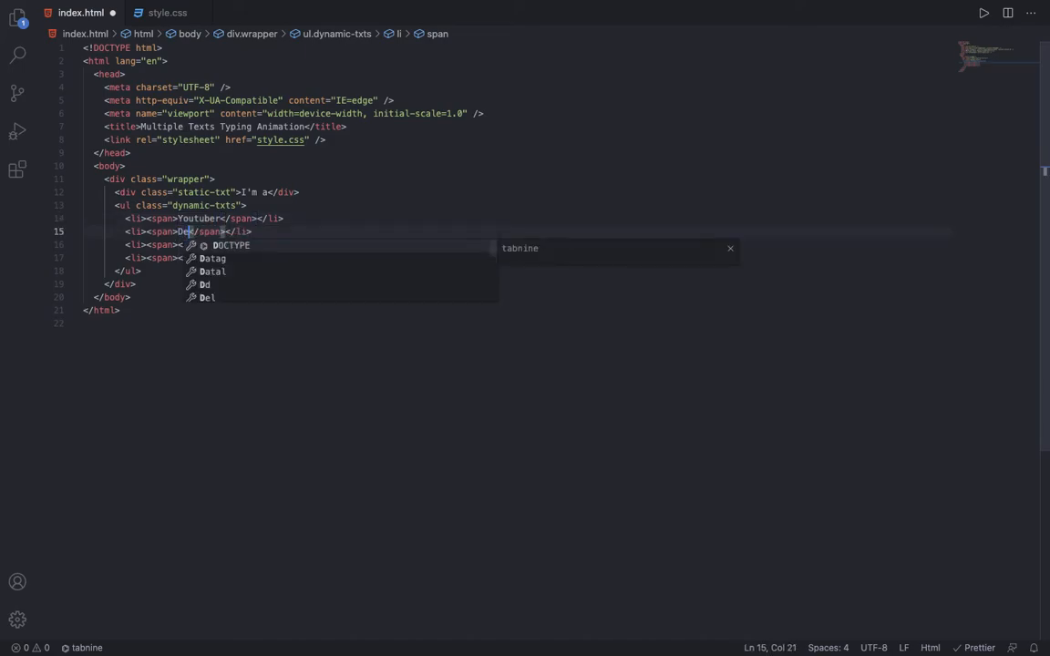
pyautogui.write('Designer')
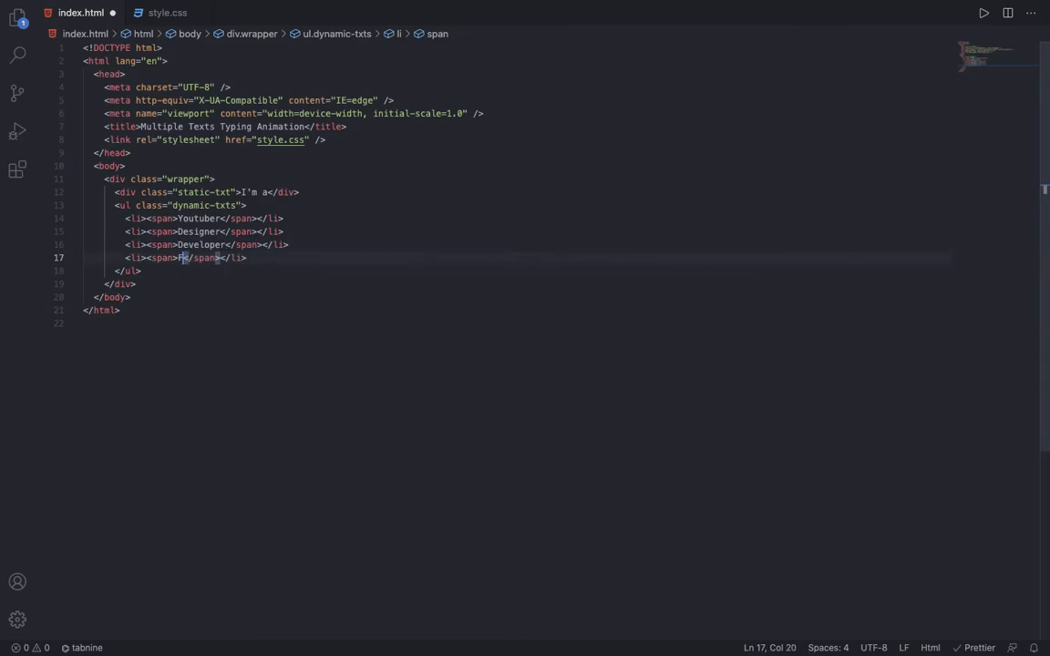
pyautogui.write('reelancer')
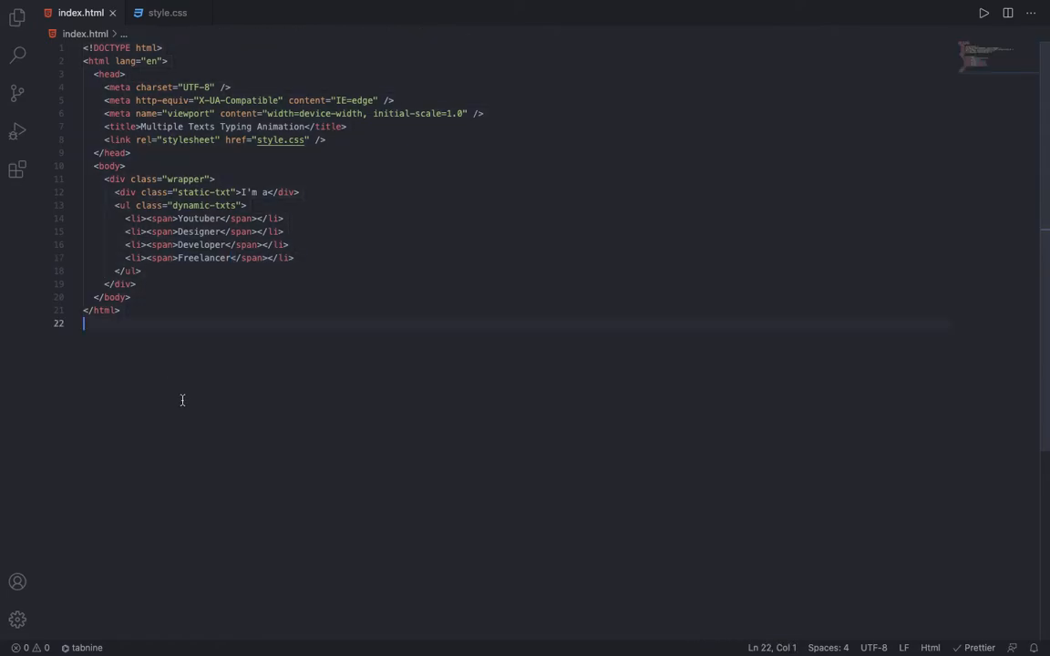
# Step: Review the Freelancer list item to confirm the markup is complete
pyautogui.click(135, 284)
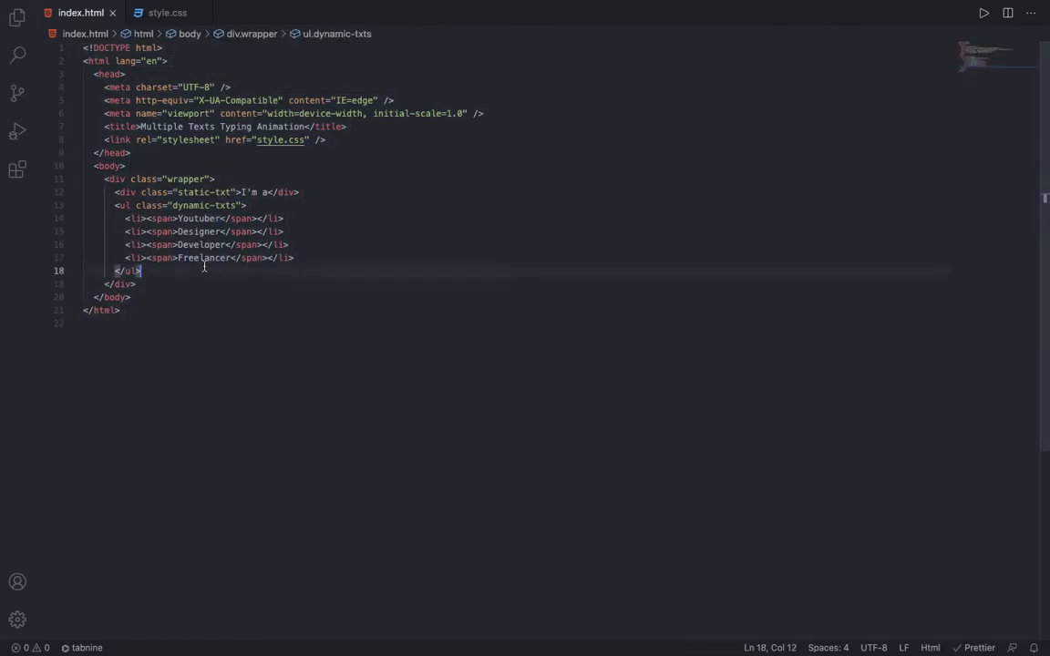
pyautogui.click(186, 257)
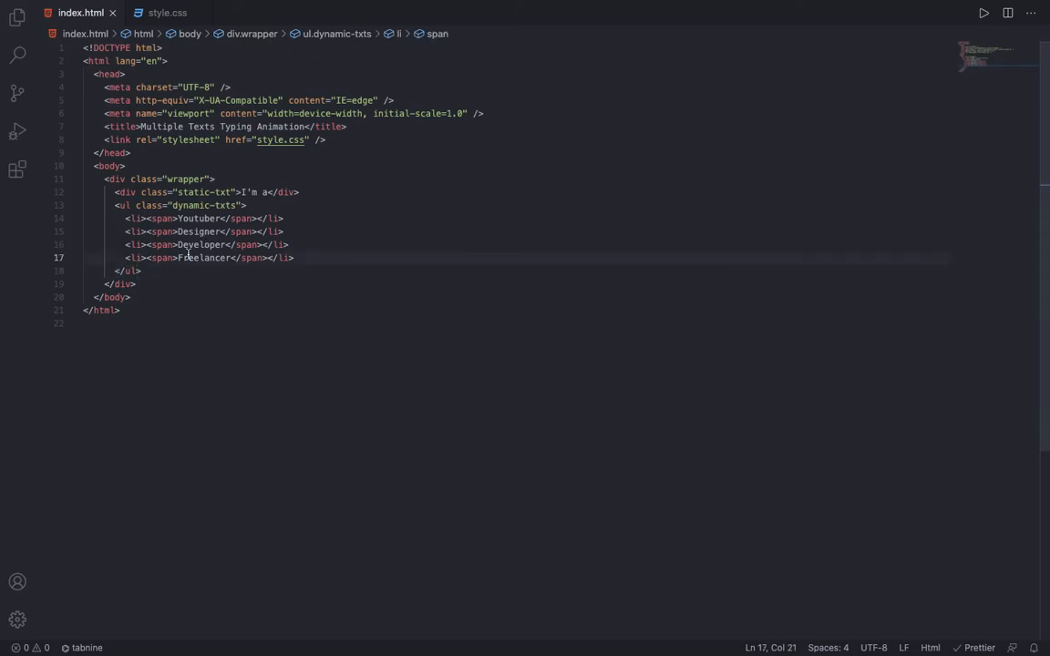
pyautogui.doubleClick(202, 257)
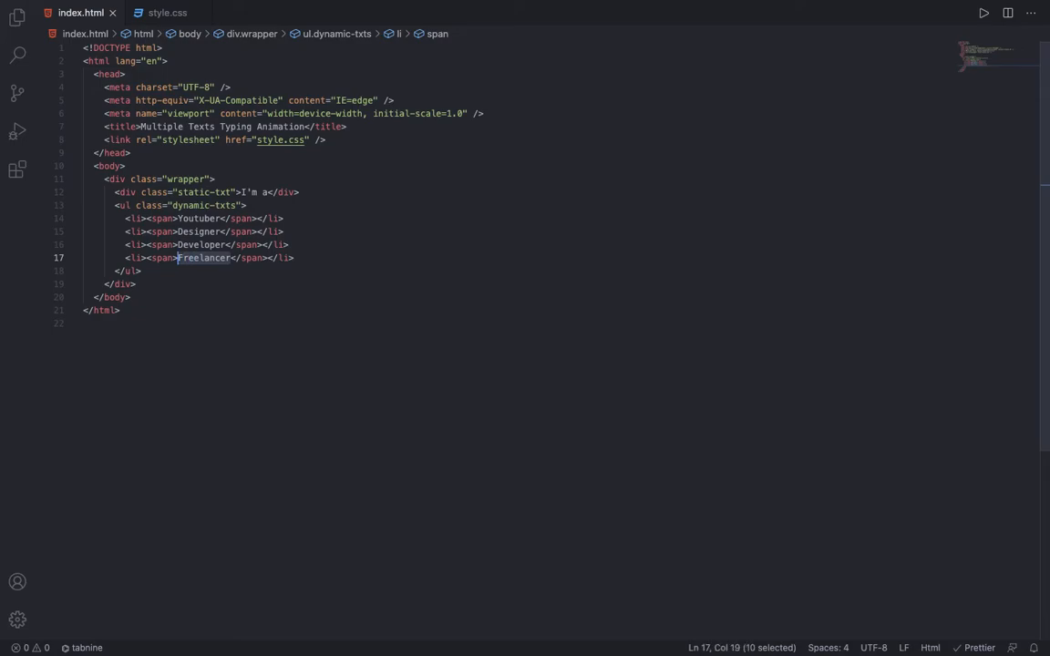
pyautogui.click(177, 218)
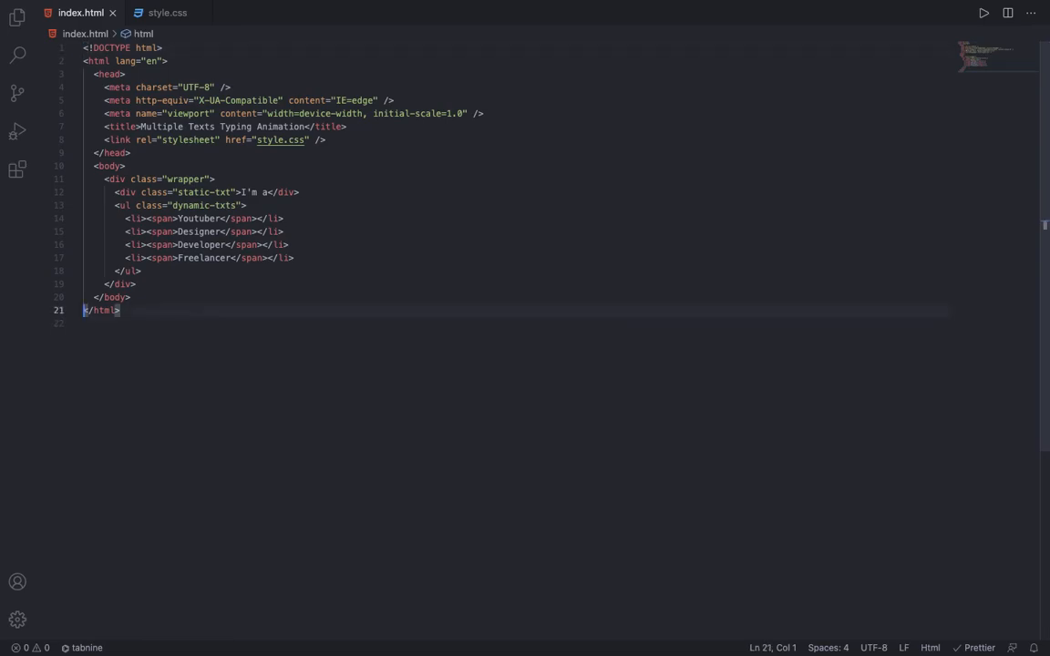
# Step: Open style.css in the GitHub repository and select its reset and Poppins import lines
pyautogui.click(167, 13)
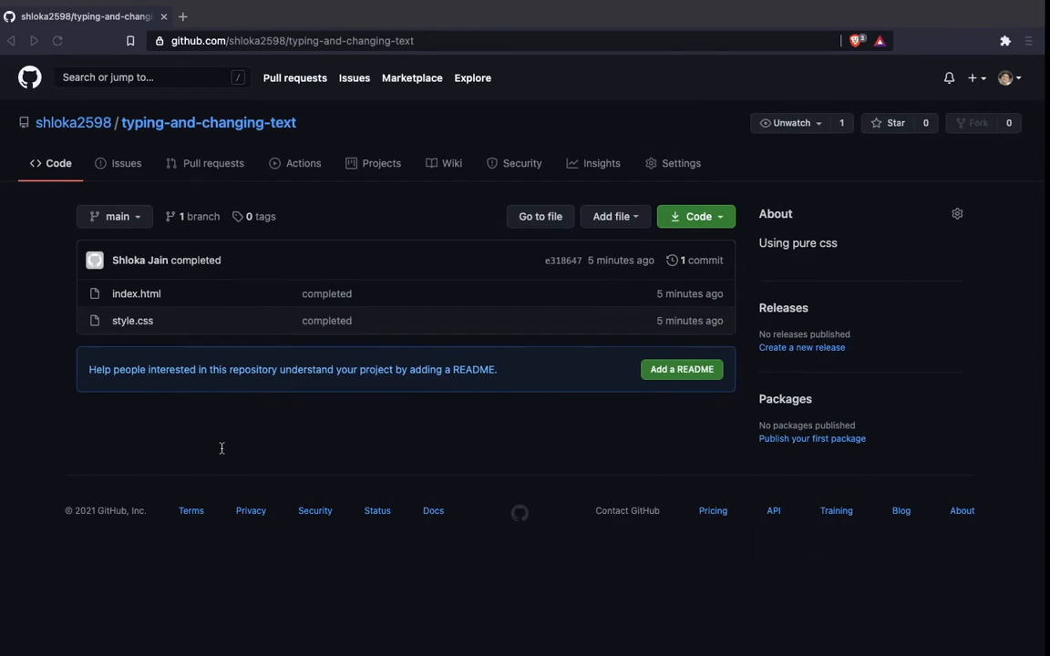
pyautogui.click(128, 321)
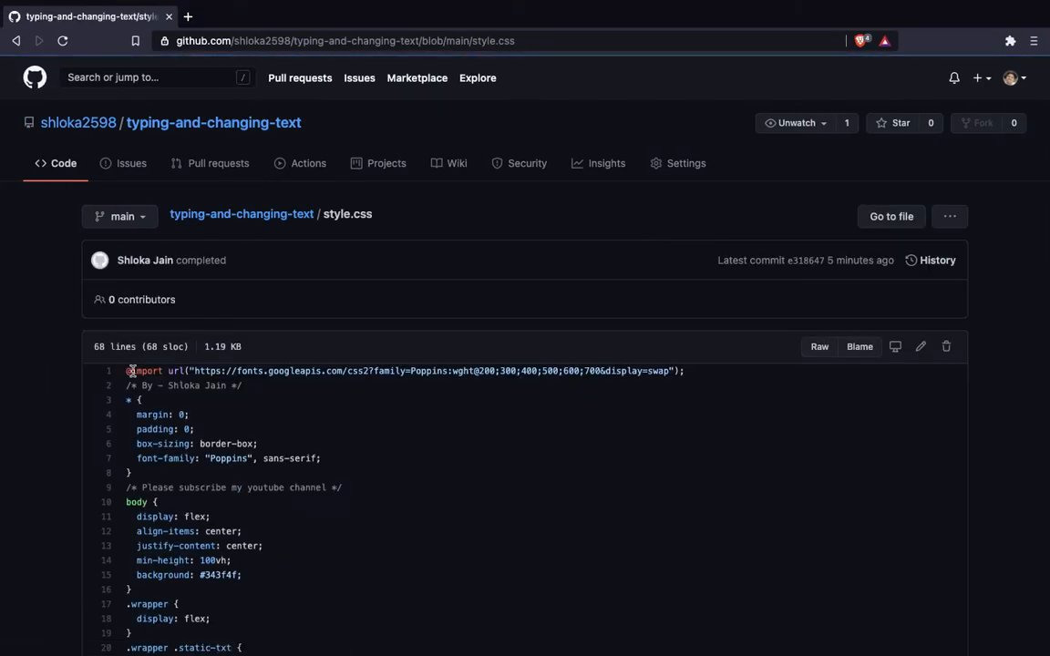
pyautogui.moveTo(132, 372); pyautogui.dragTo(131, 472)
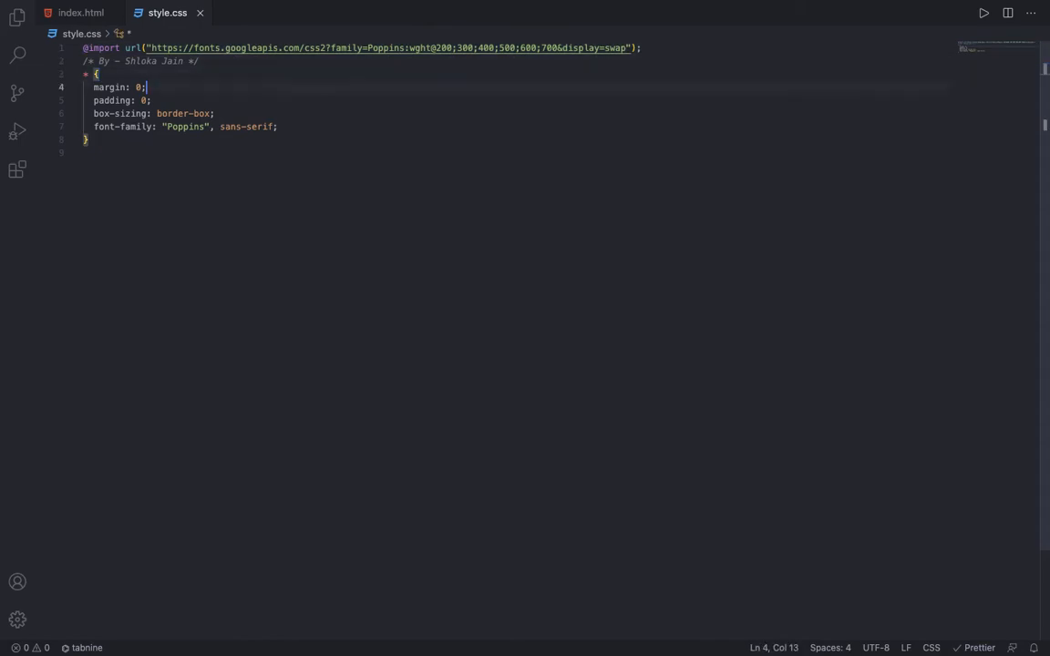
# Step: Start a body rule with display flex, align-items center and justify-content center
pyautogui.press('cmd+tab')
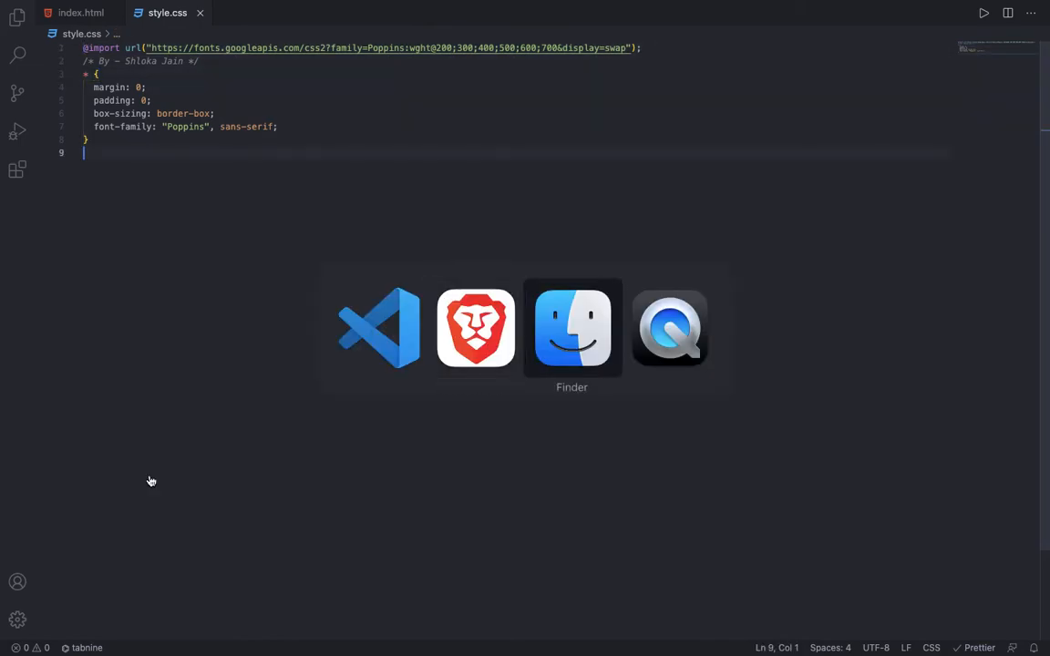
pyautogui.press('cmd+a')
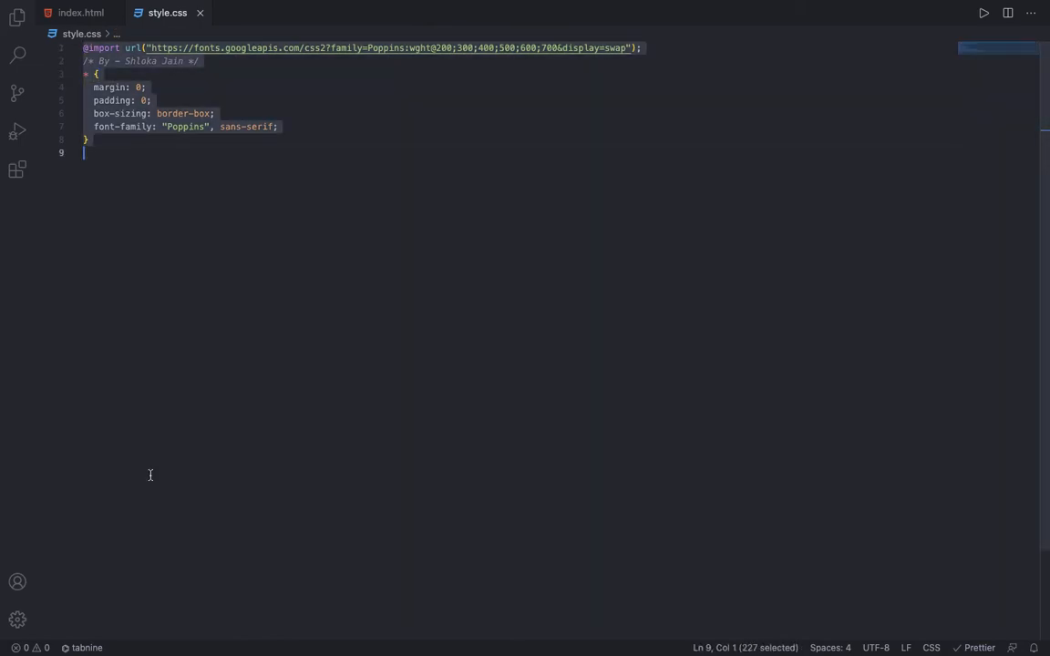
pyautogui.moveTo(161, 168)
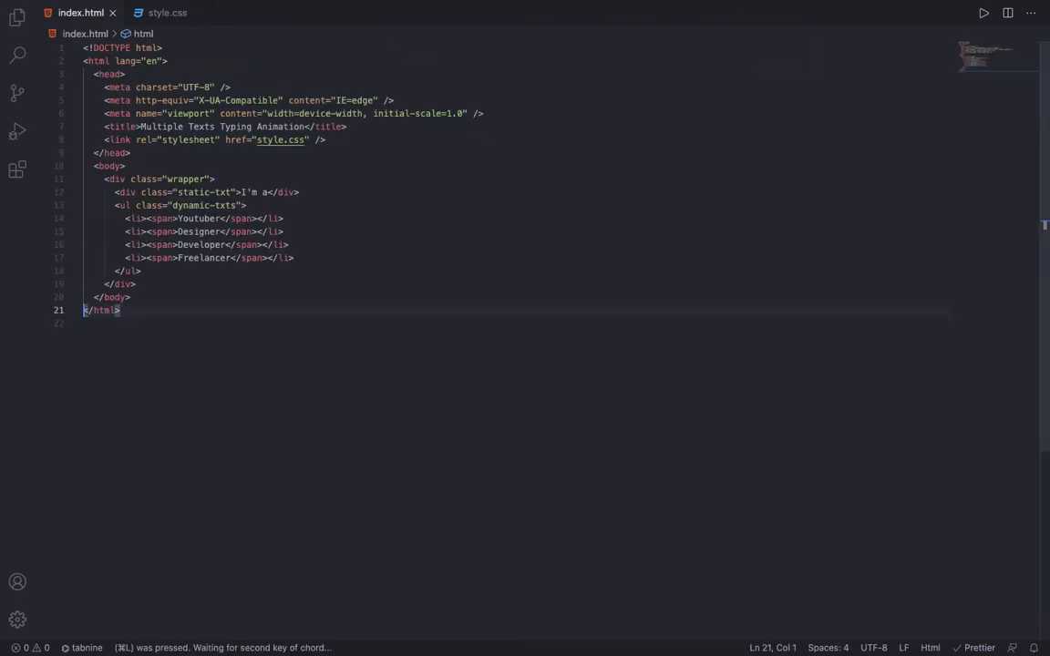
pyautogui.click(166, 13)
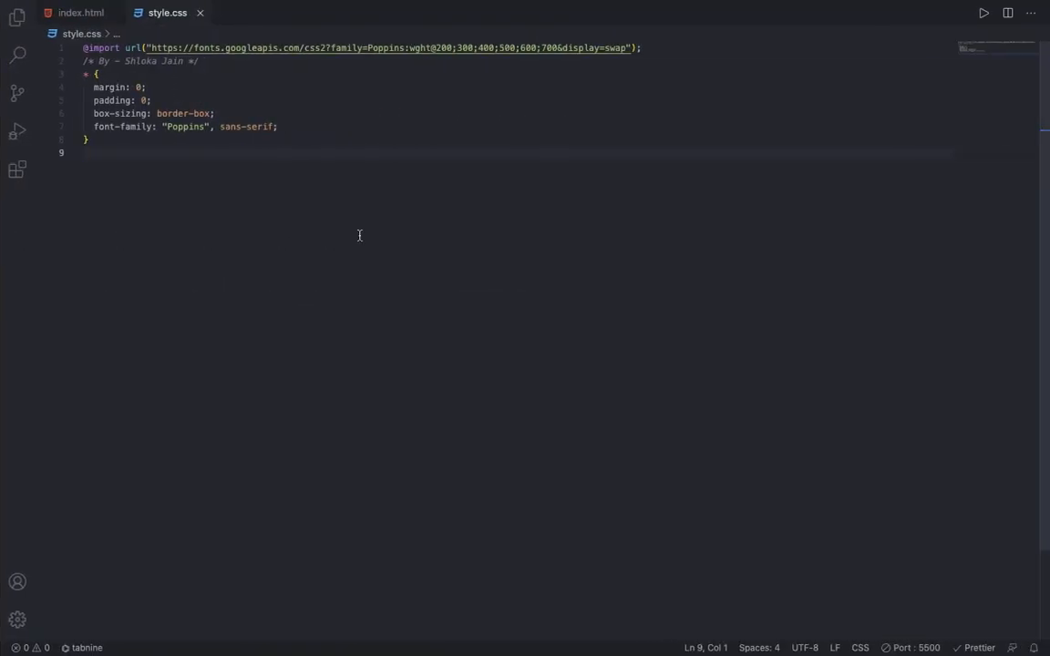
pyautogui.write('body {')
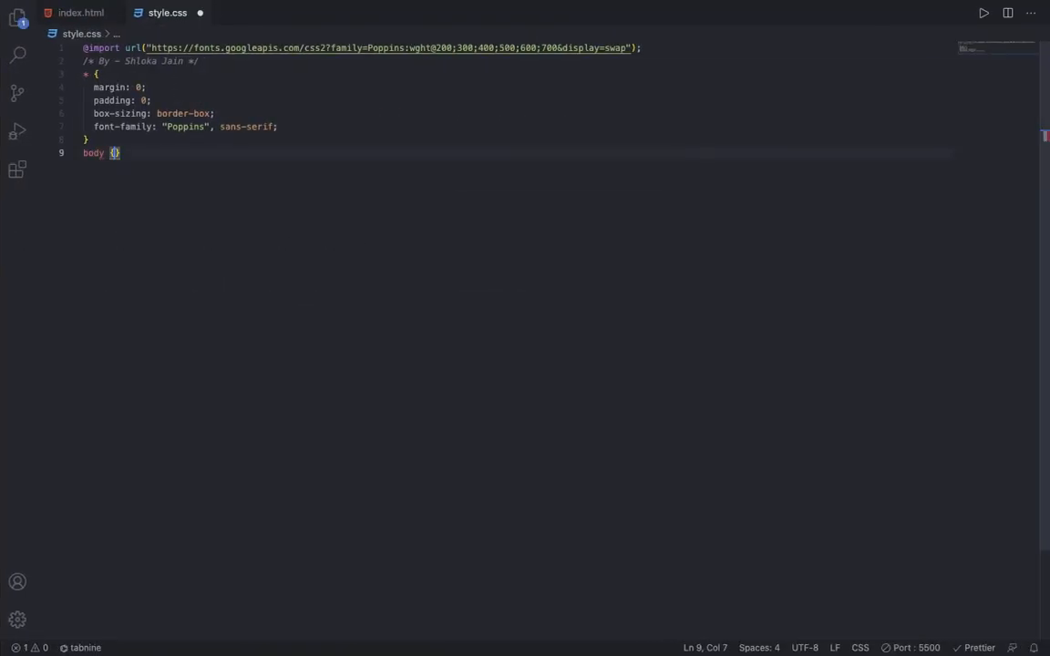
pyautogui.write('display: flex')
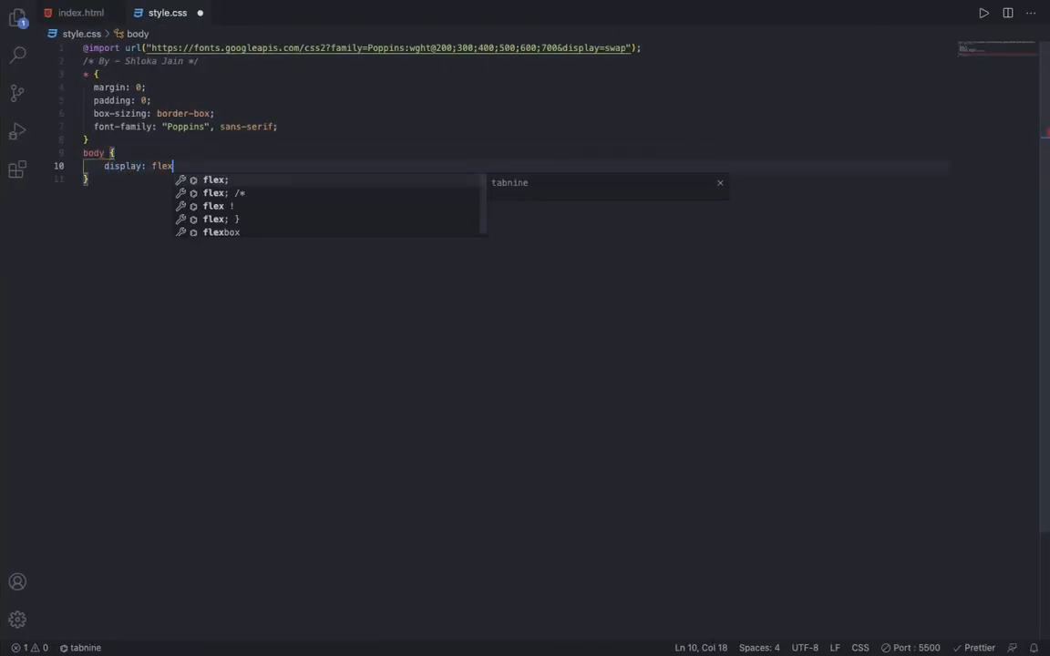
pyautogui.press('Enter')
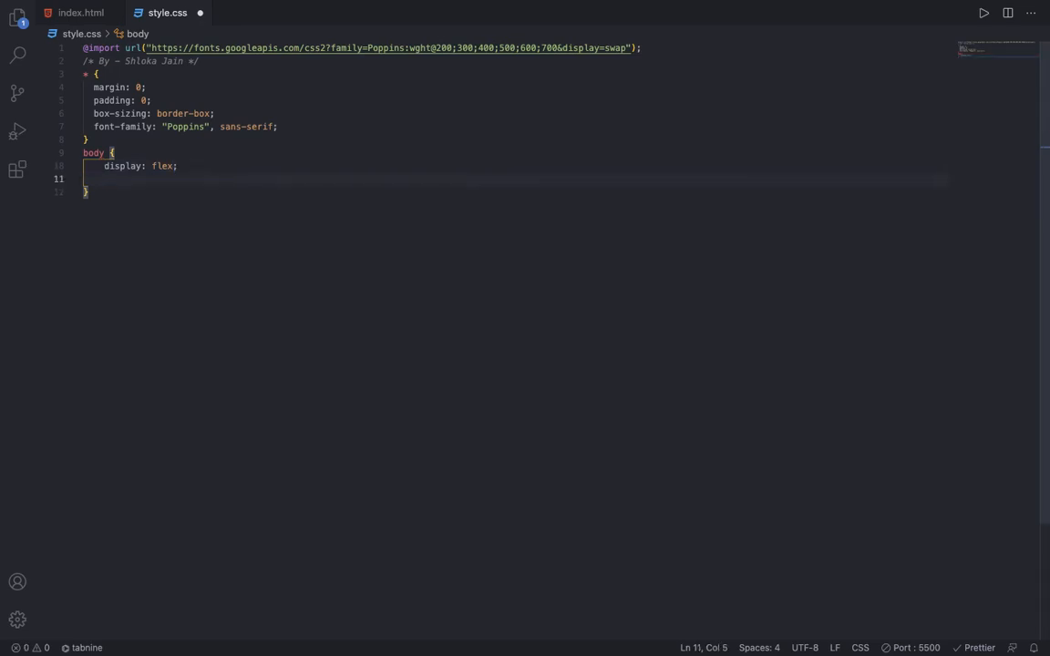
pyautogui.write('align-items: center;')
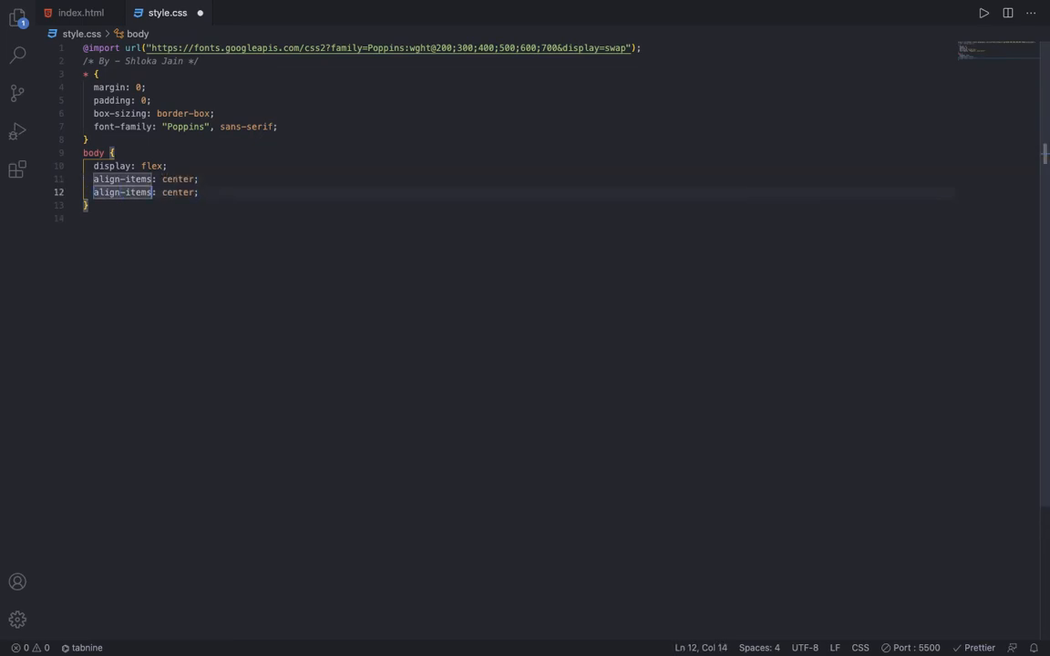
pyautogui.write('justify-co')
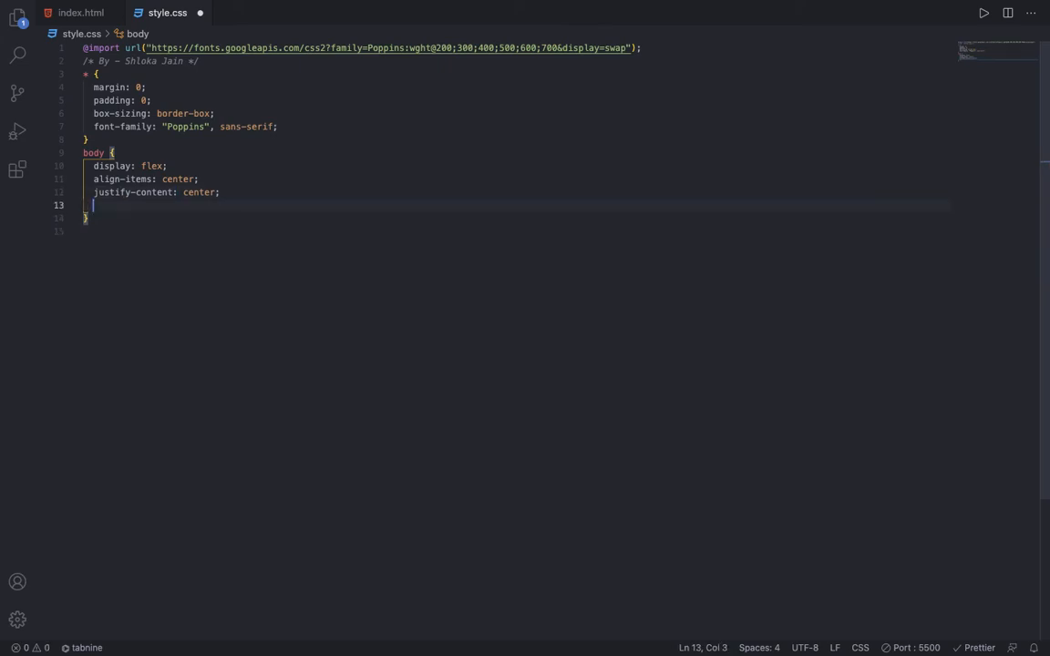
# Step: Give body min-height 100vh and background #343f4f
pyautogui.write('min-height: 100vh;')
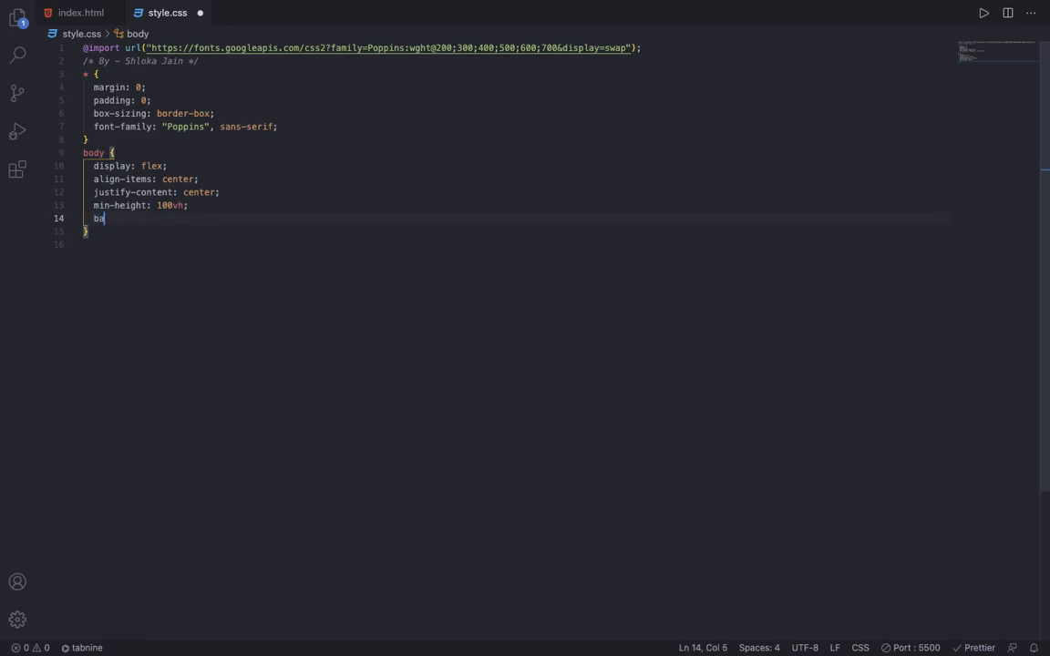
pyautogui.write('ckground:')
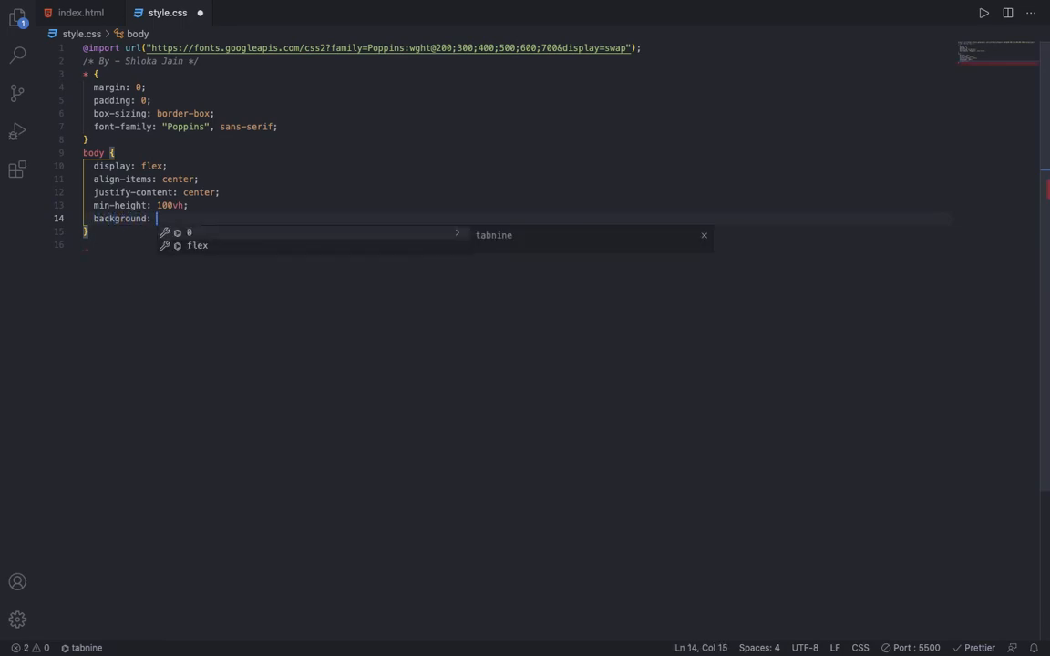
pyautogui.write('#34')
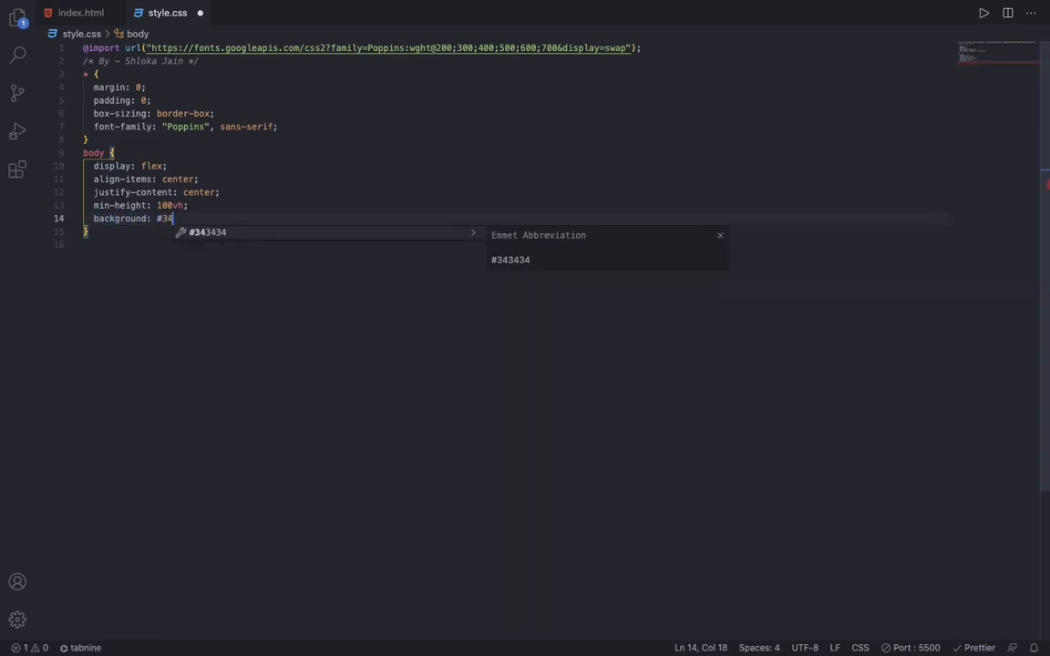
pyautogui.write('f4f;')
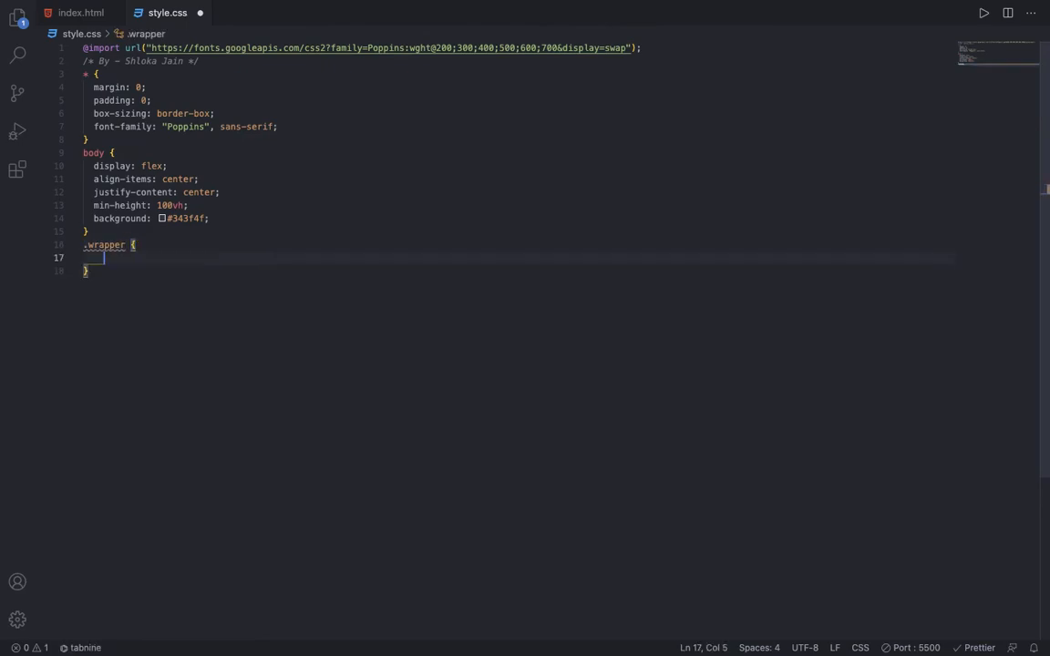
# Step: Set .wrapper to display flex and start a .wrapper .static-txt rule
pyautogui.write('display: flex;')
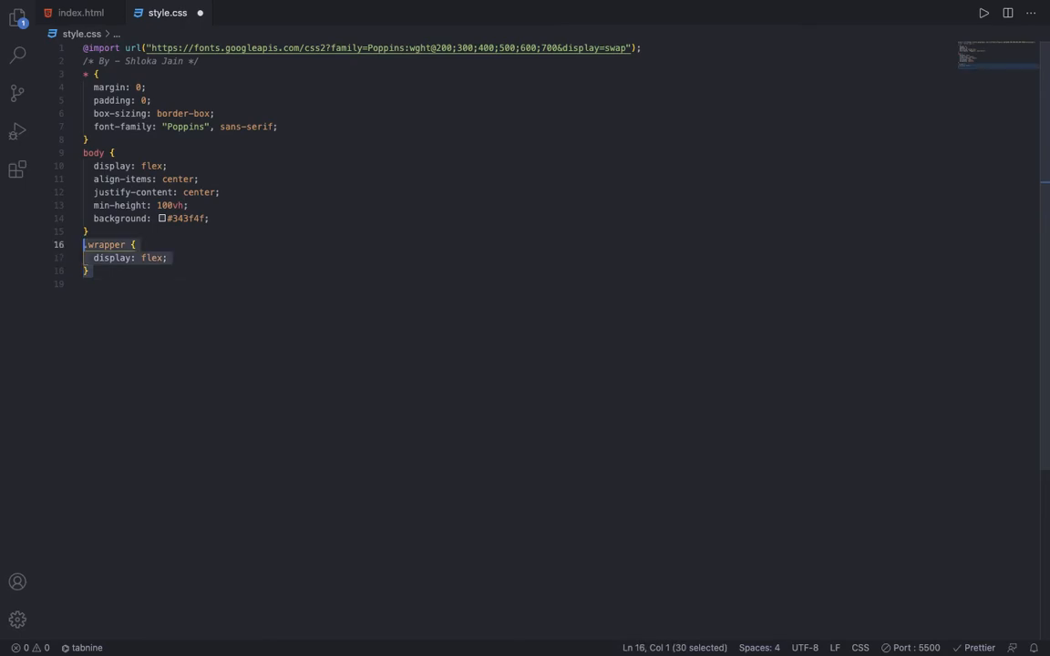
pyautogui.click(80, 13)
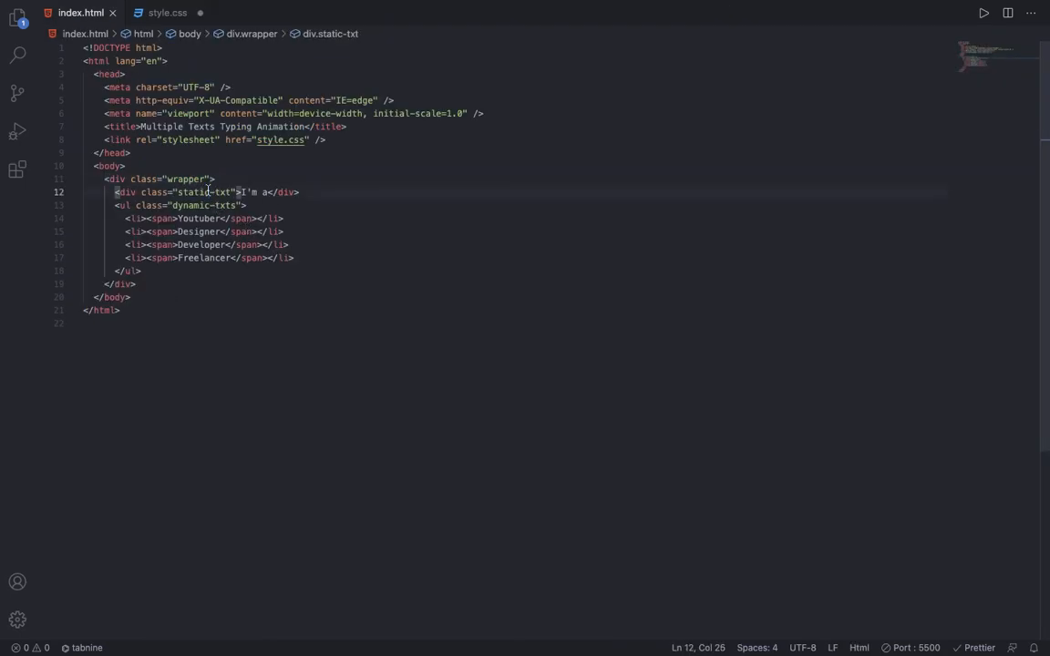
pyautogui.click(168, 13)
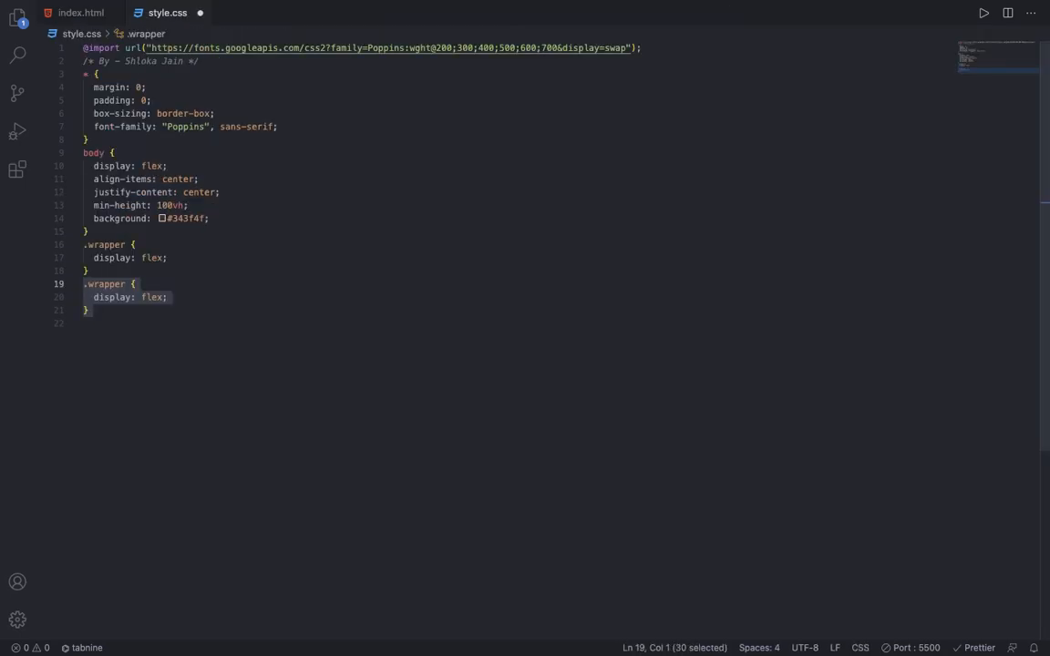
pyautogui.write('.static-txt')
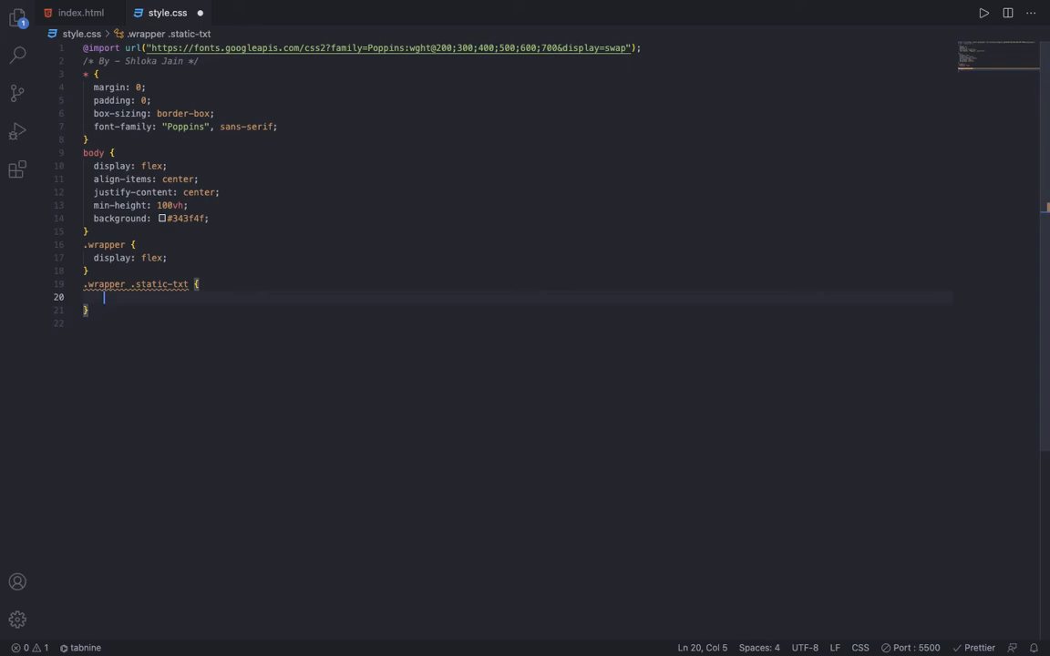
# Step: Give .wrapper .static-txt color #fff, font-size 60px and font-weight 400
pyautogui.write('color: #fff;')
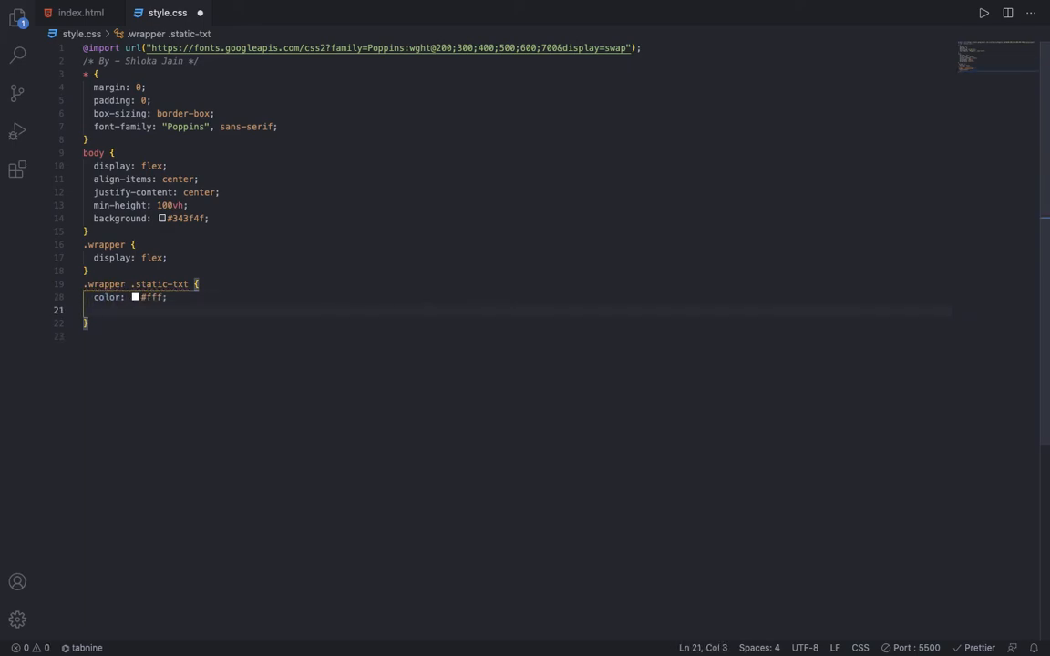
pyautogui.write('font-size: 60px;')
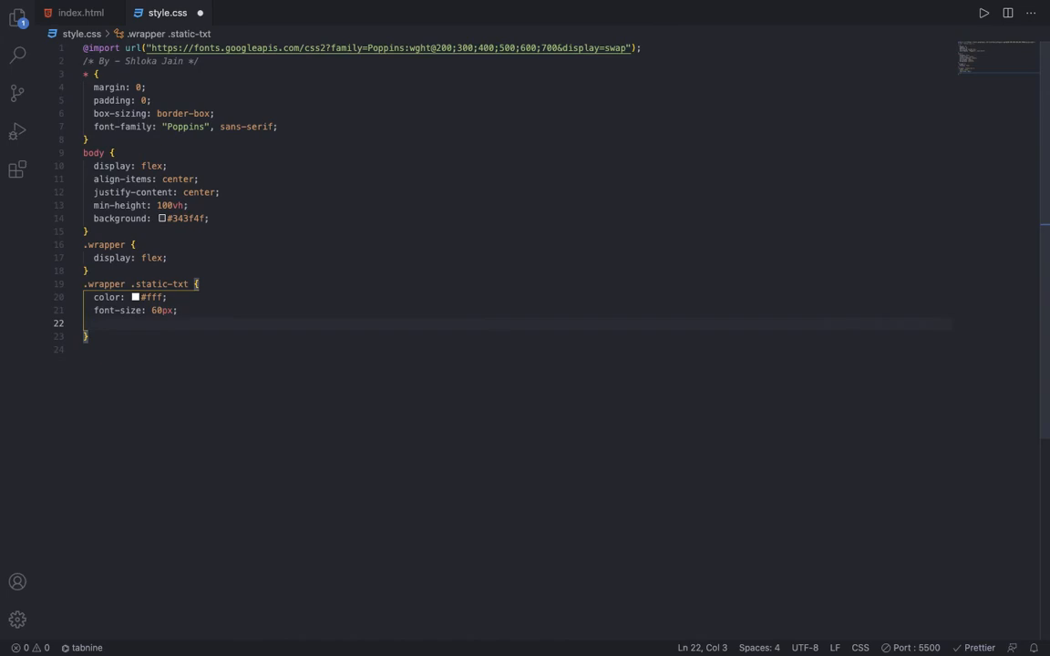
pyautogui.write('font-weight: 600;')
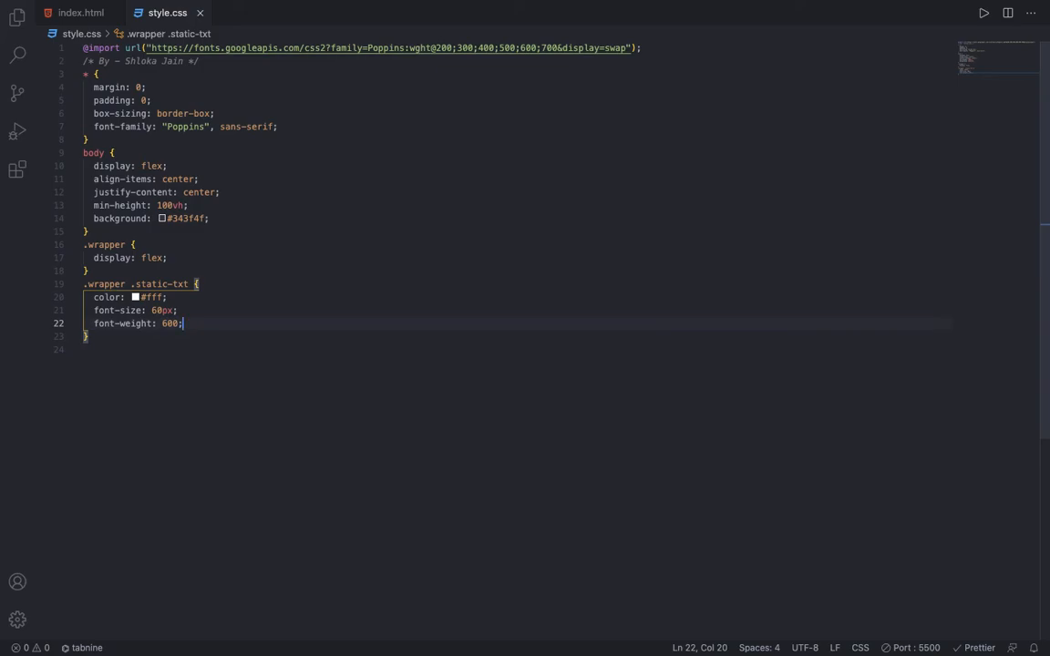
pyautogui.moveTo(317, 292)
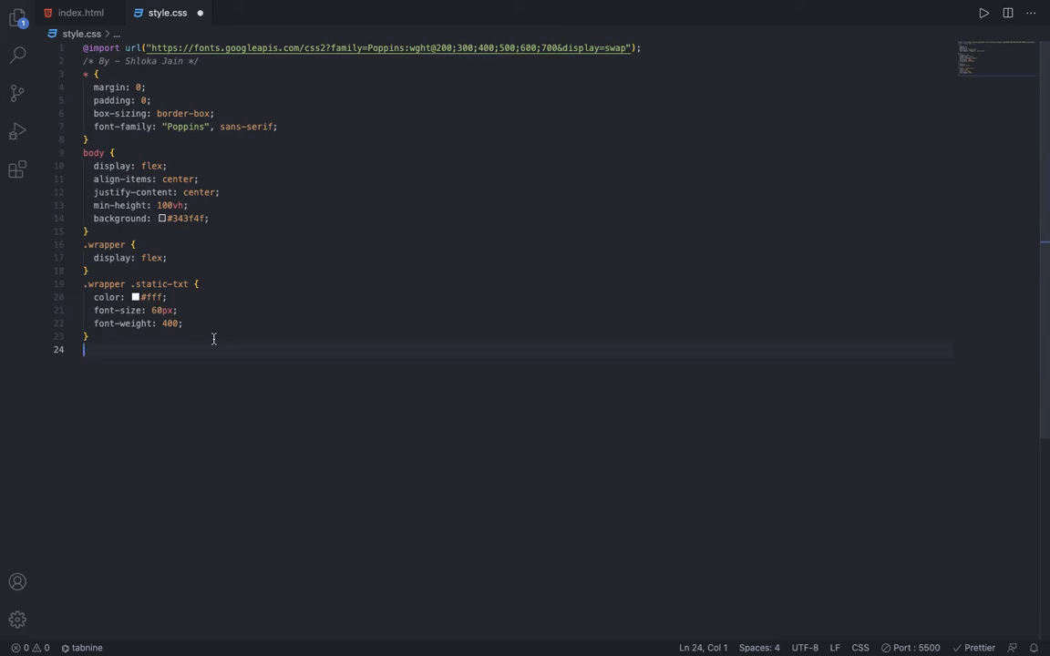
pyautogui.click(81, 13)
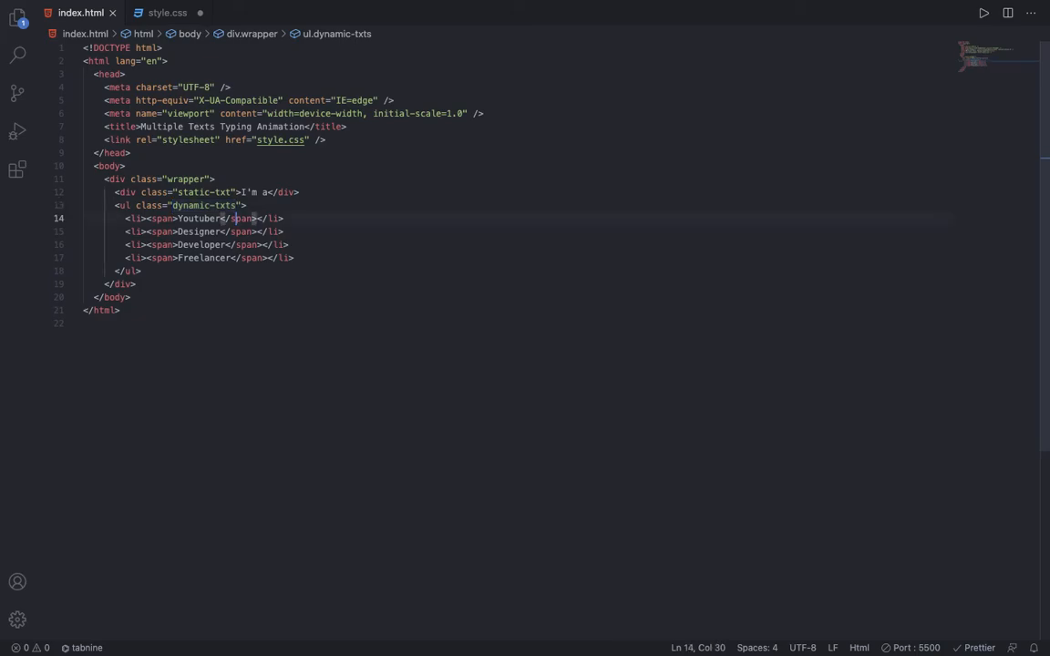
pyautogui.click(168, 12)
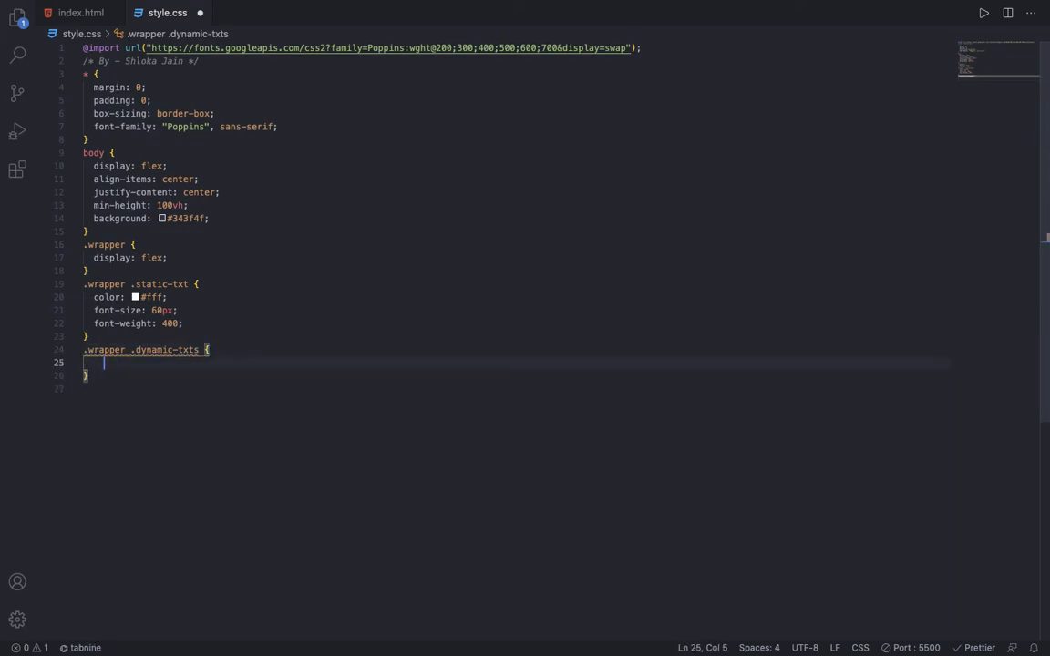
# Step: Give .wrapper .dynamic-txts margin-left 15px and height 90px
pyautogui.write('margin-left')
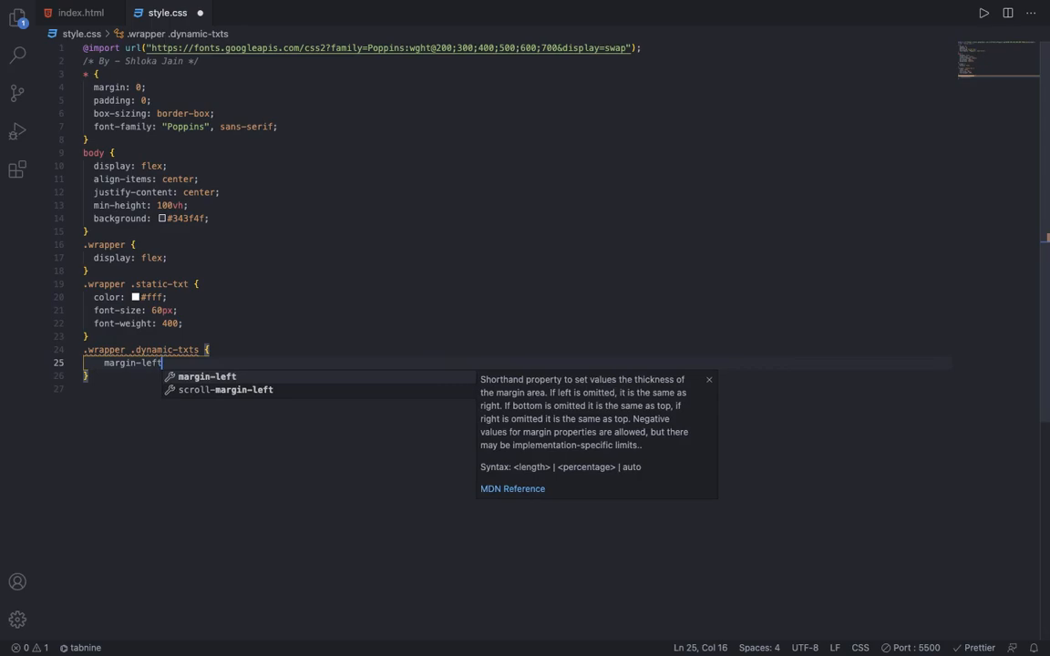
pyautogui.write(': 15px;')
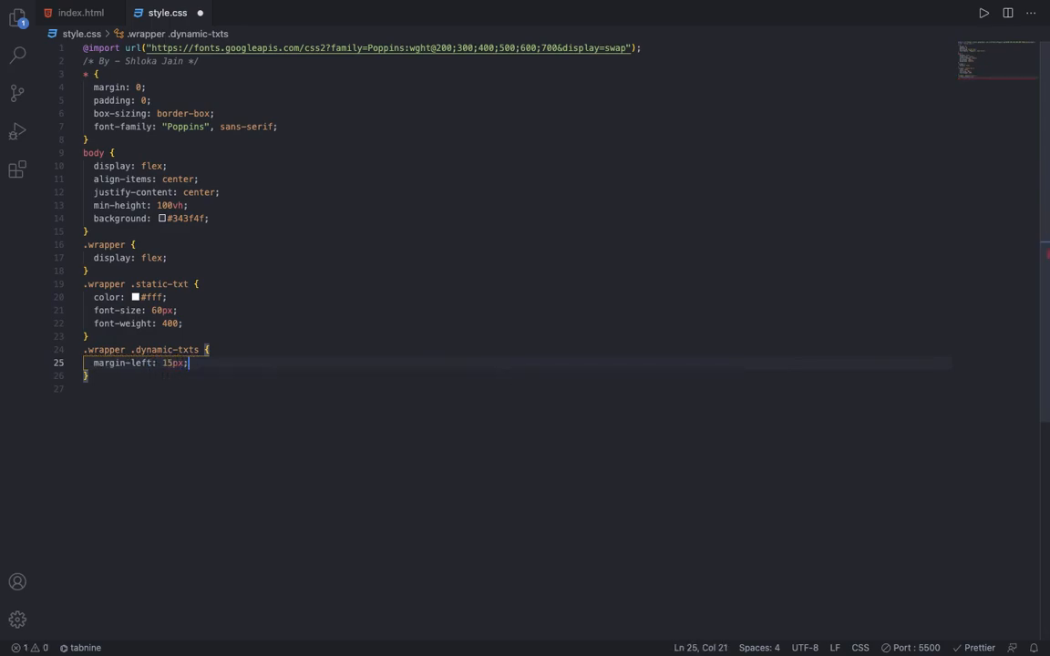
pyautogui.press('enter')
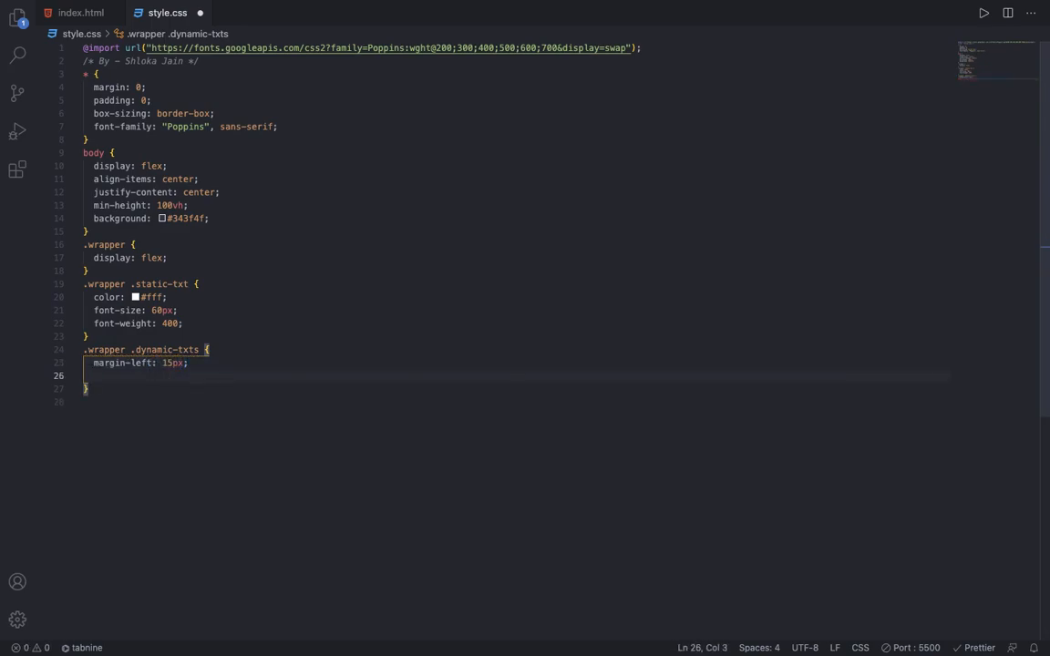
pyautogui.write('height')
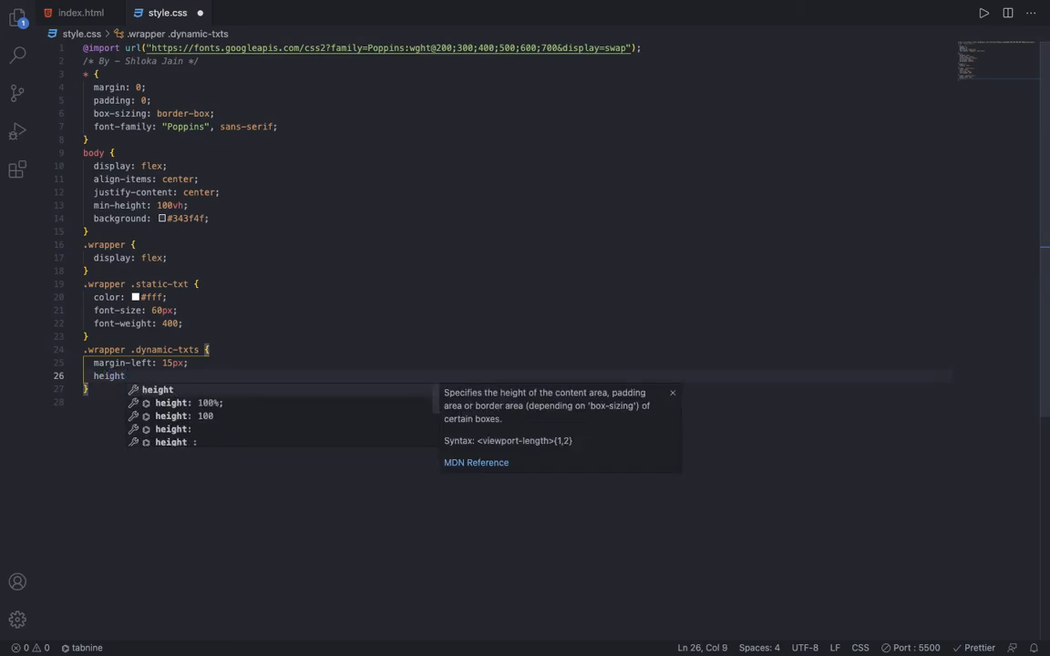
pyautogui.write(': 90px;')
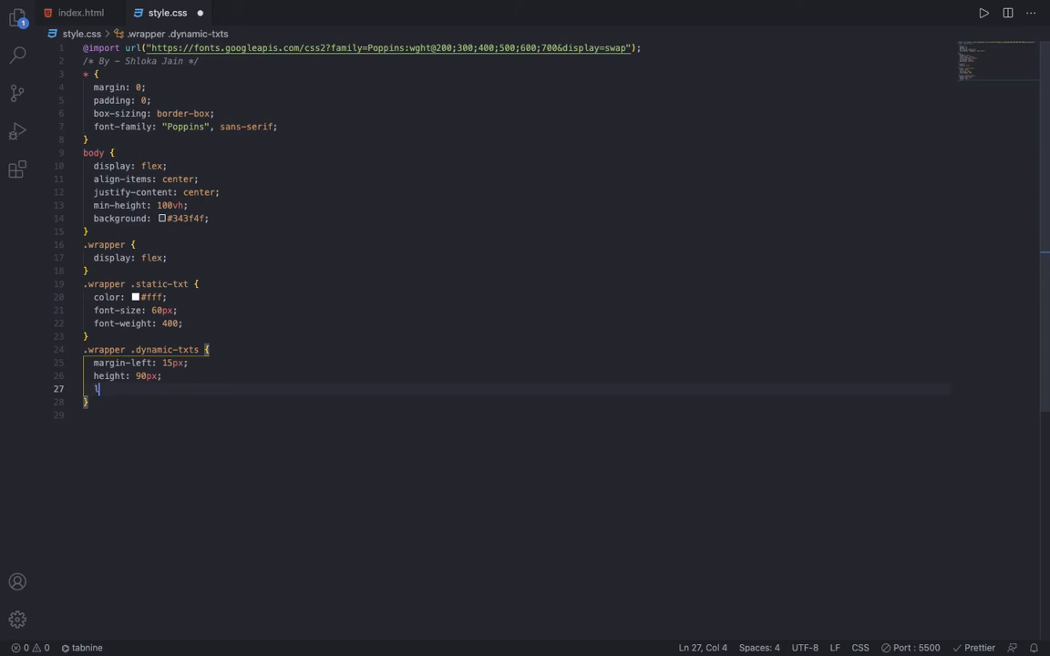
# Step: Add line-height 90px and overflow hidden, then start a new .dynamic-txts rule
pyautogui.write('height: 90px;')
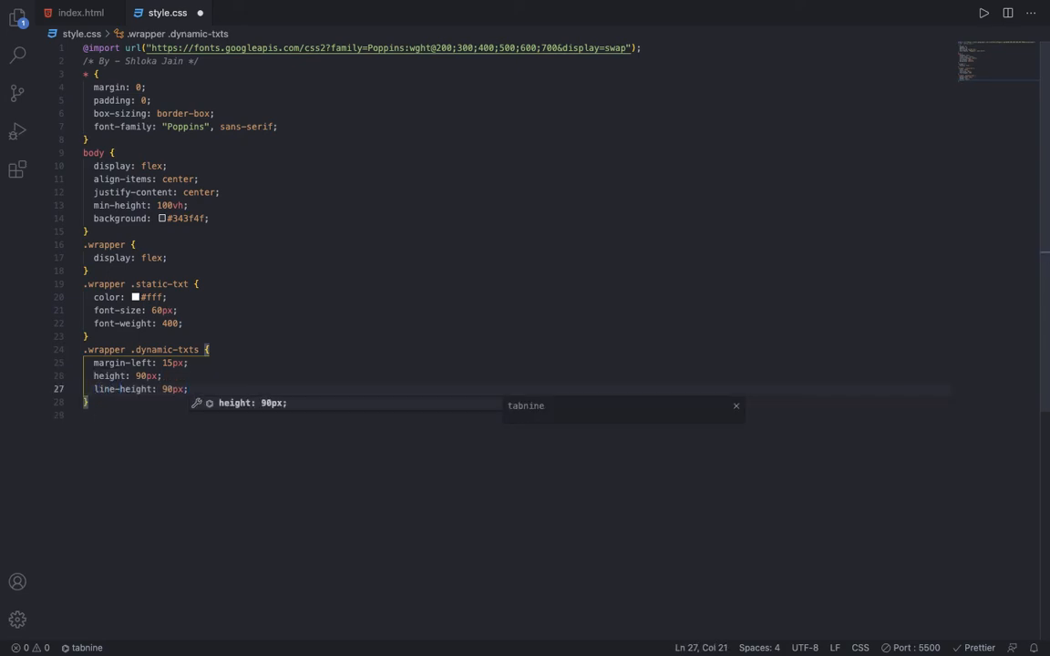
pyautogui.write('overl')
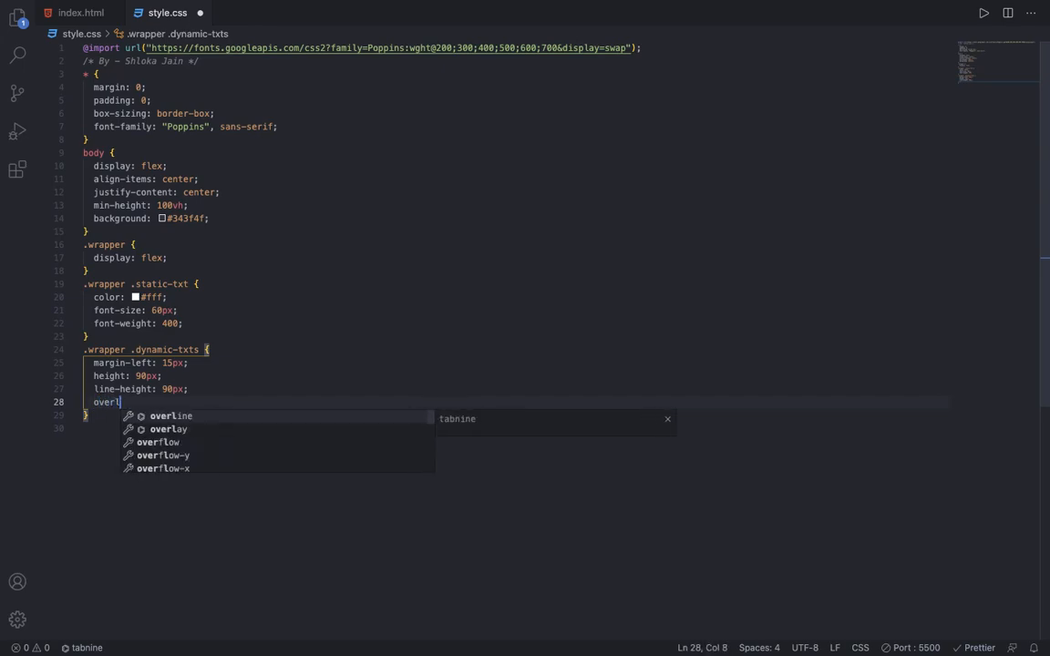
pyautogui.press('BackSpace')
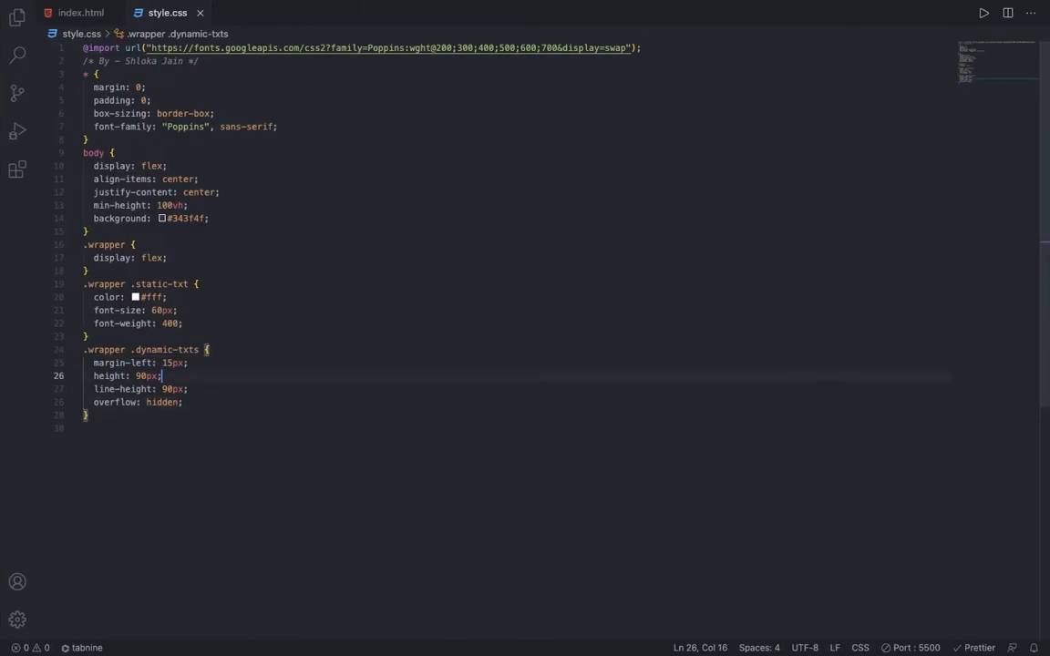
pyautogui.press('ctrl+/')
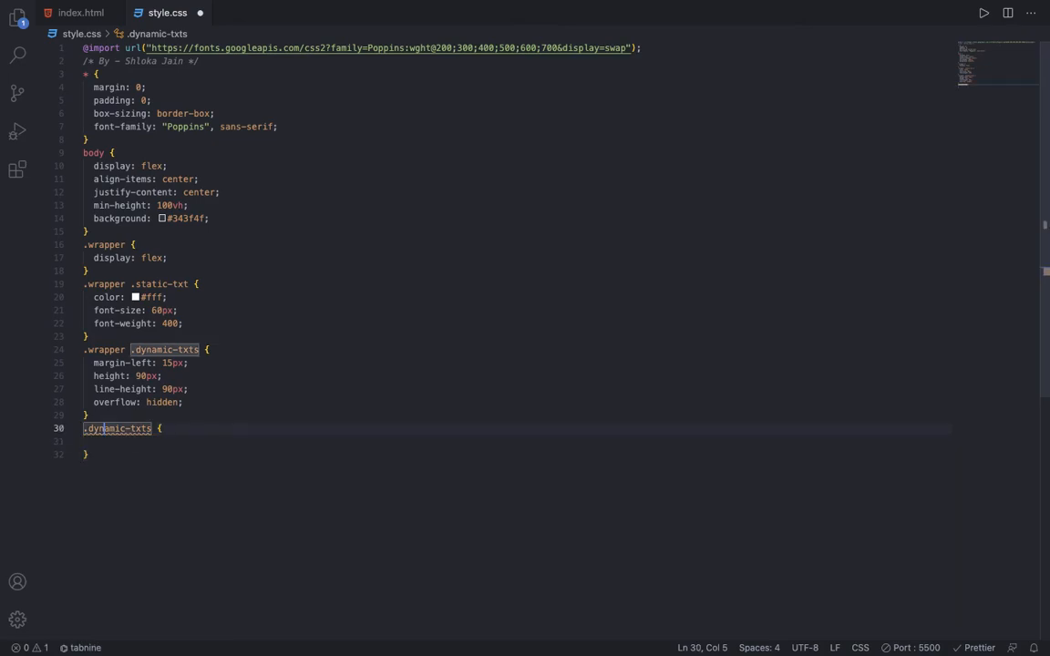
# Step: Style .dynamic-txts li with list-style none, color #fc6d6d, font-size 60px and weight 500
pyautogui.write('li')
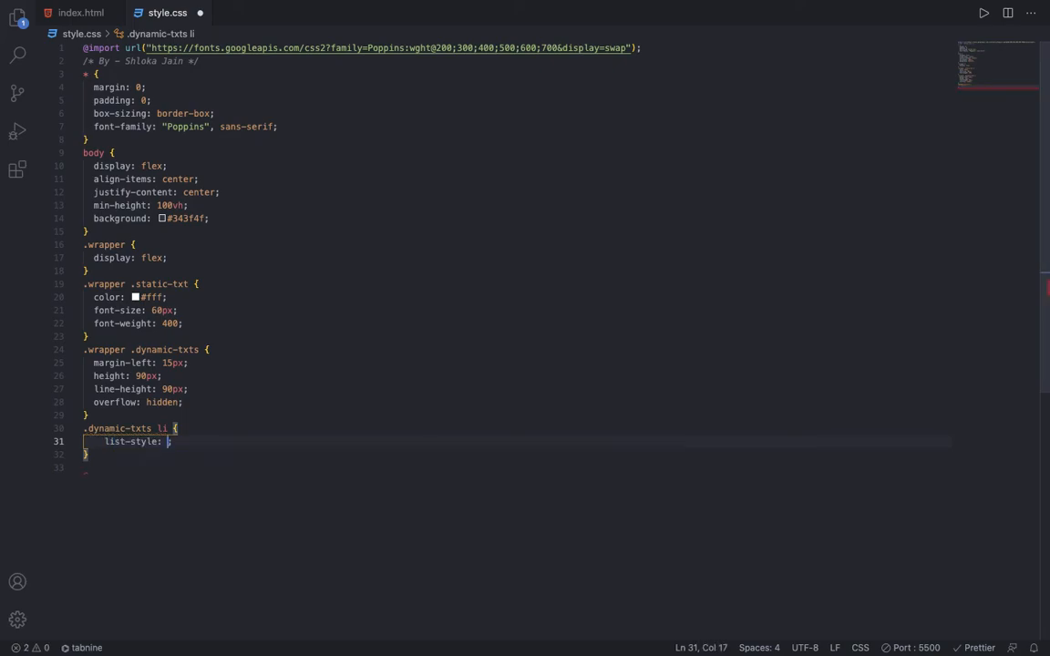
pyautogui.write('none;')
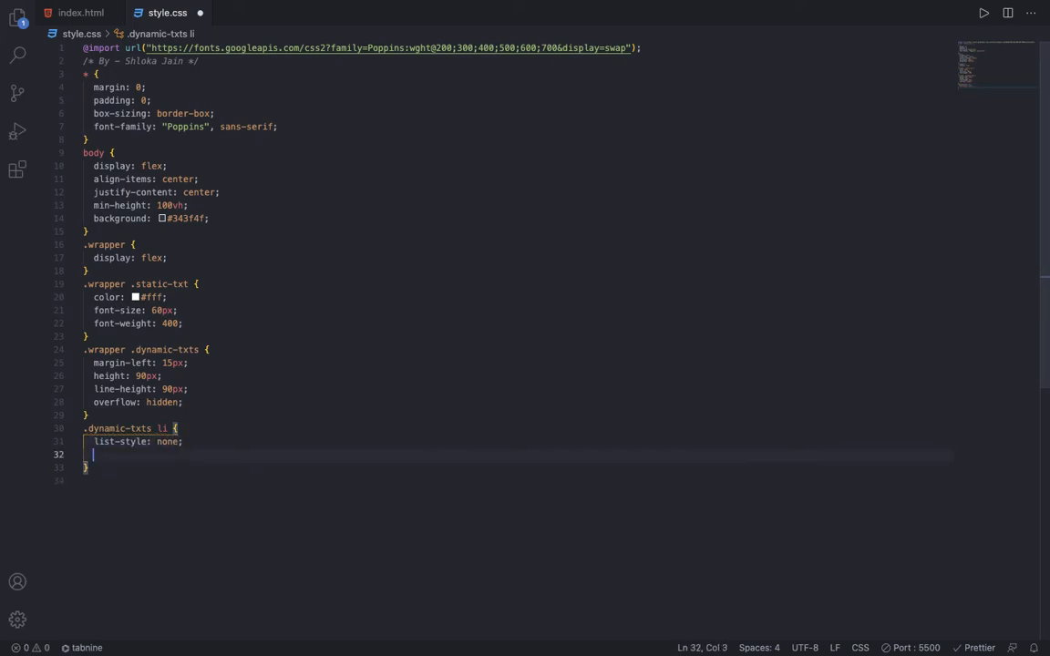
pyautogui.write('color:')
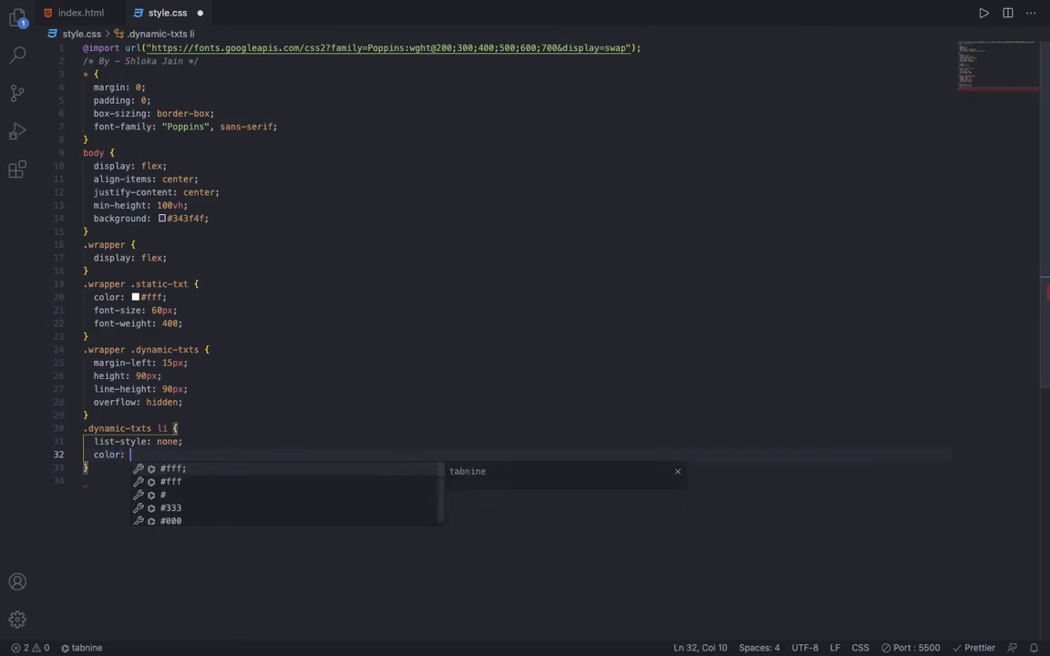
pyautogui.write('#')
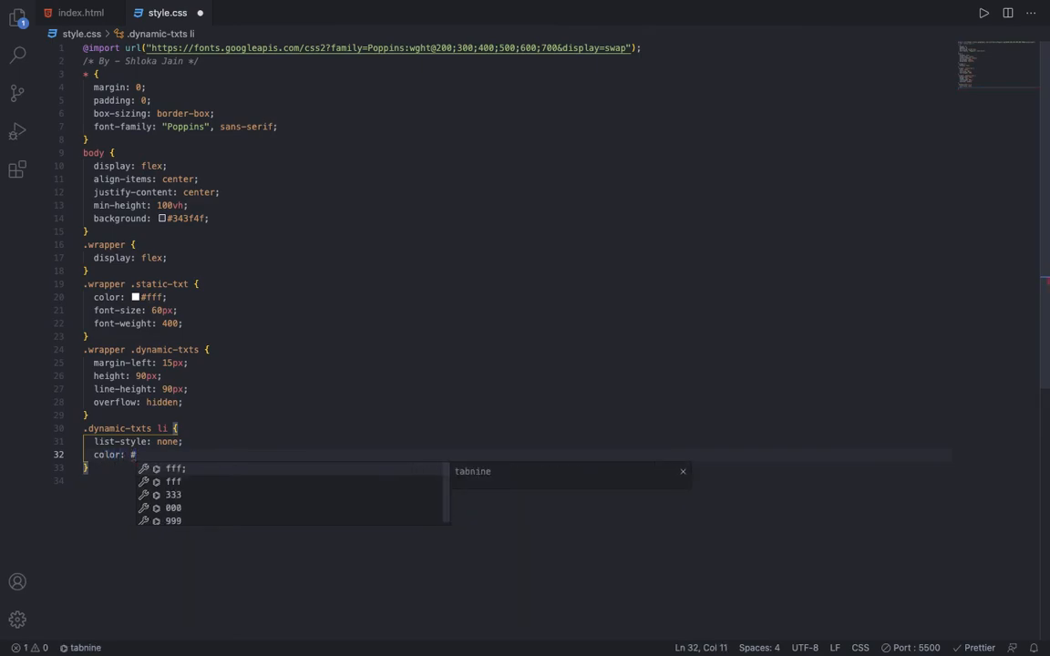
pyautogui.write('fcc')
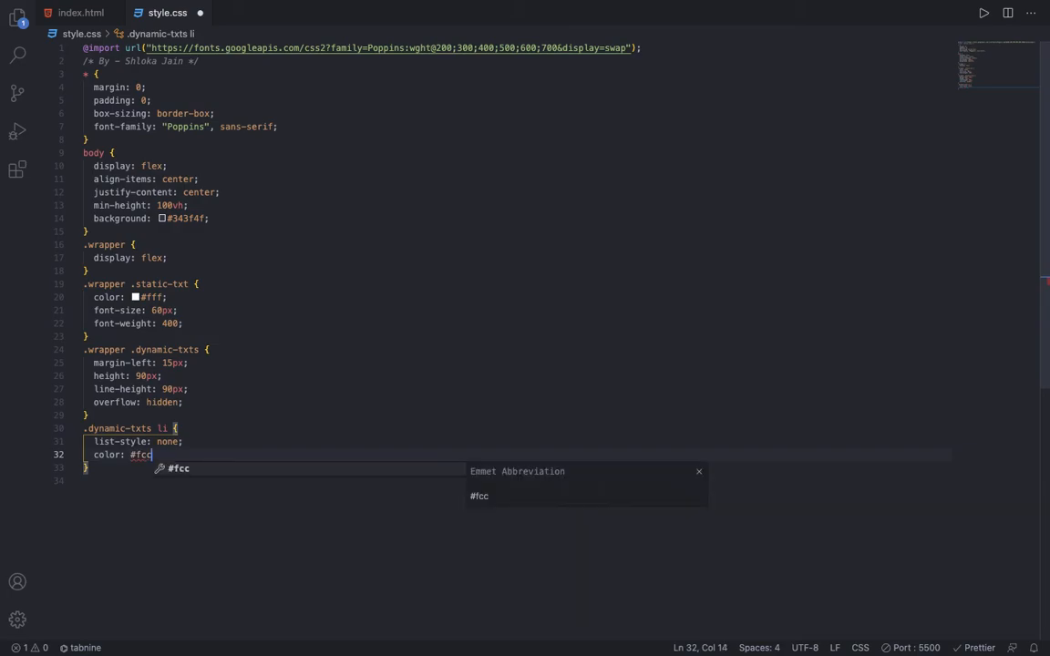
pyautogui.press('Backspace')
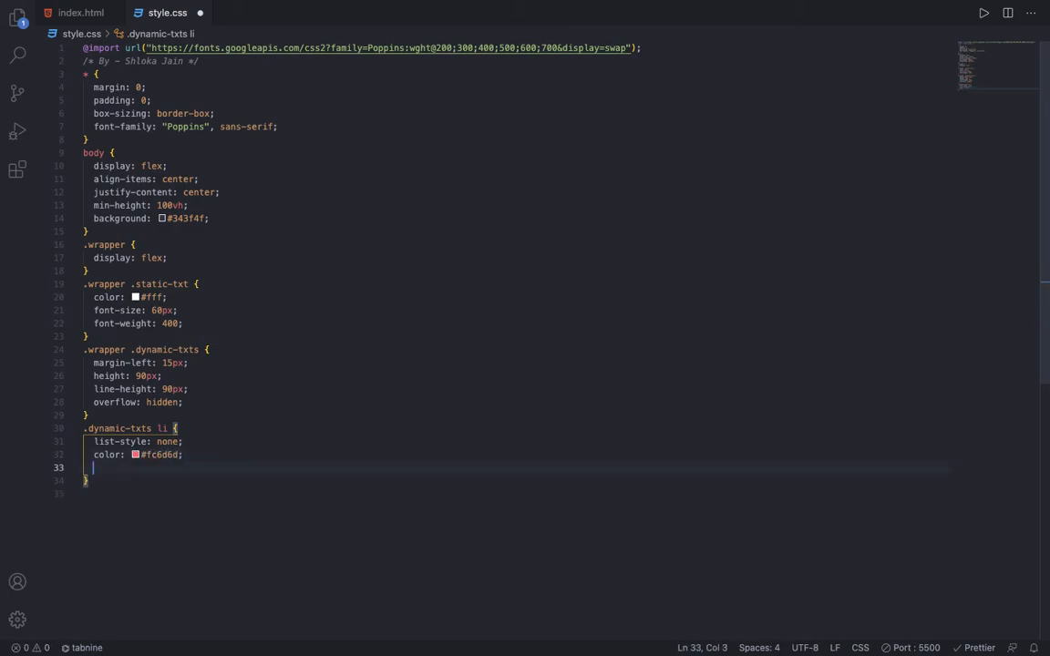
pyautogui.write('font-size: 60px;')
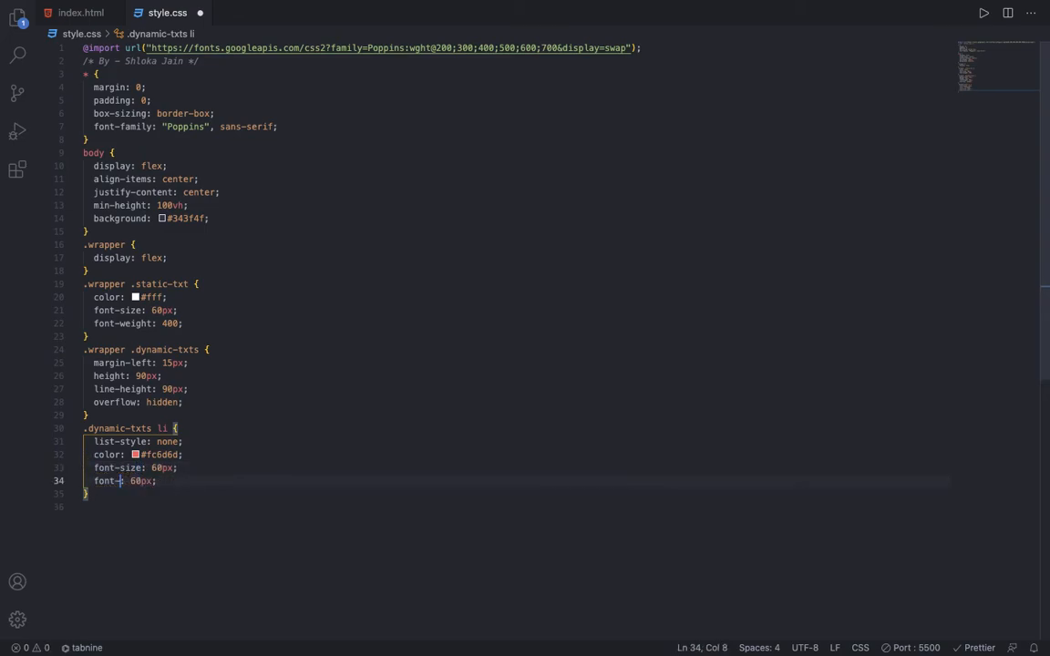
pyautogui.write('weight:')
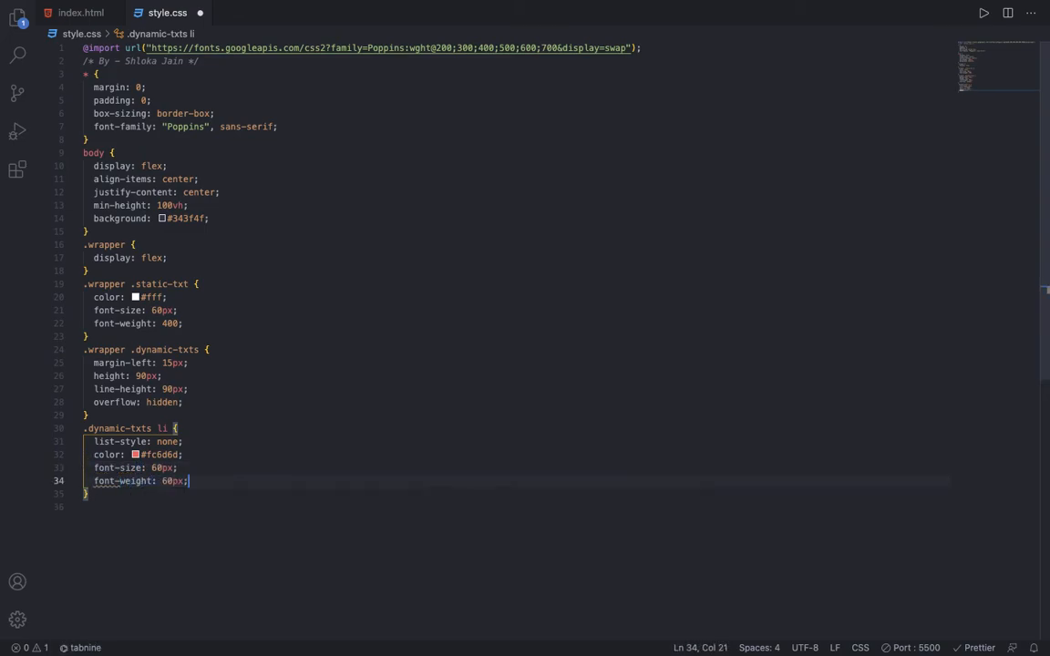
pyautogui.write('500')
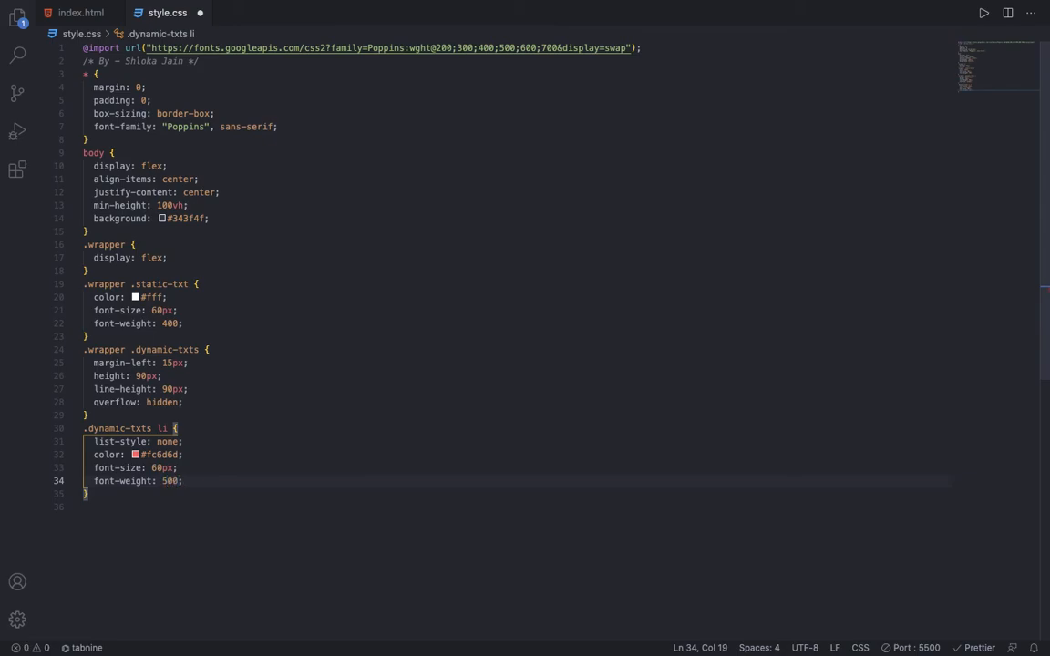
pyautogui.write('p')
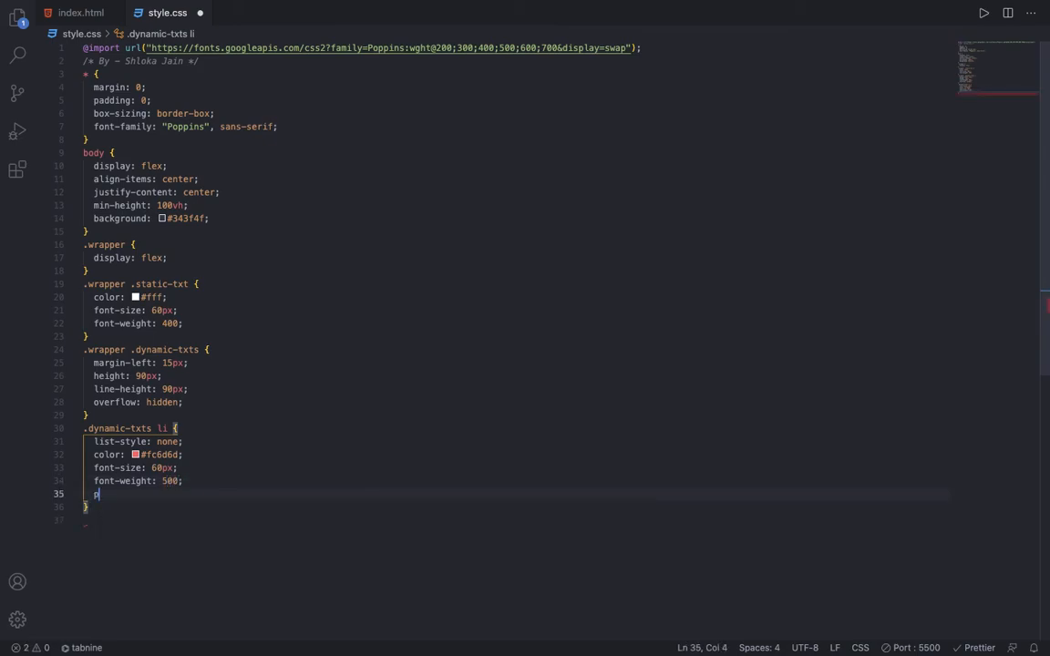
pyautogui.write('position: relative;')
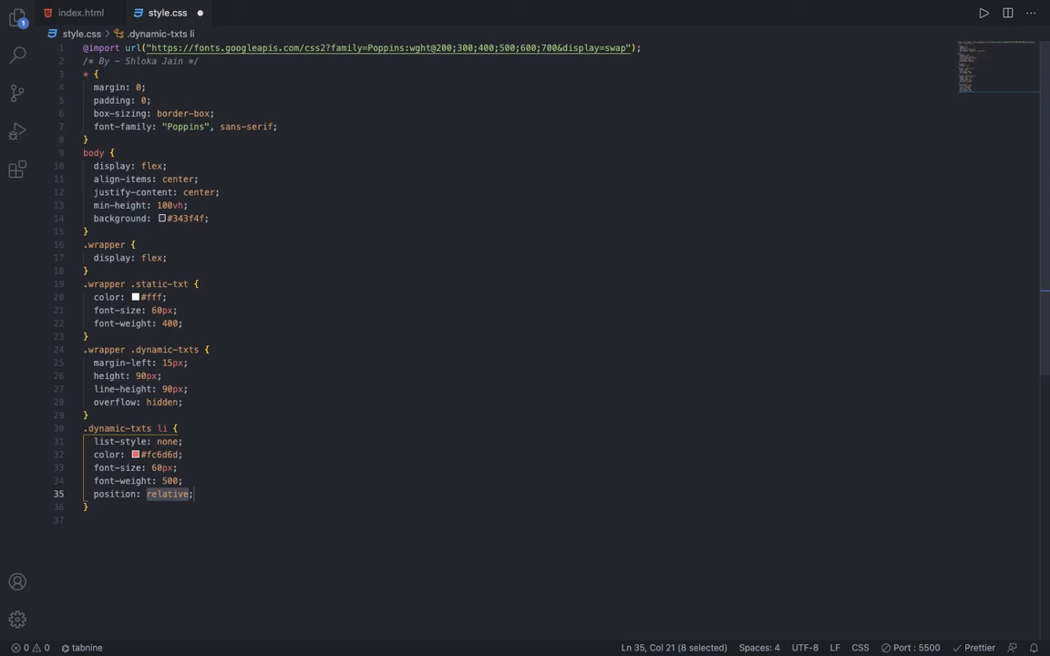
pyautogui.write('top:0;')
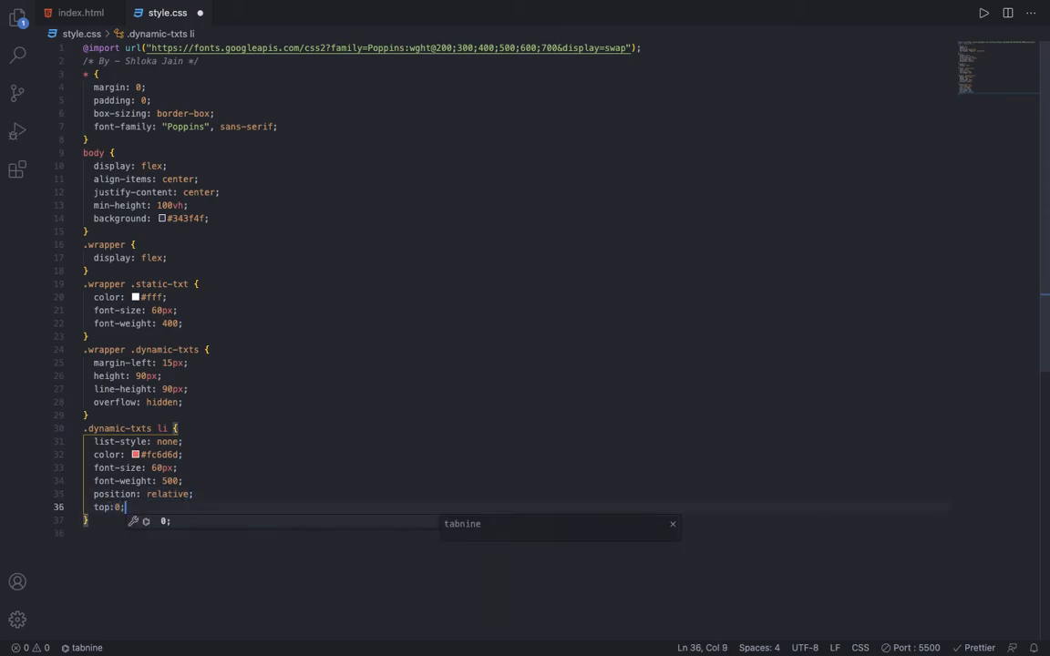
pyautogui.write('an')
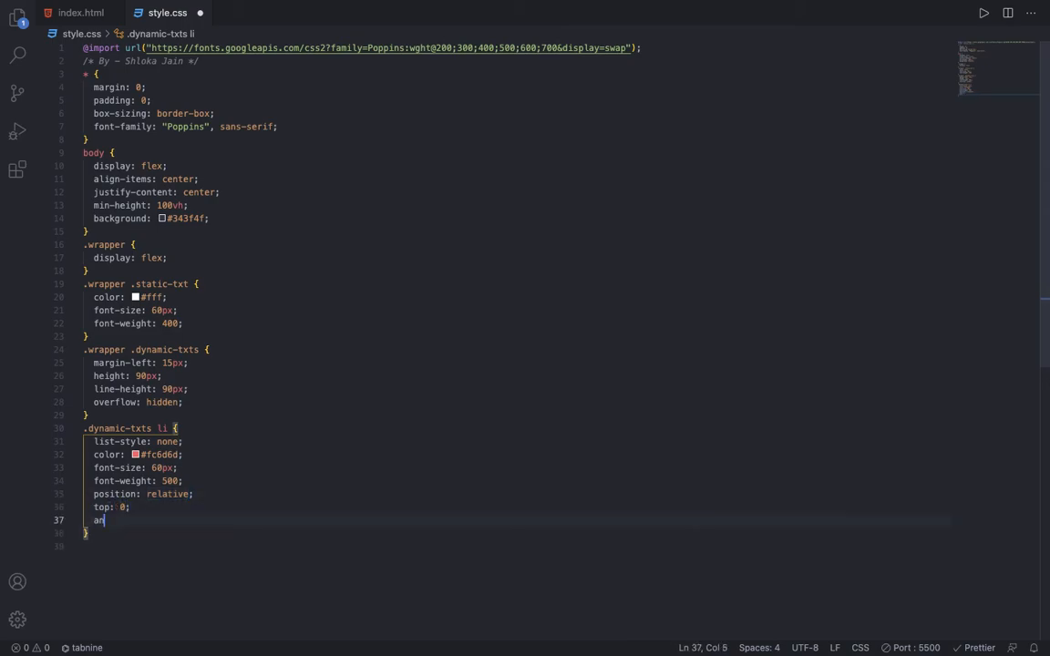
pyautogui.write('imation')
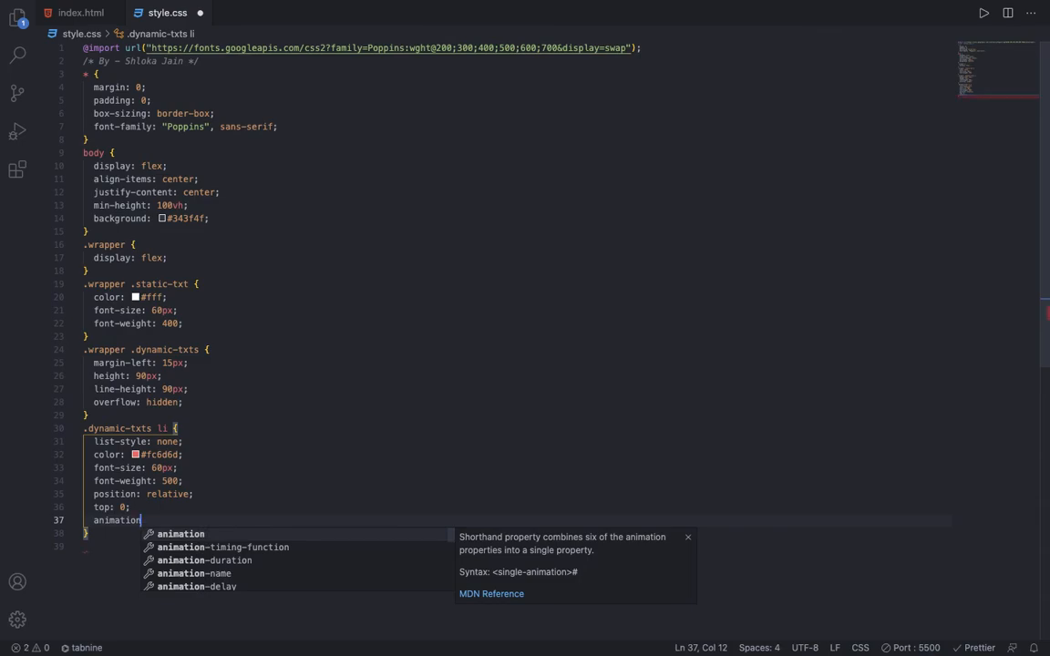
pyautogui.write(': slide 12s steps(4) infinite;')
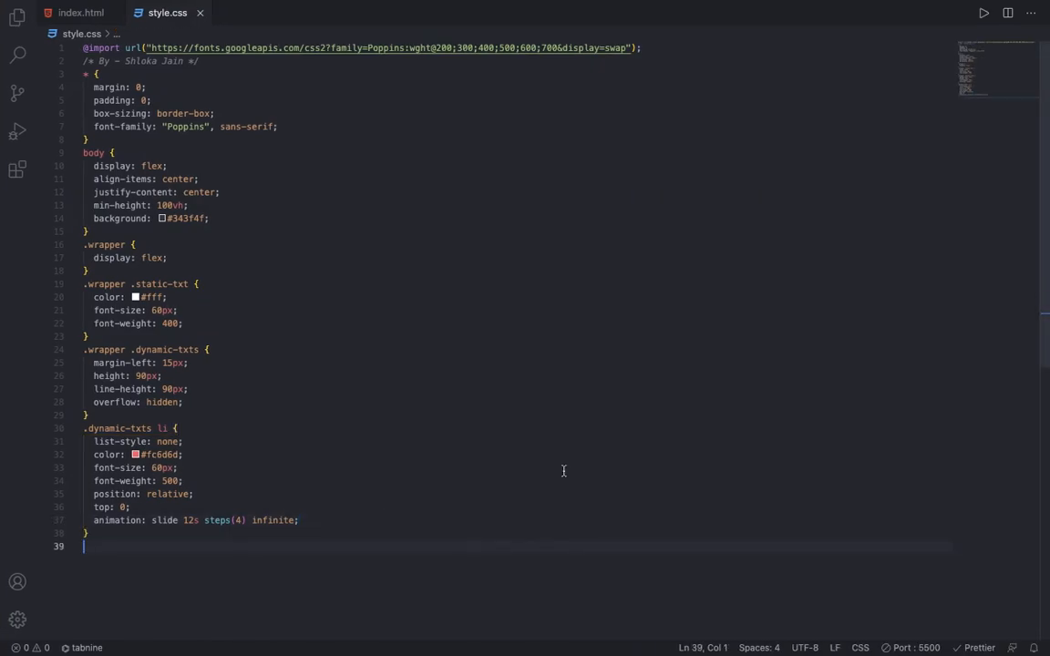
pyautogui.write('@keyframes slide')
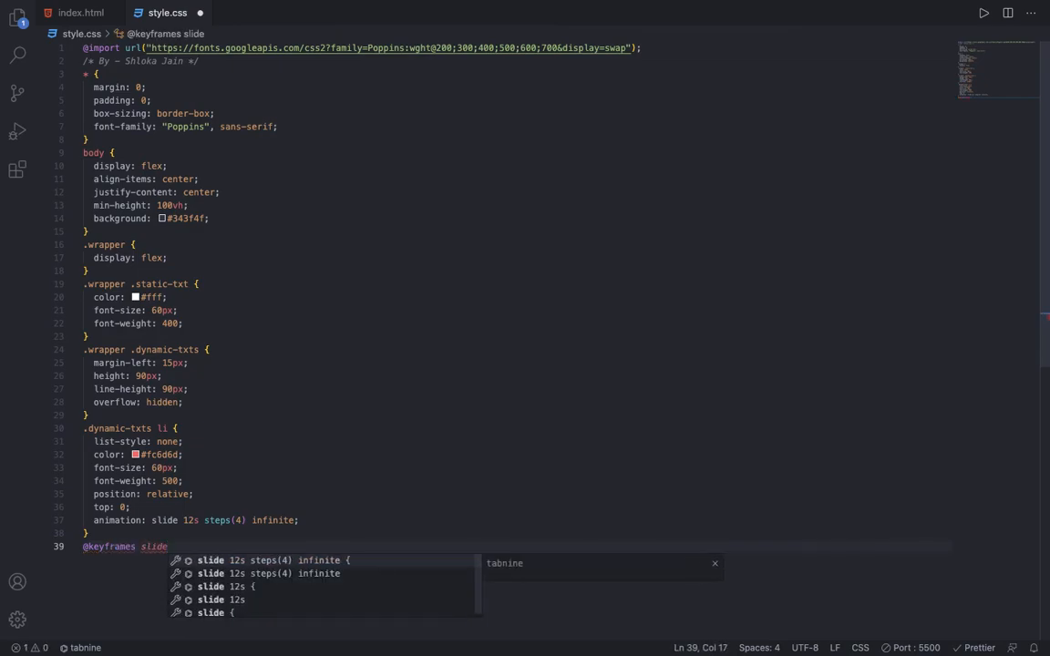
pyautogui.press('Enter')
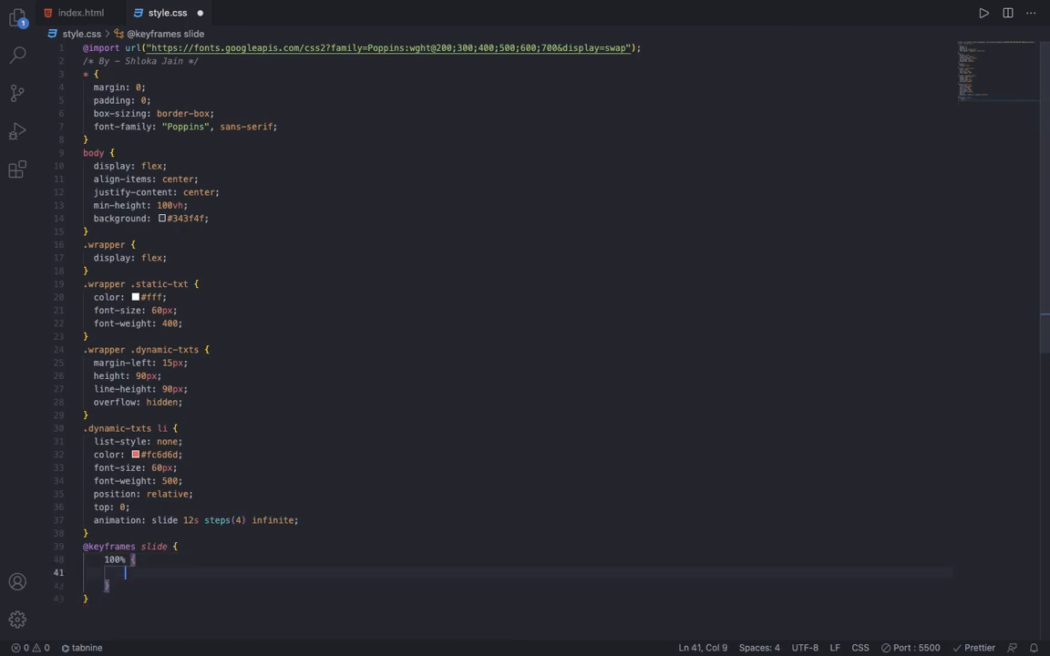
pyautogui.write('top:-')
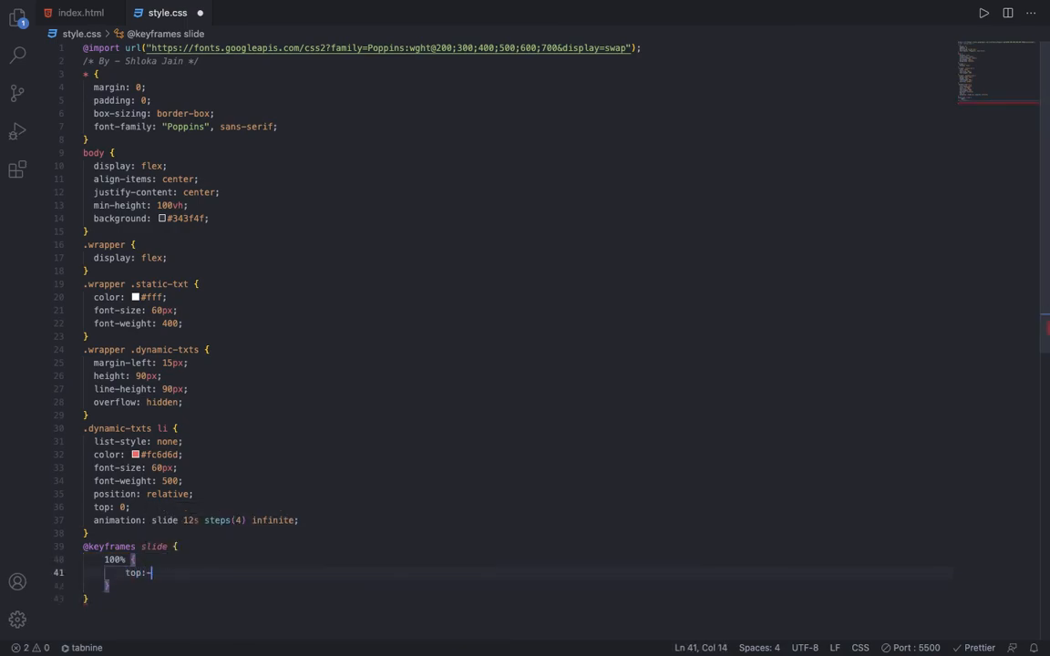
pyautogui.write('360px;')
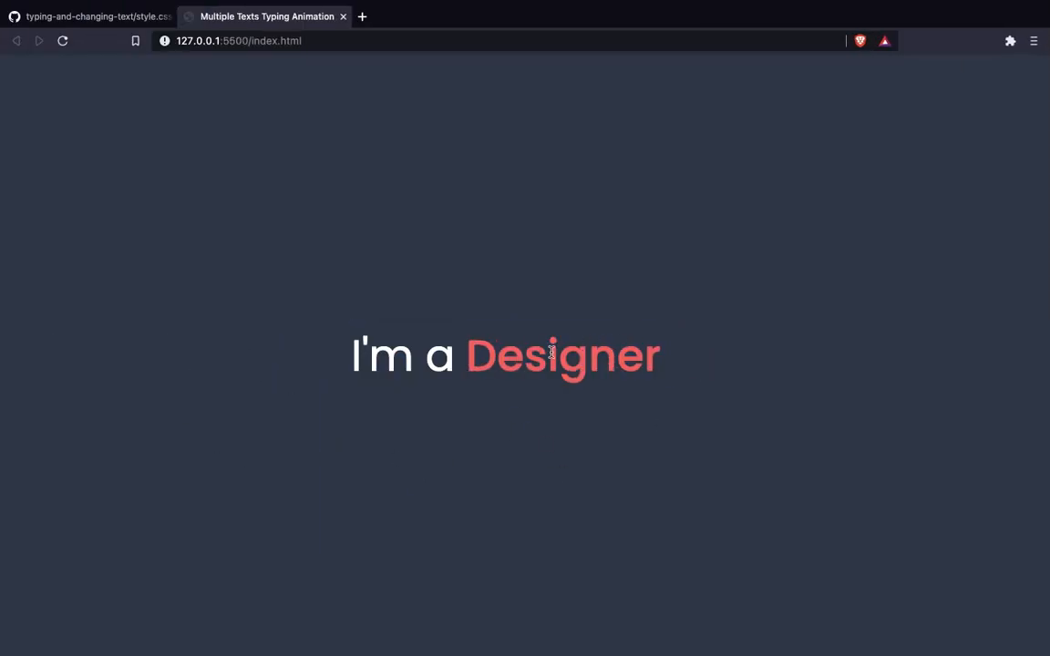
pyautogui.moveTo(473, 431)
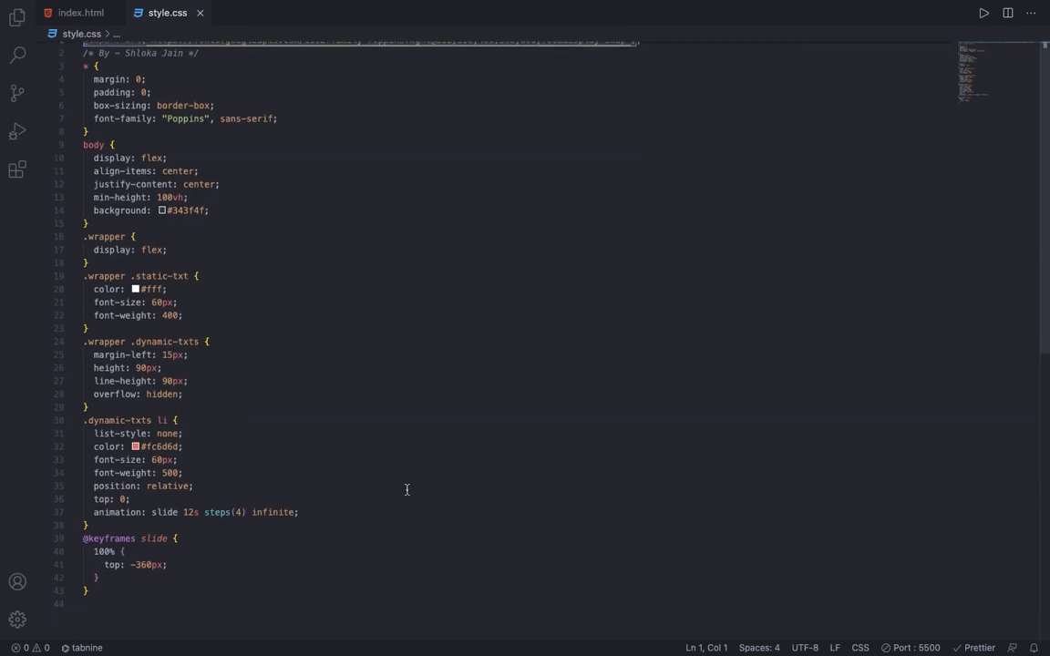
# Step: Write .dynamic-txts li span with position relative, margin 5px 0 and line-height 80px
pyautogui.scroll(-3)
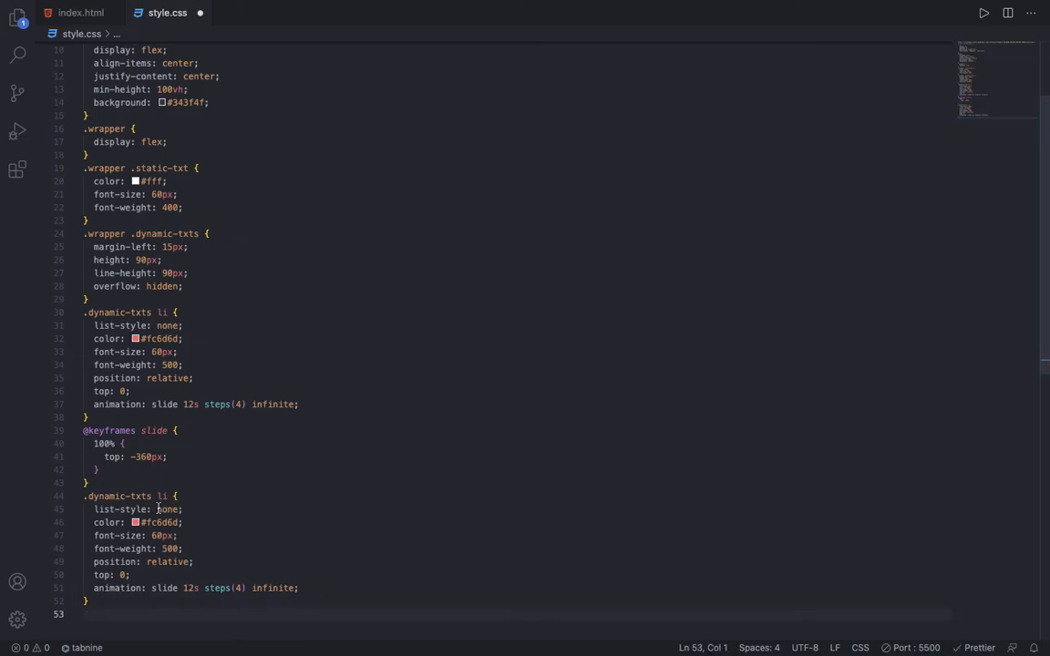
pyautogui.write('span')
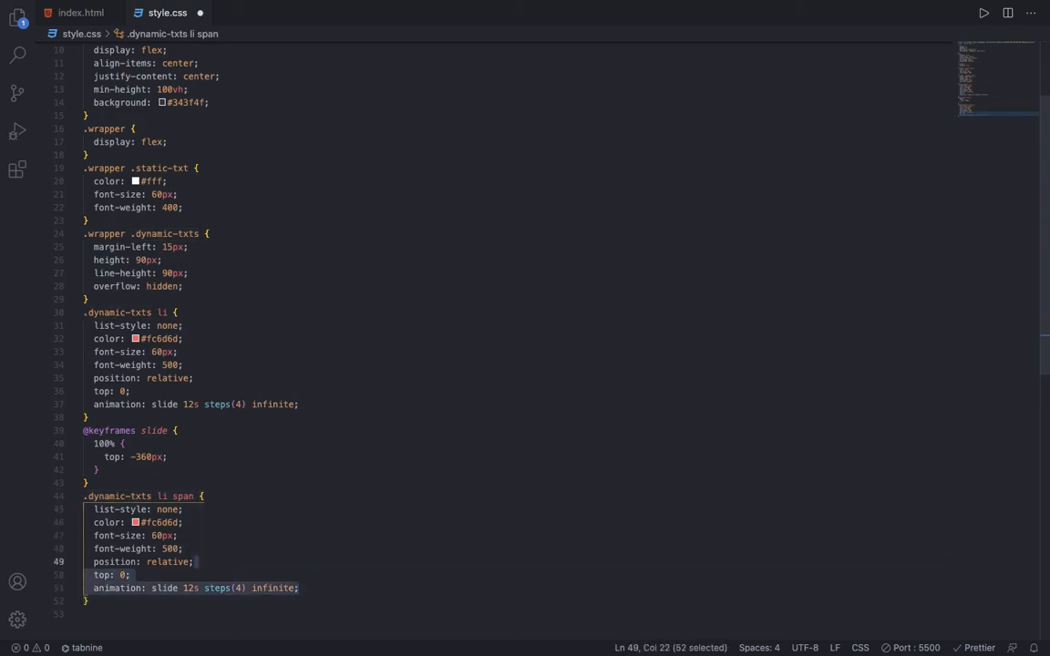
pyautogui.press('Delete')
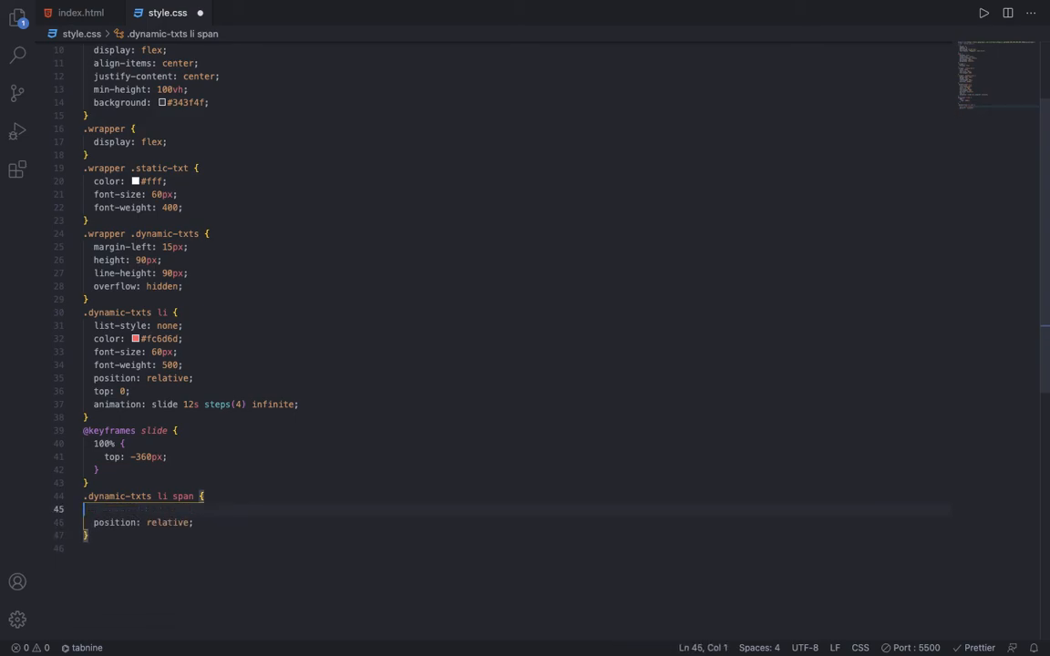
pyautogui.press('Backspace')
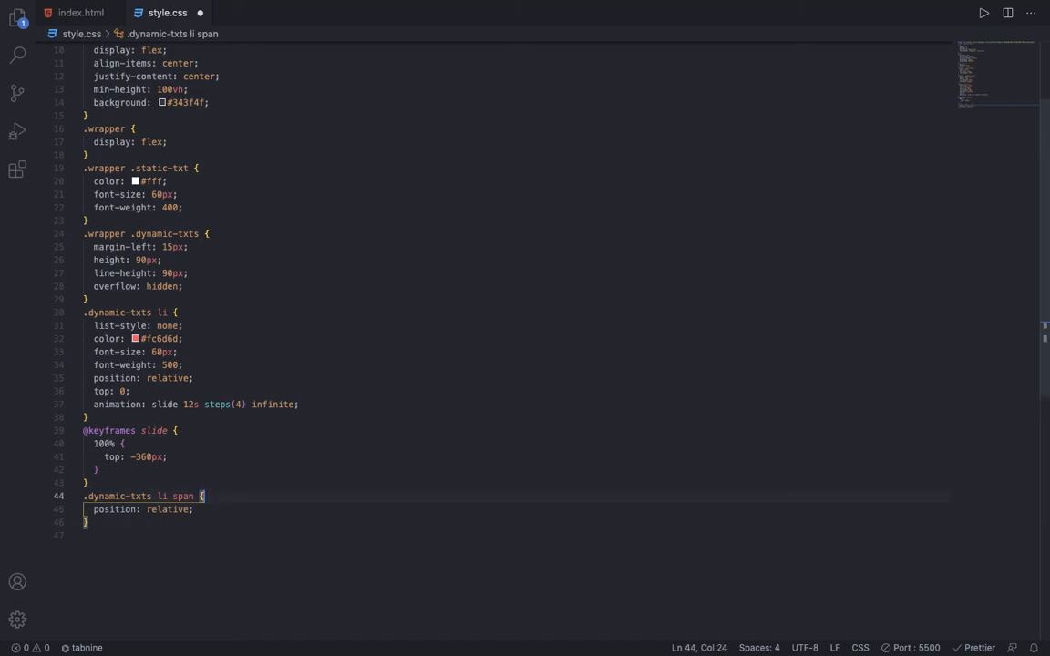
pyautogui.write('margin: p')
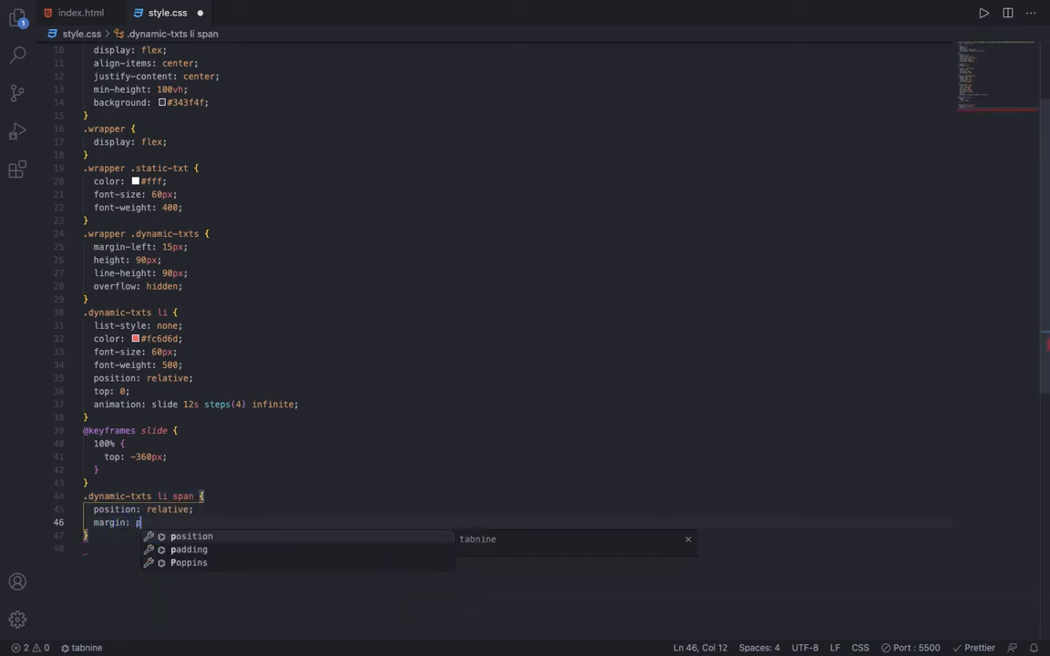
pyautogui.write('5px 0')
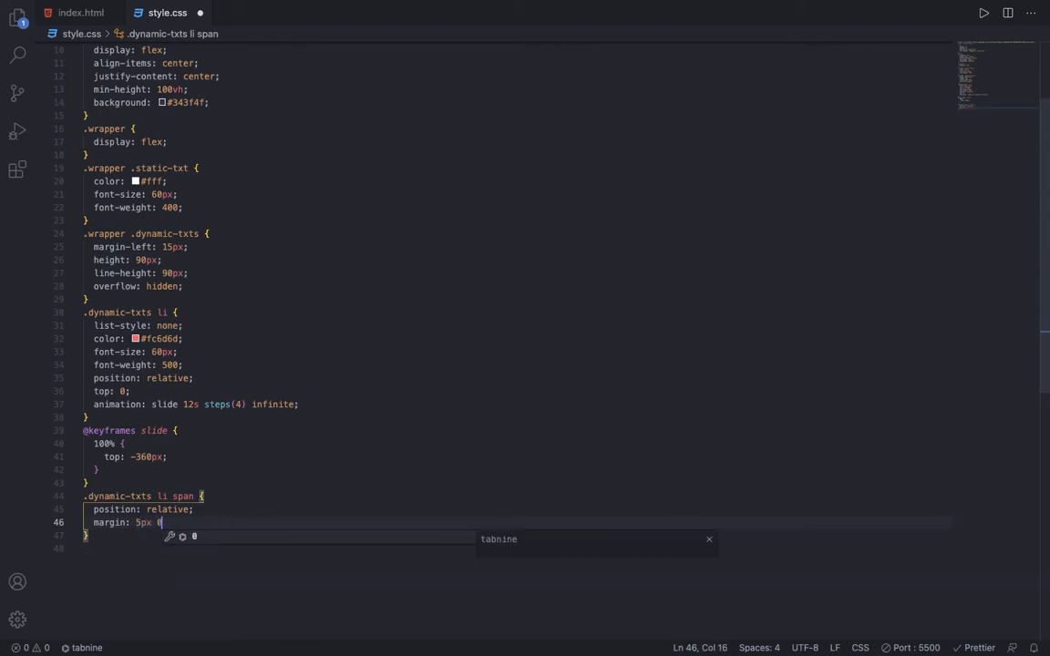
pyautogui.write('line-height: 80px')
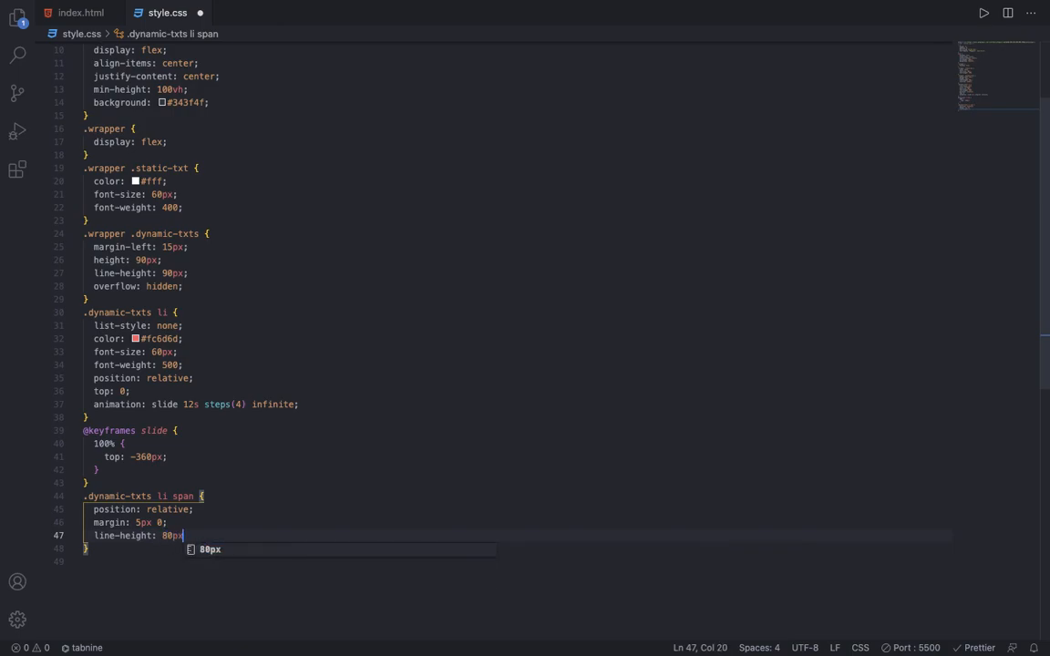
pyautogui.click(266, 14)
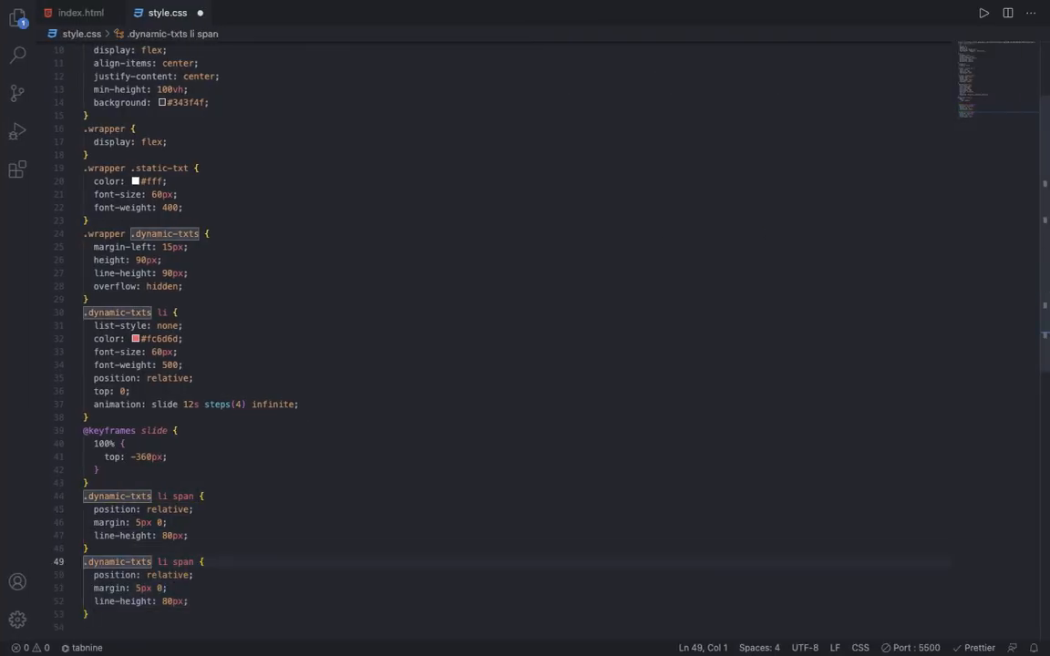
# Step: Give .dynamic-txts li span::after empty content, absolute position, left 0 and 100% height and width
pyautogui.write('::after')
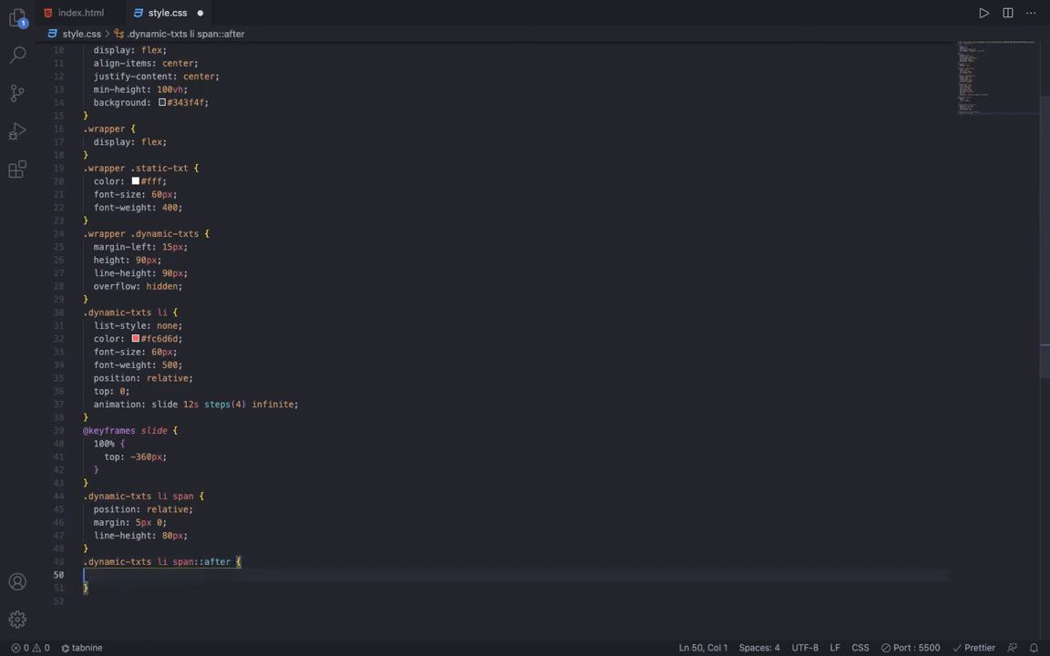
pyautogui.write('content: "";')
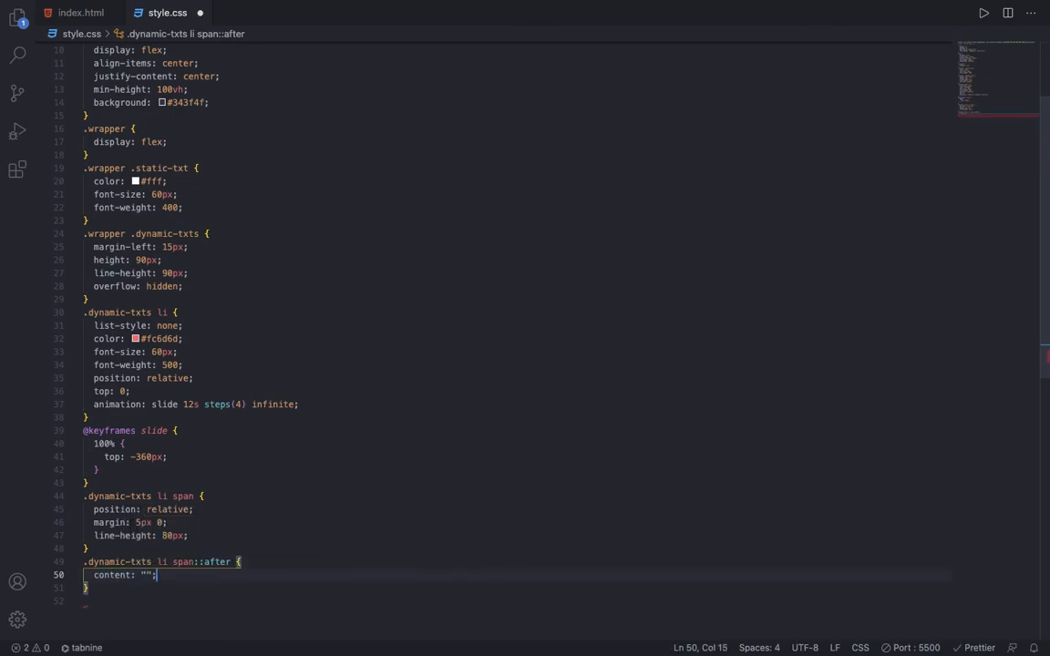
pyautogui.write('position: relative;')
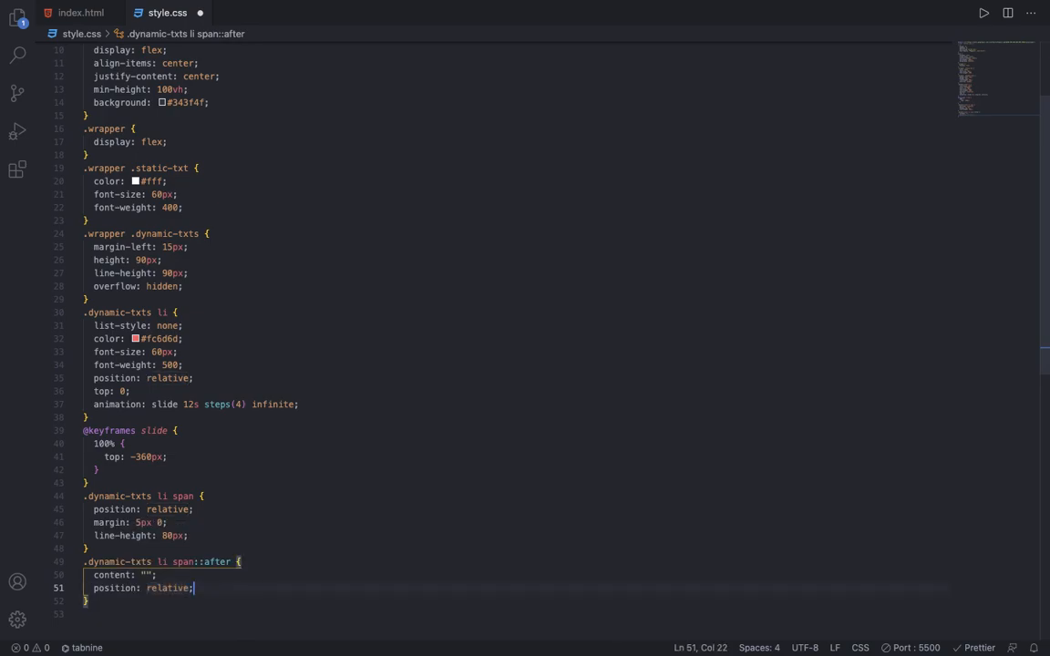
pyautogui.write('absolute')
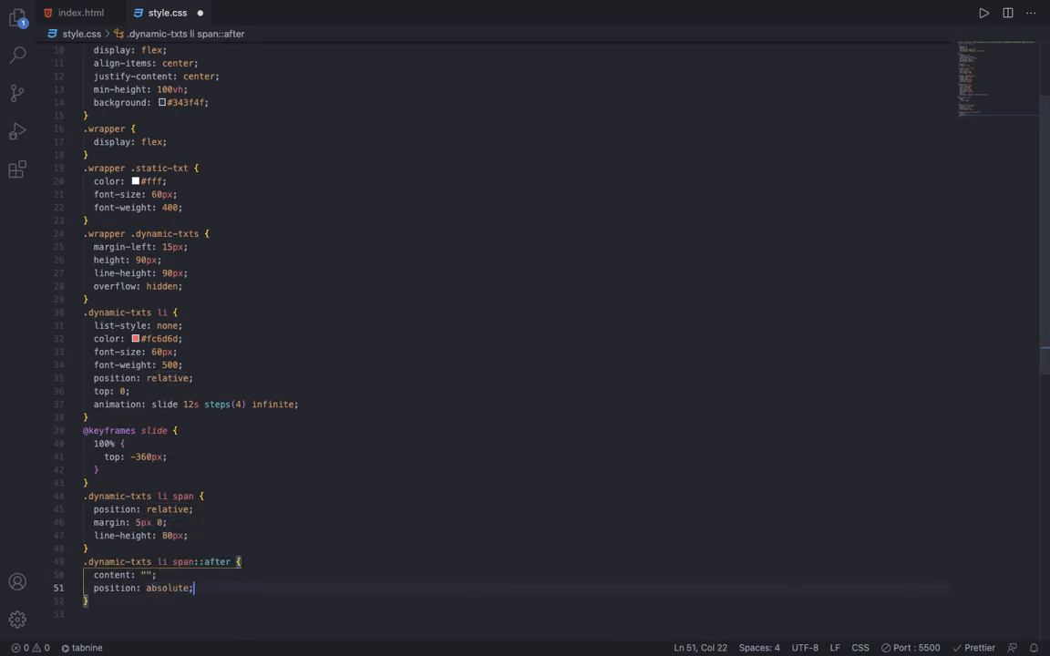
pyautogui.write('left: 0;')
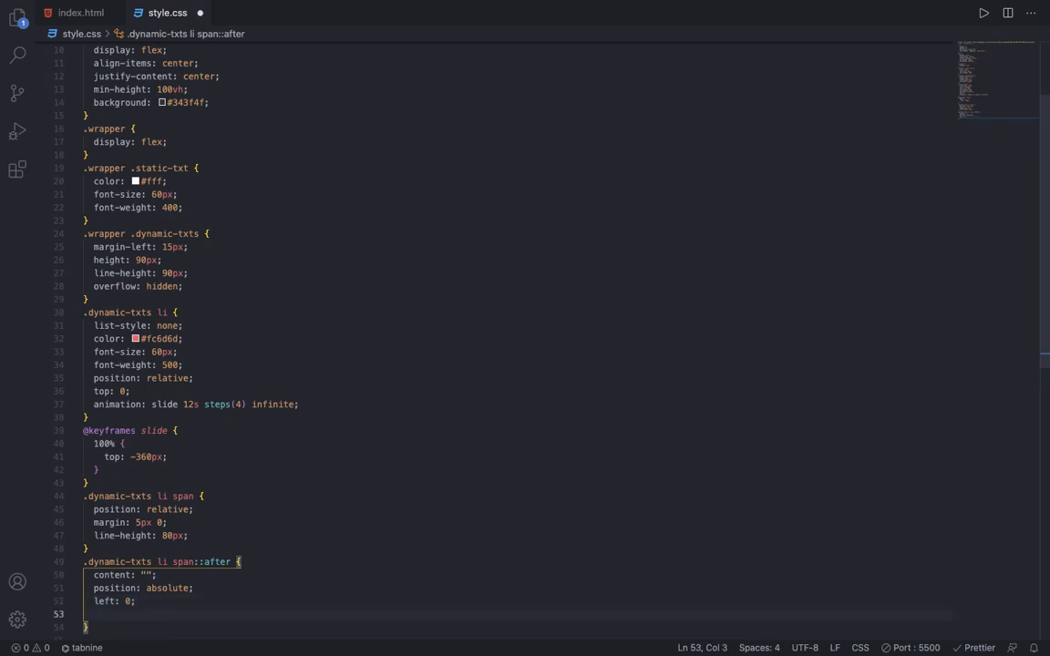
pyautogui.write('height: 100%;')
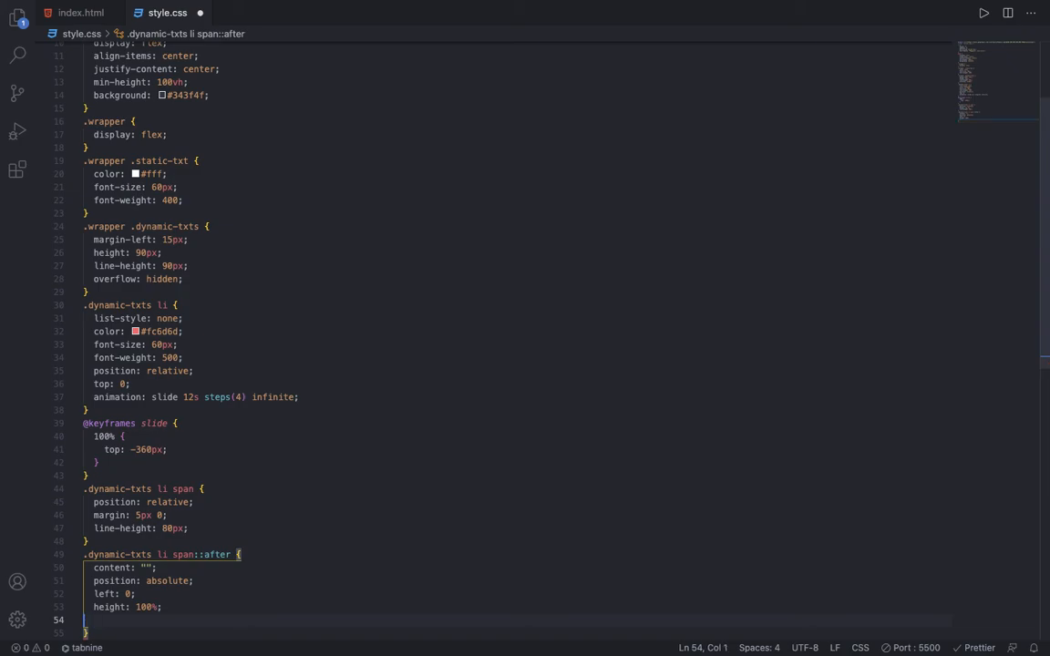
pyautogui.write('eith')
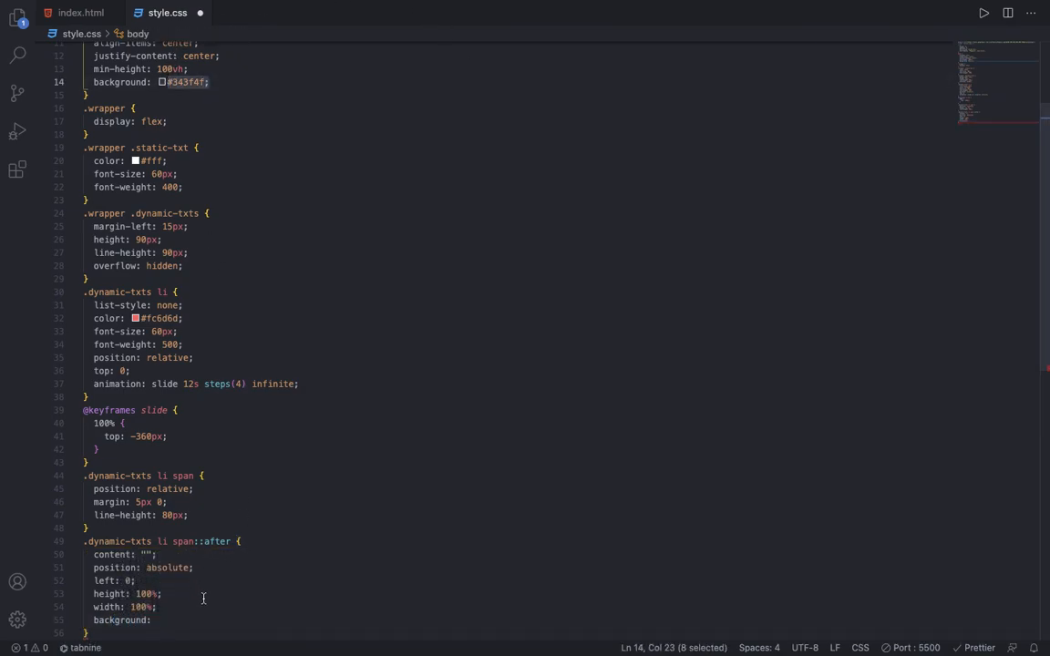
# Step: Set the overlay background to #343f4f with a 2px solid #fc6d6d left border
pyautogui.write('#343f4f;')
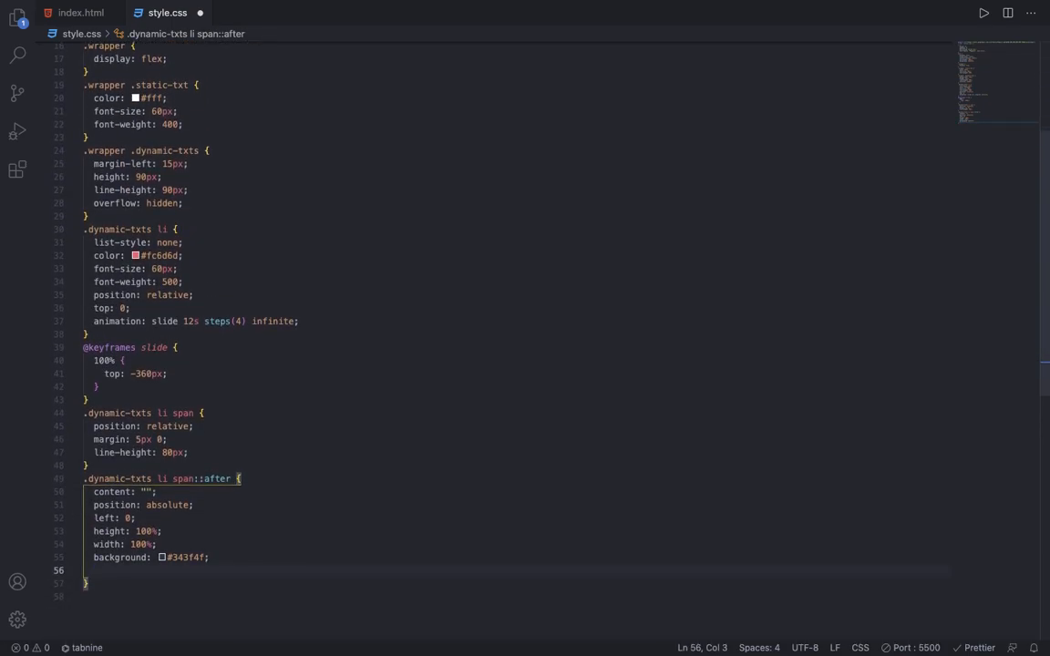
pyautogui.write('bor')
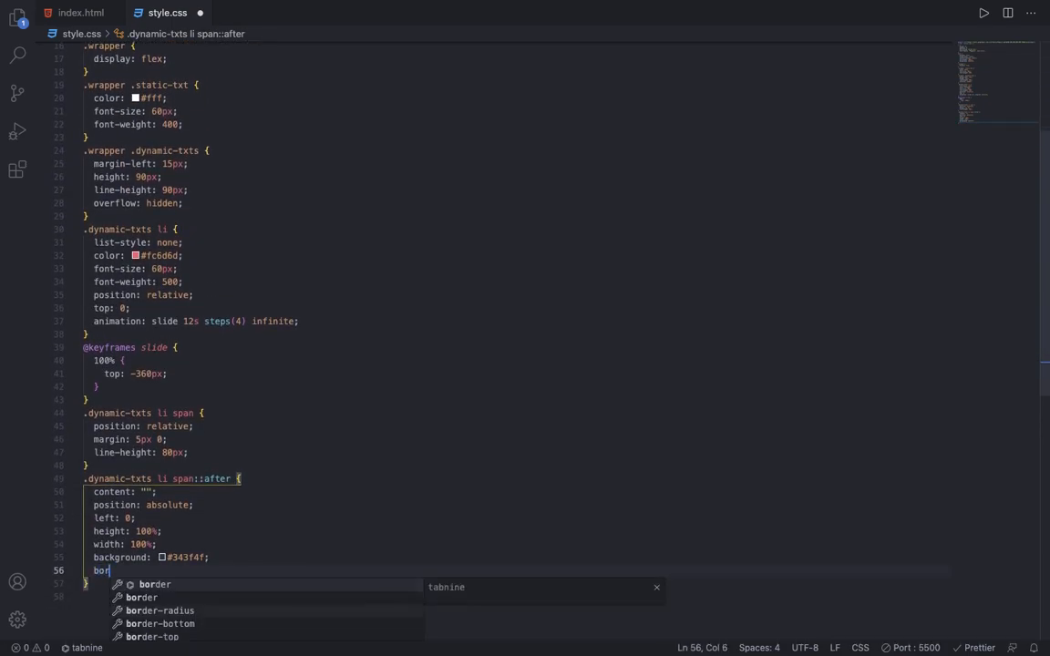
pyautogui.click(266, 15)
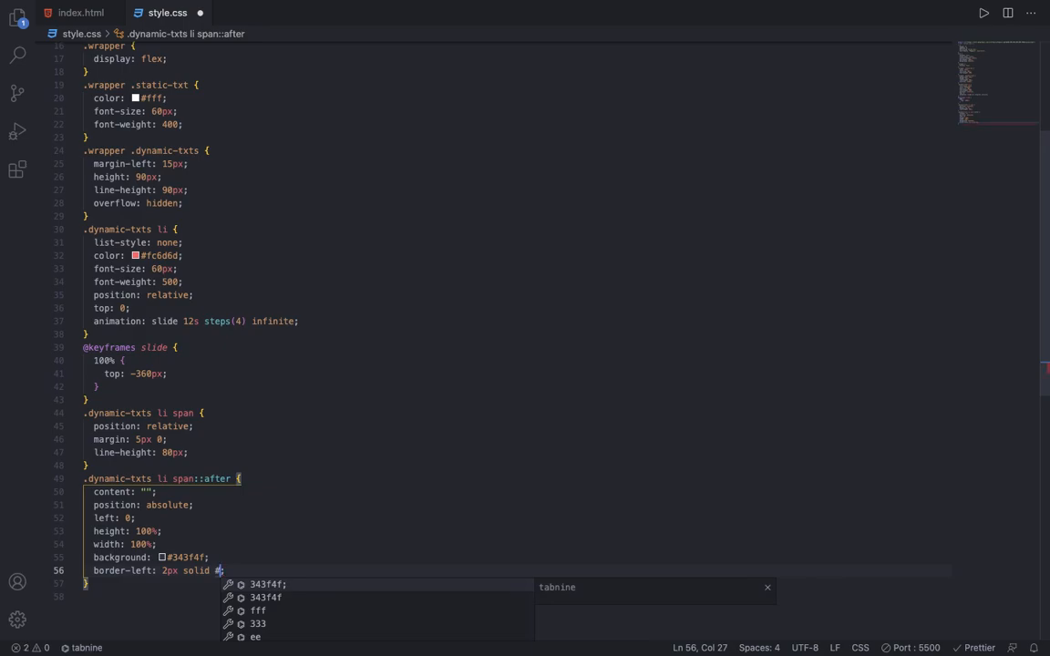
pyautogui.write('#fc6d6d')
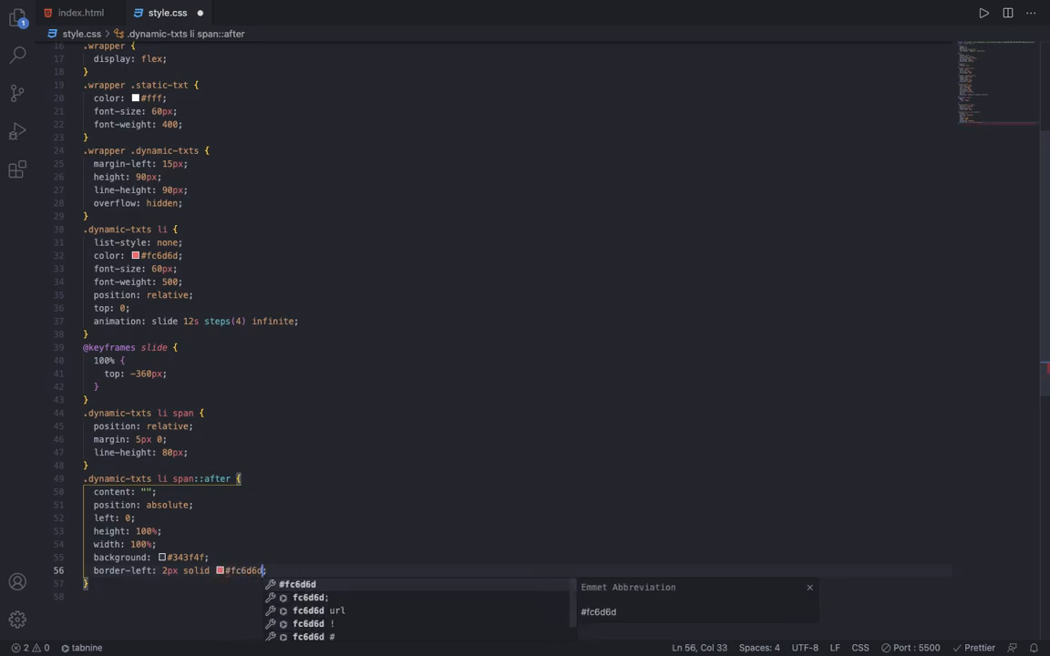
pyautogui.write(';')
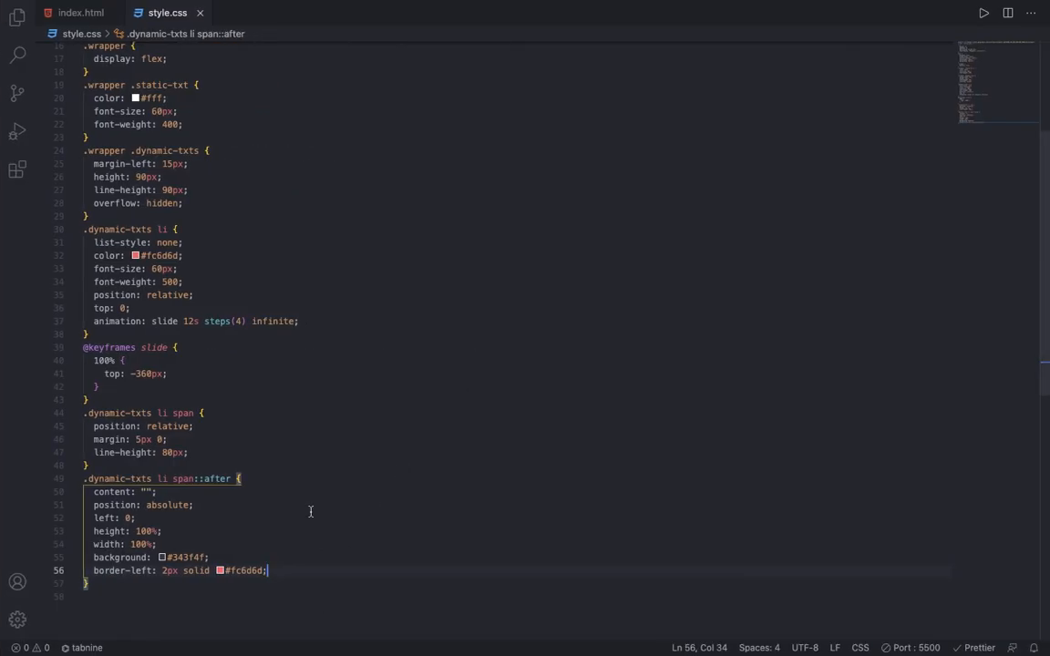
# Step: Add animation: typing 3s steps(10) infinite to the span::after overlay
pyautogui.write('animation')
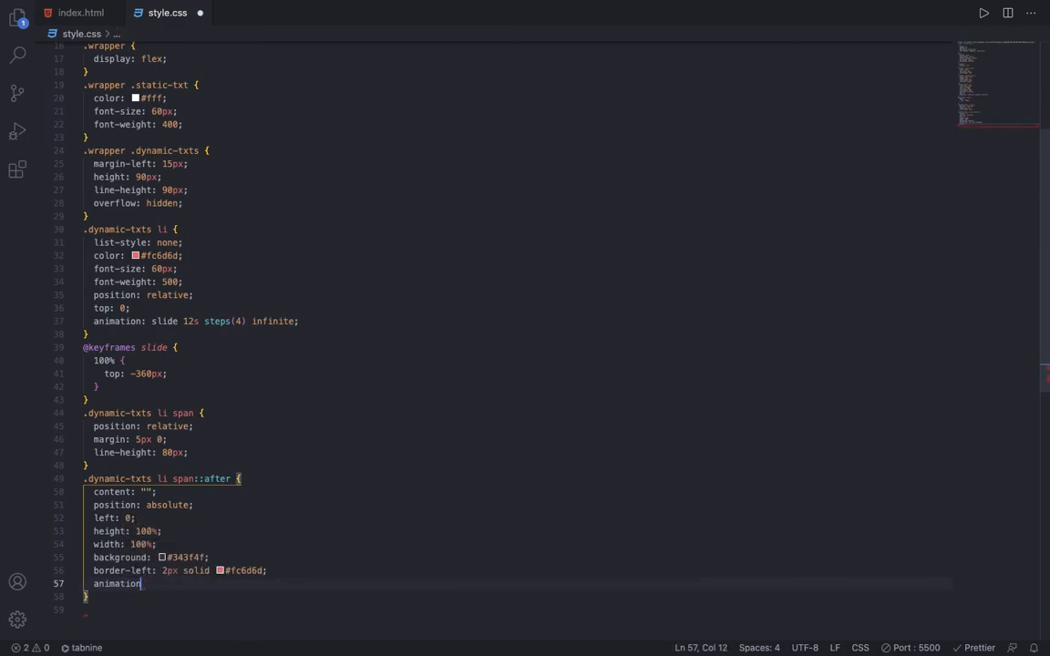
pyautogui.write('typing 3s steps')
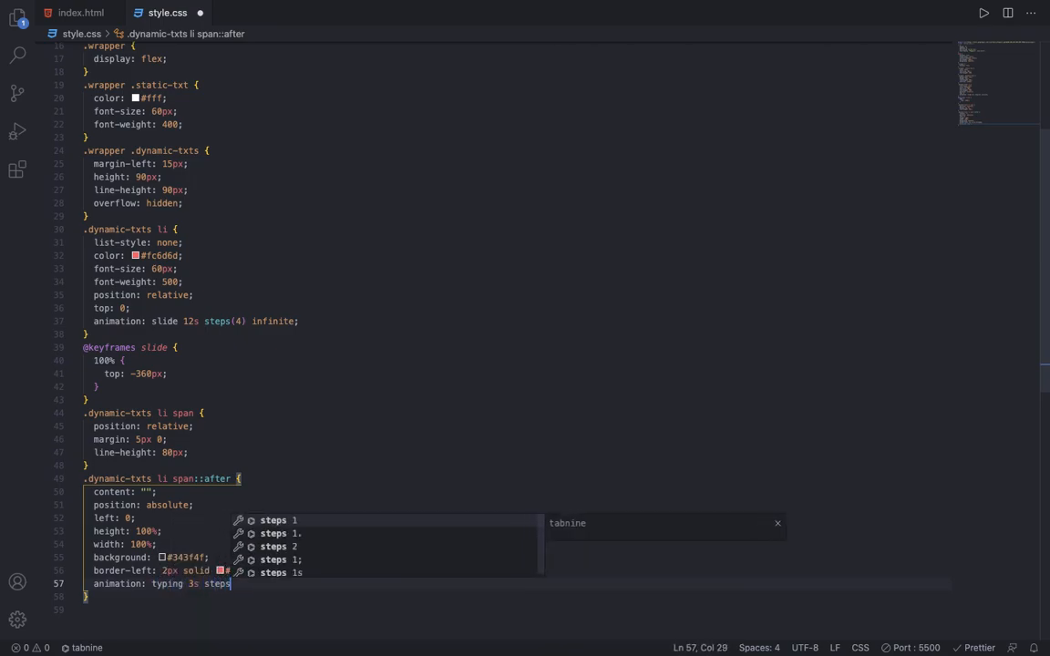
pyautogui.write('(10)')
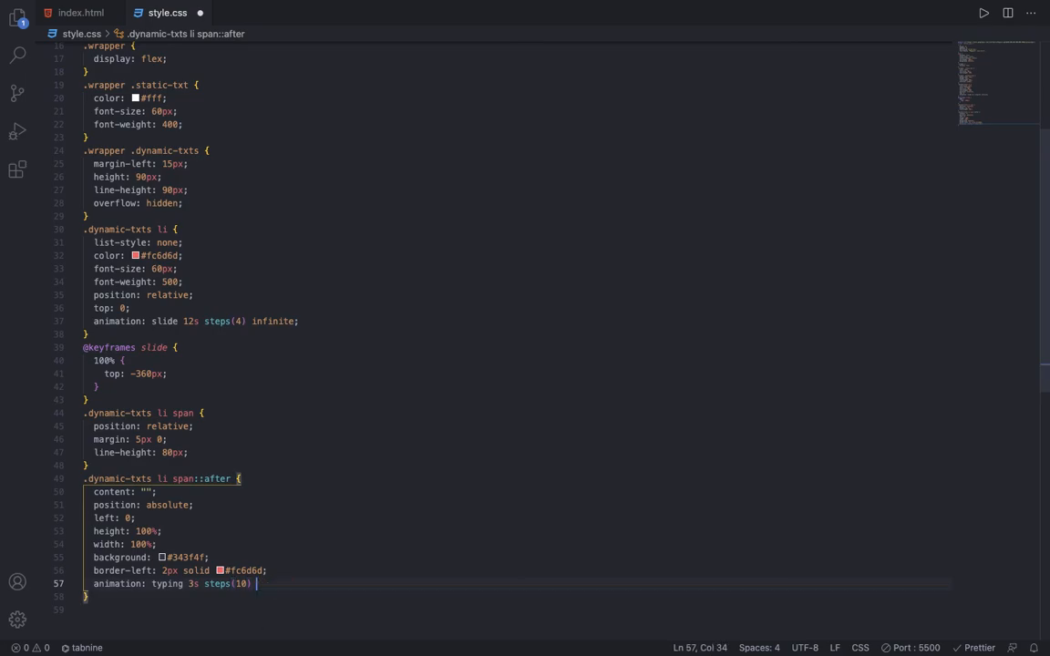
pyautogui.write('infinite;')
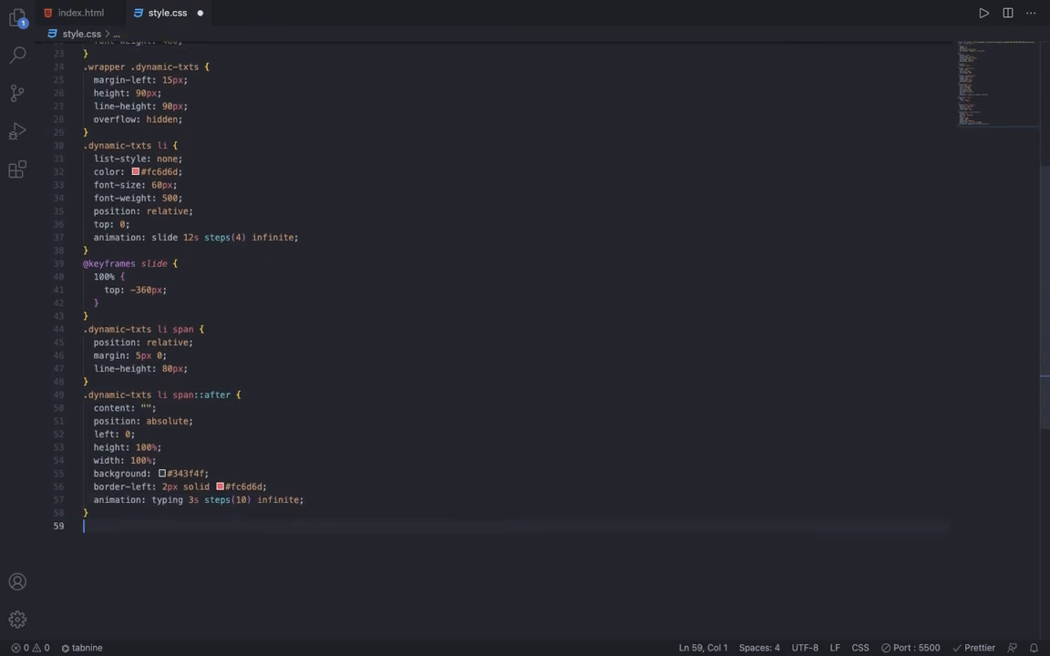
pyautogui.write('@')
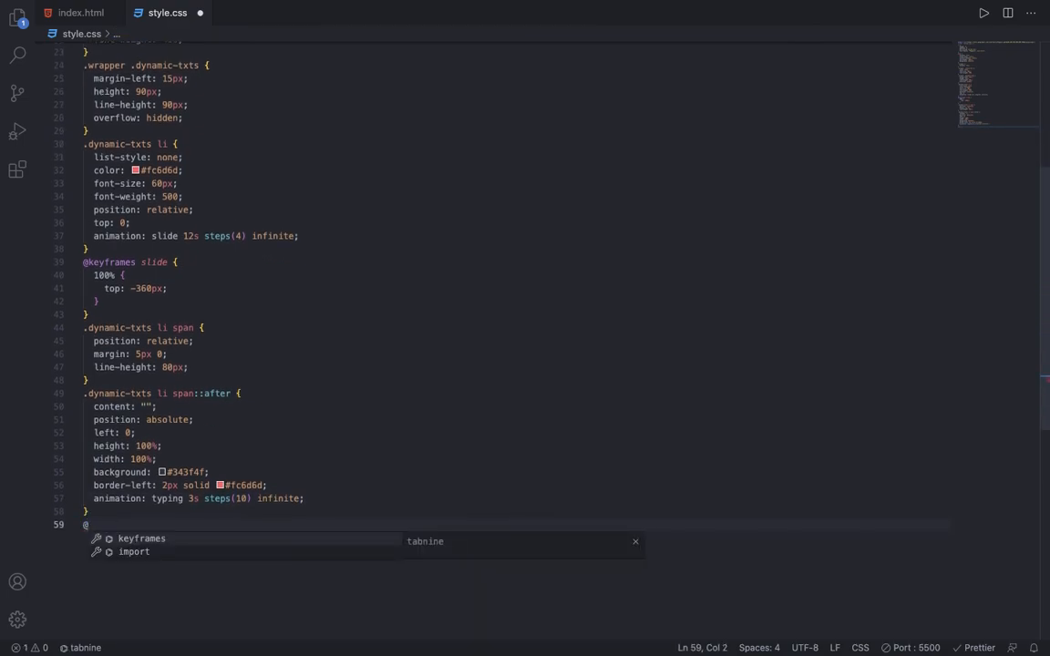
pyautogui.write('@media')
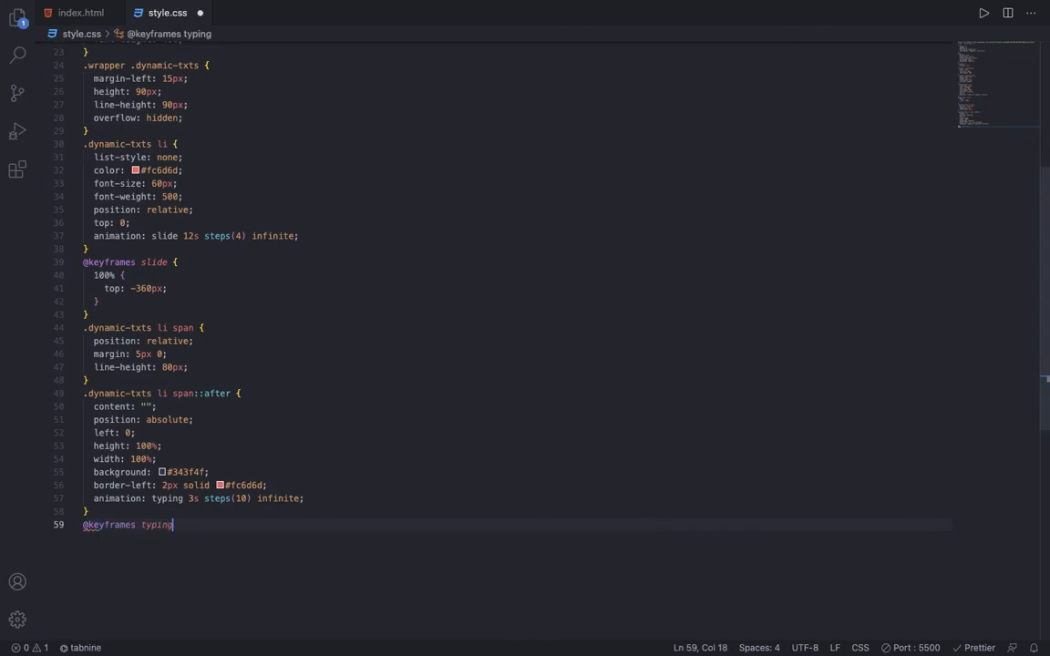
pyautogui.write('{')
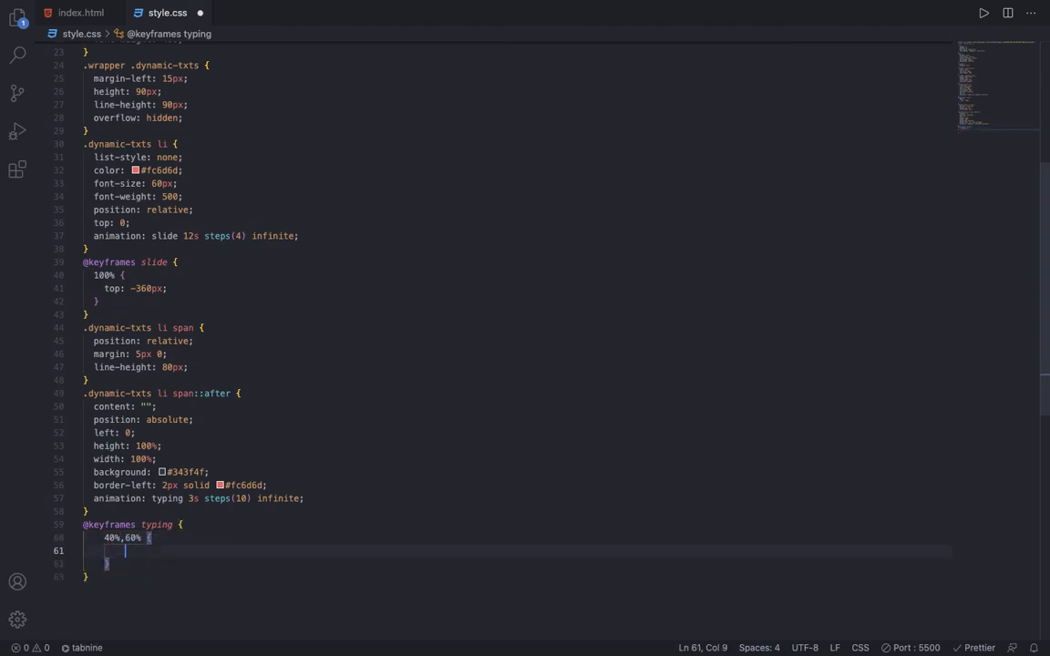
pyautogui.write('left: cal')
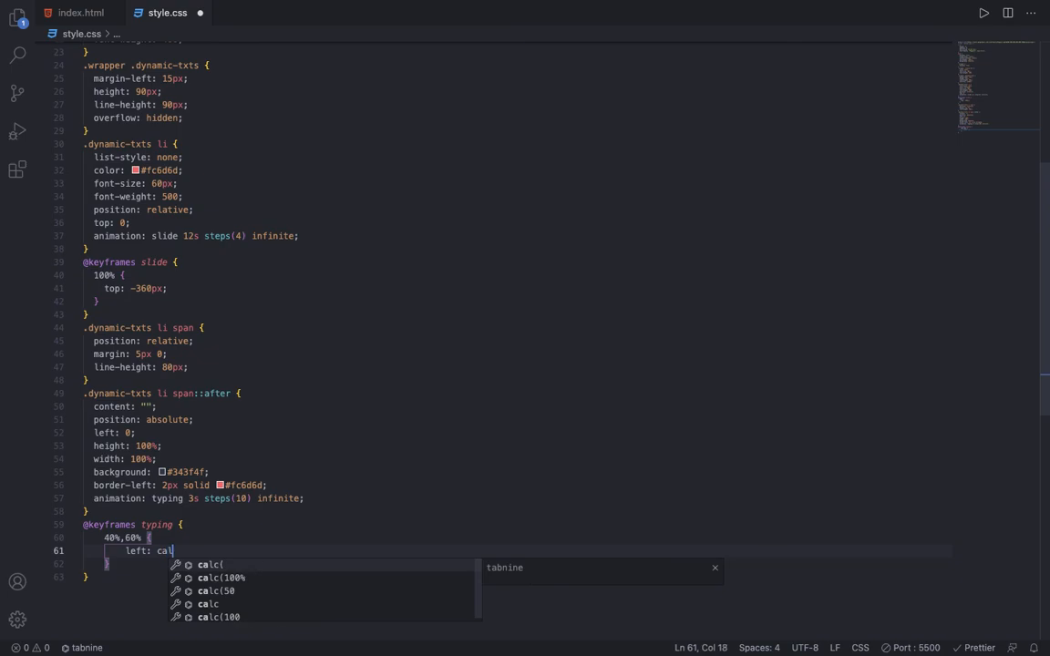
pyautogui.write('c(100% -')
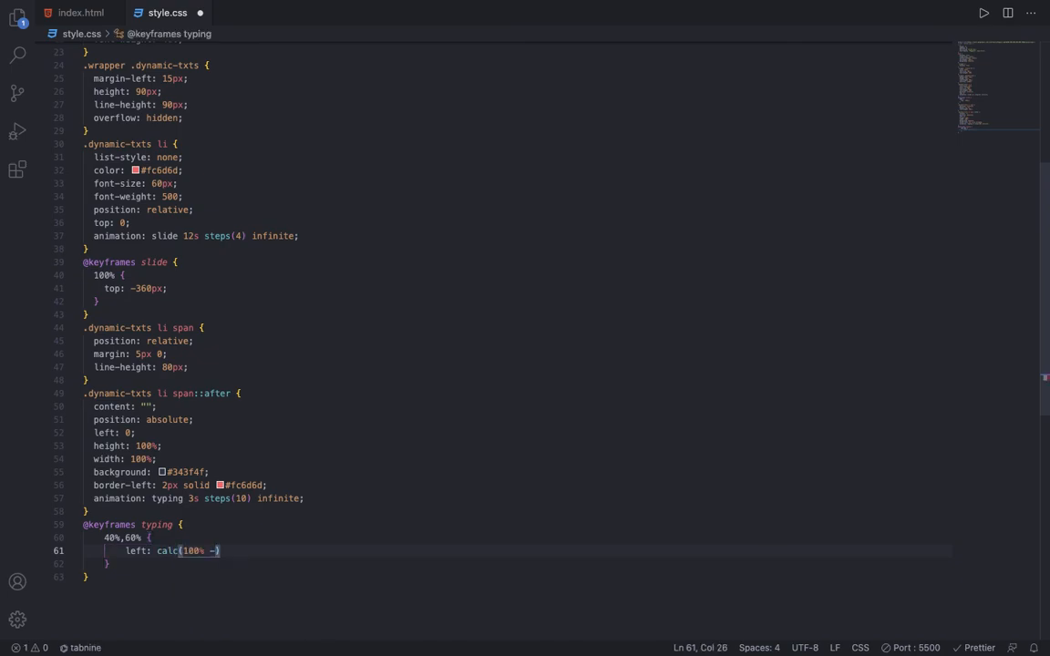
pyautogui.write('+ 30px')
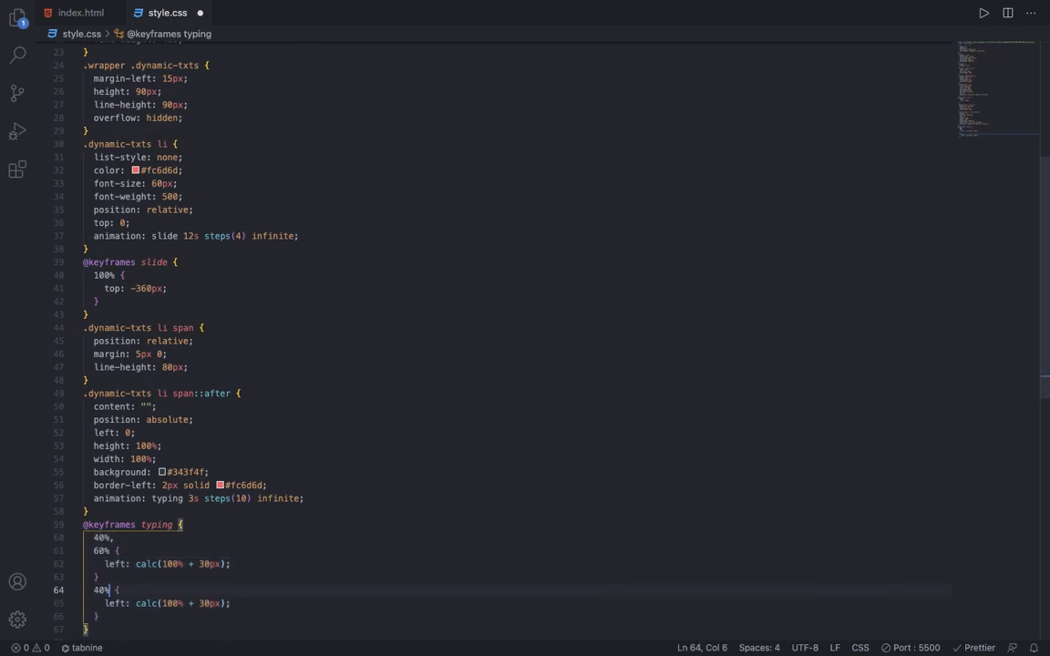
# Step: Finish the typing keyframes with left: 0 at 100%
pyautogui.write('100%')
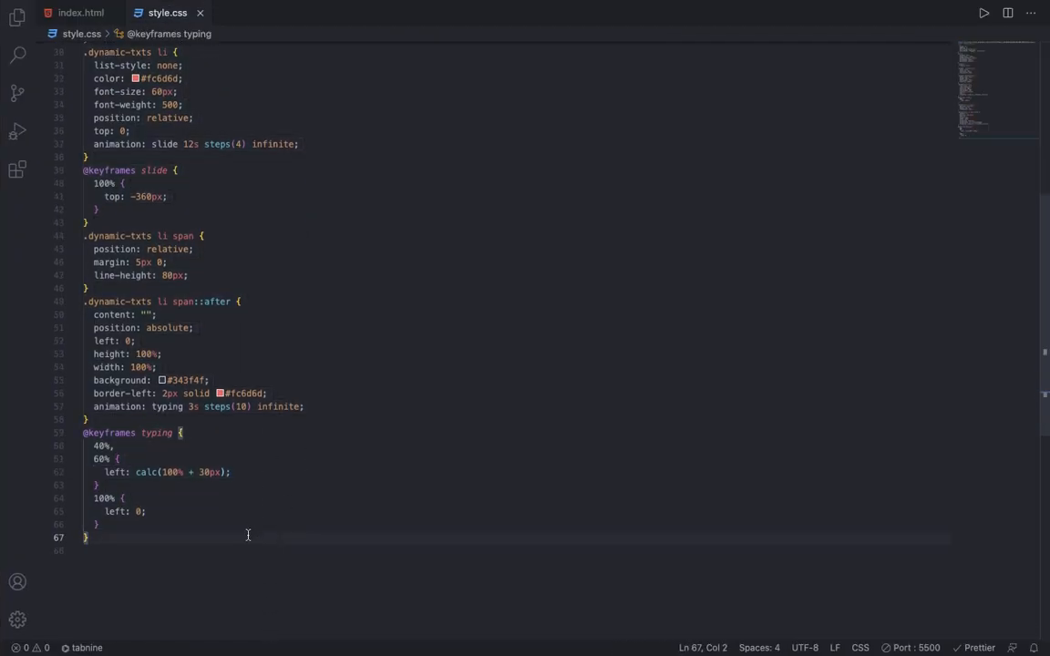
pyautogui.press('enter')
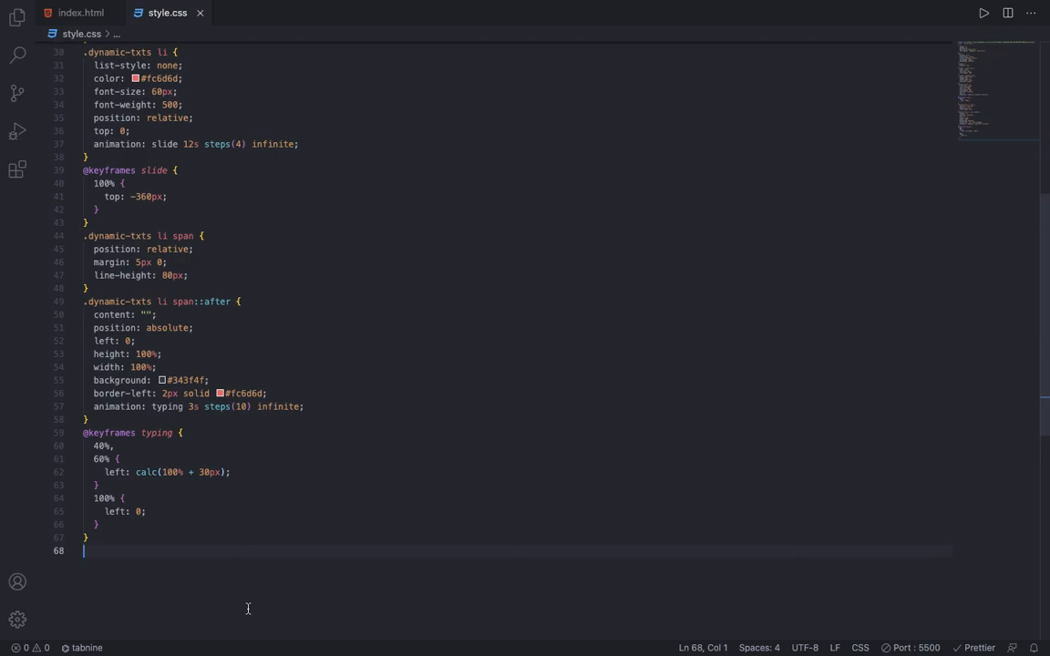